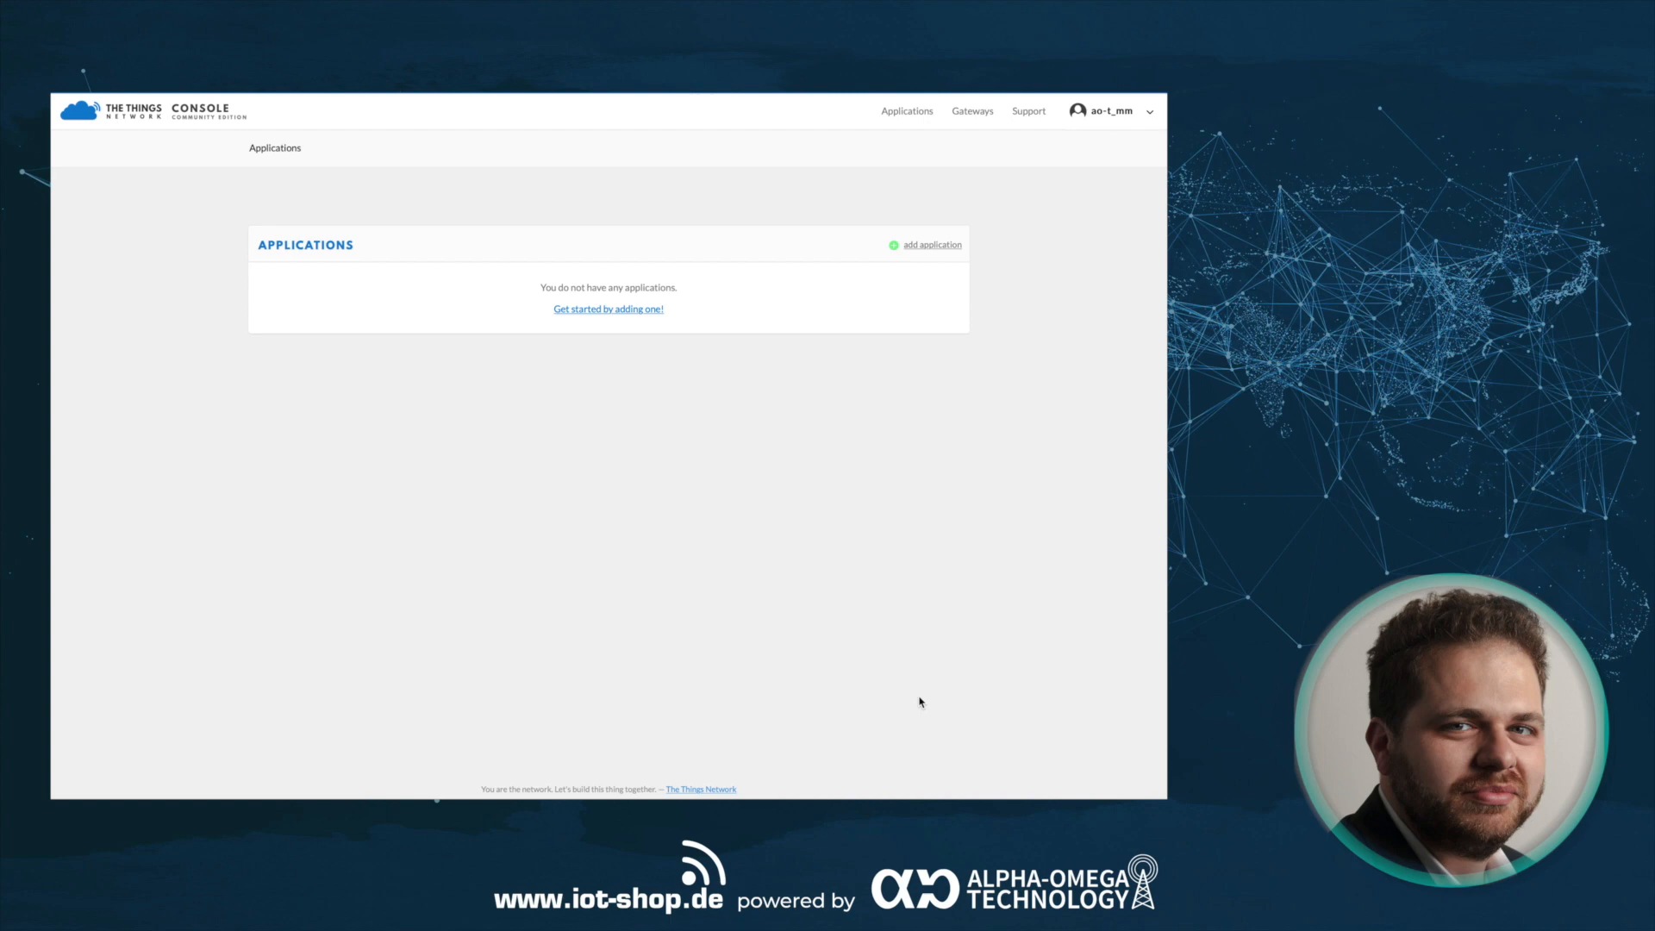
mouse_move(933, 253)
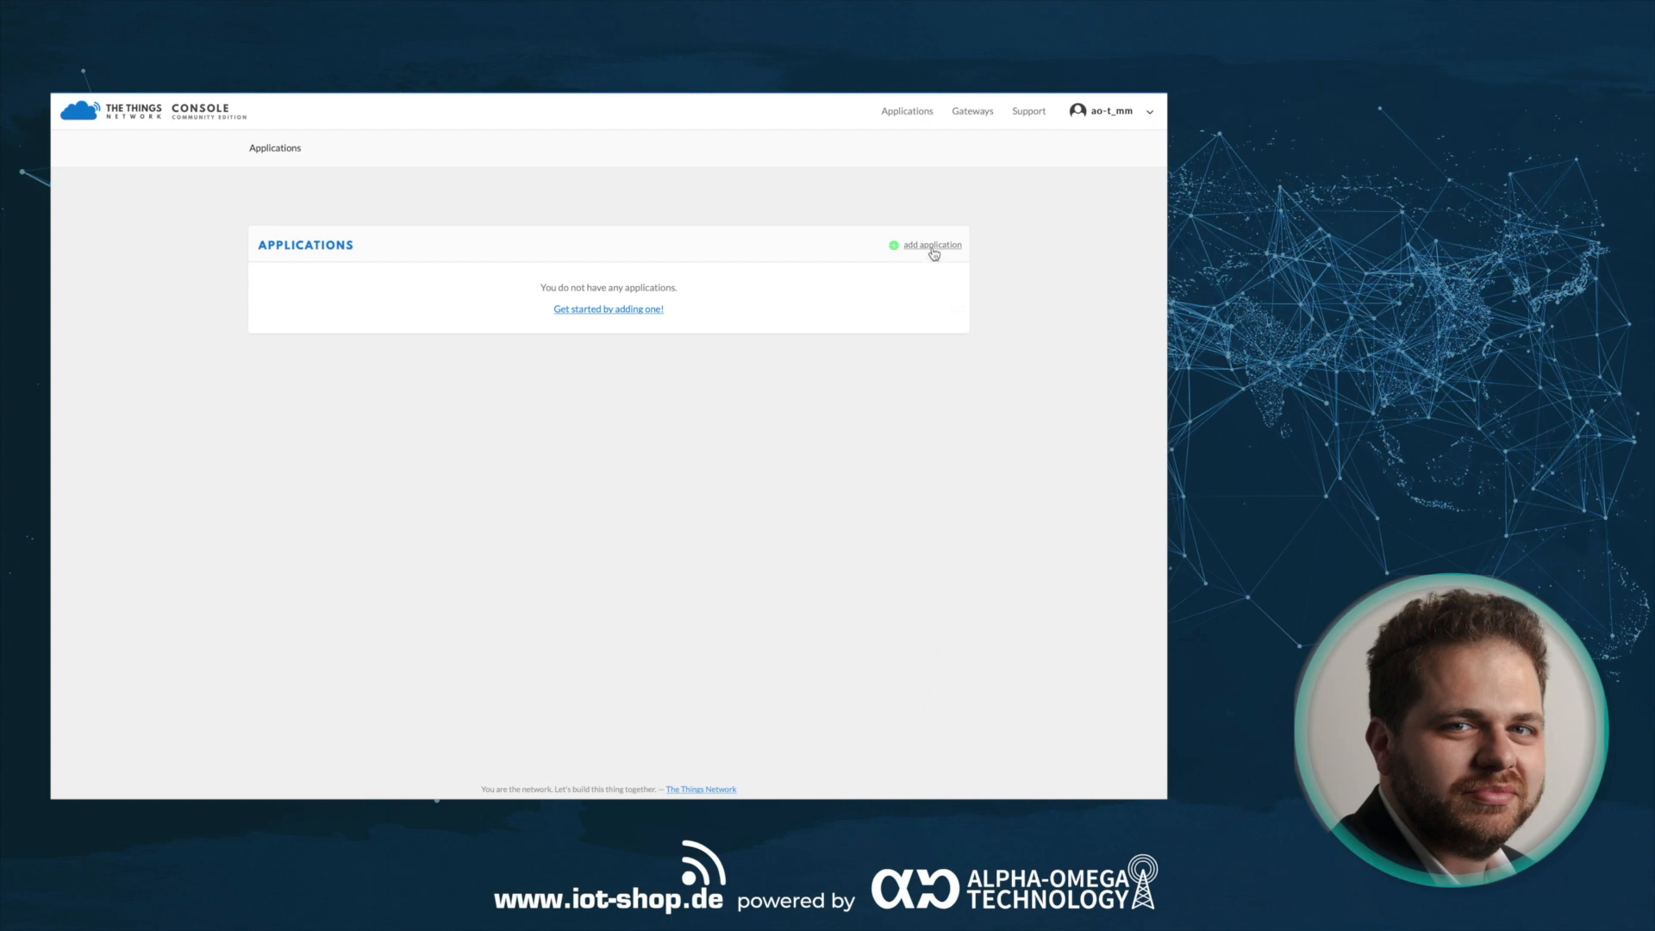
- Add application klax_ttn_bundle with the description 'KLAX TTN'
click(933, 244)
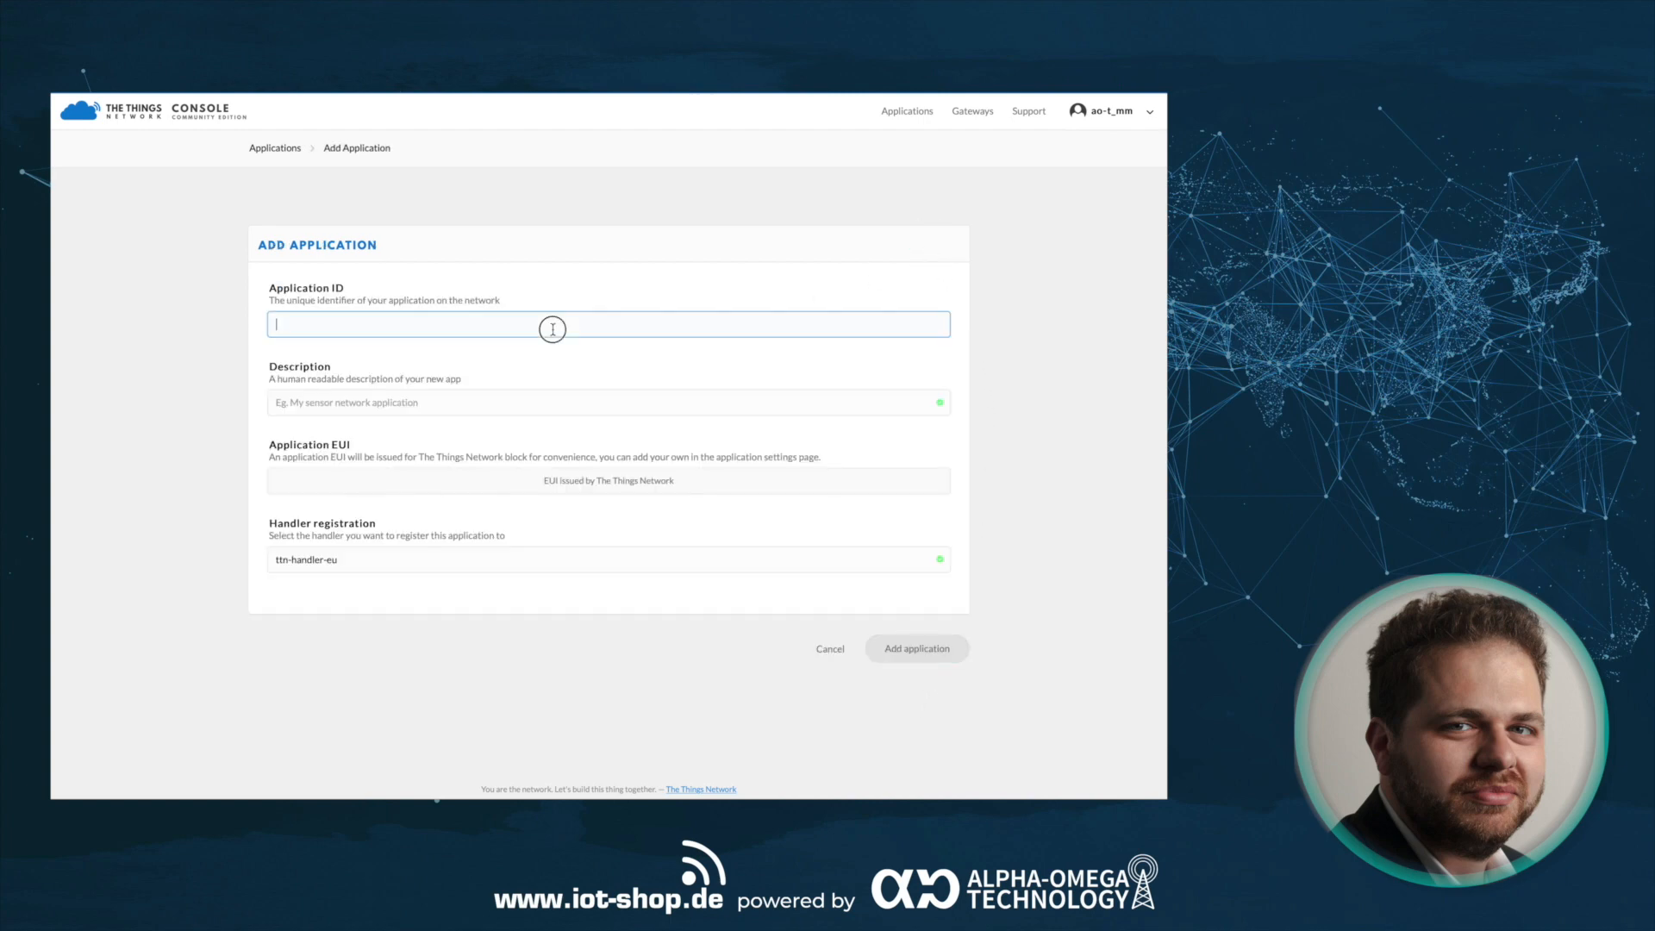
text(klax)
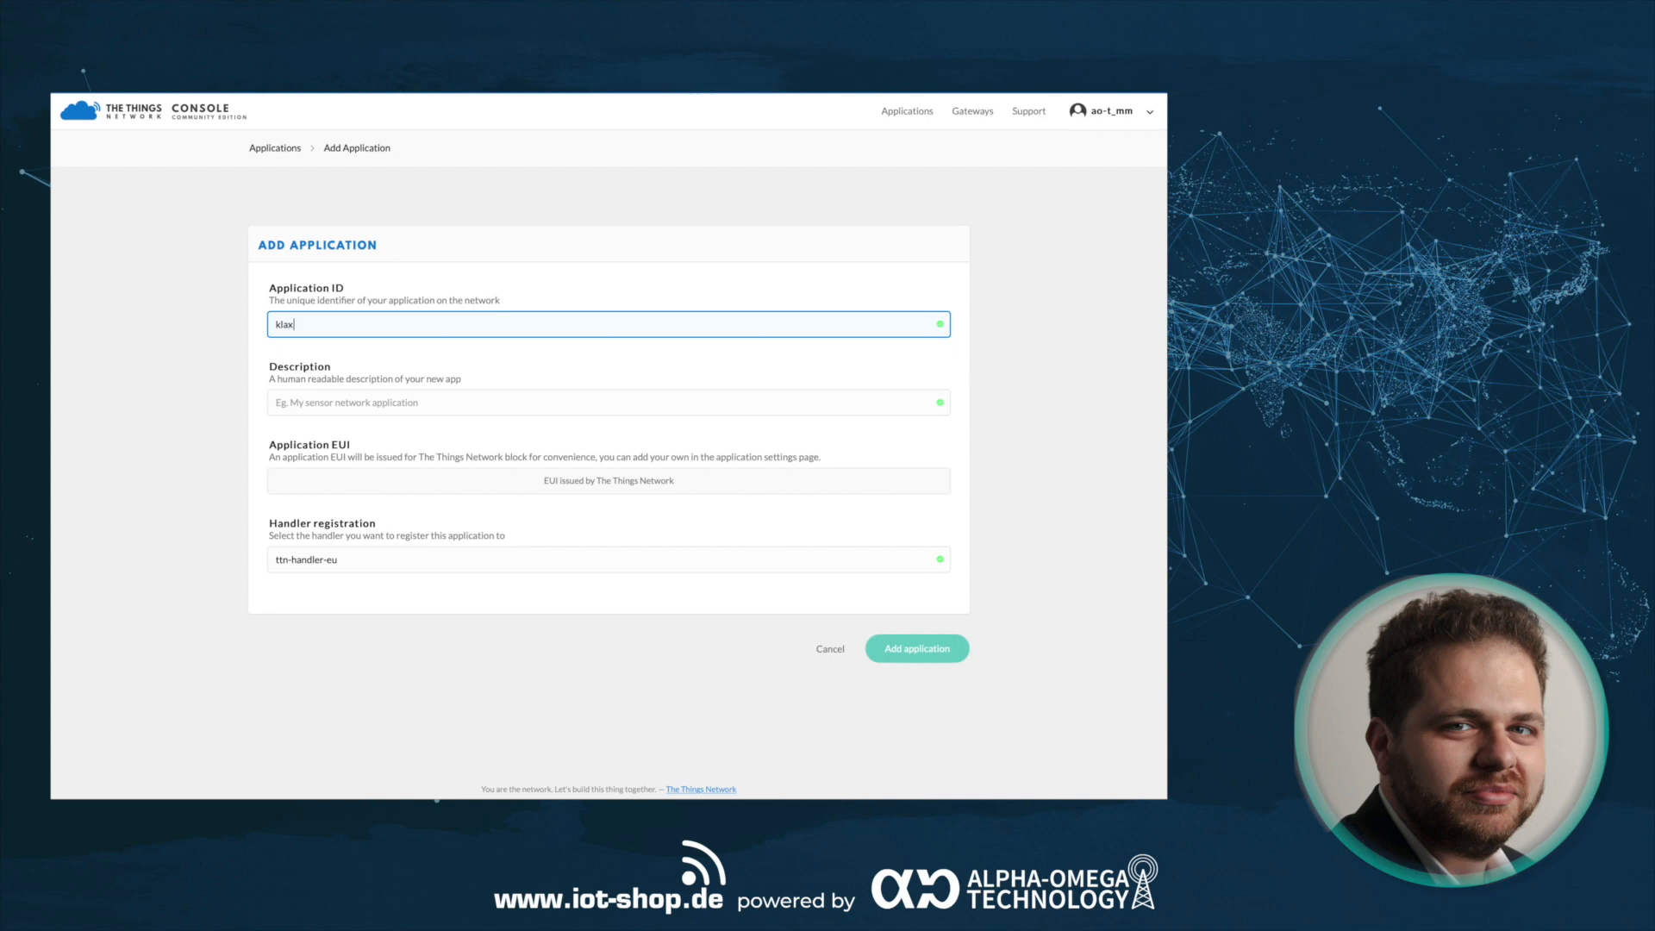
text(_ttn_bundle)
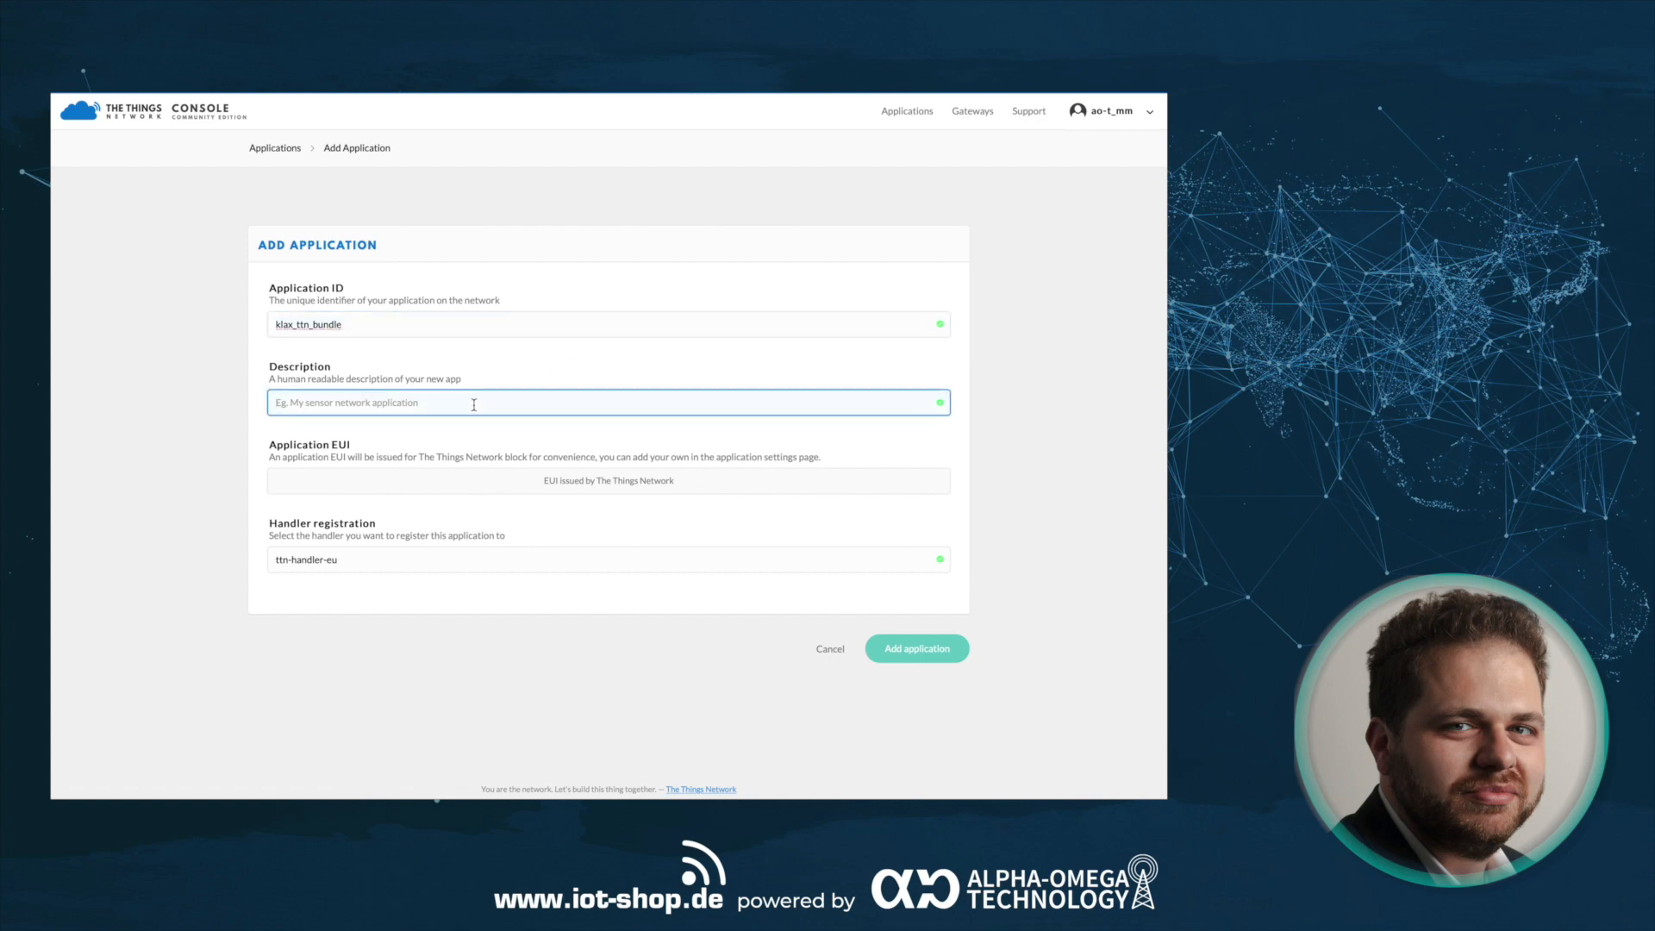
text(KLAX)
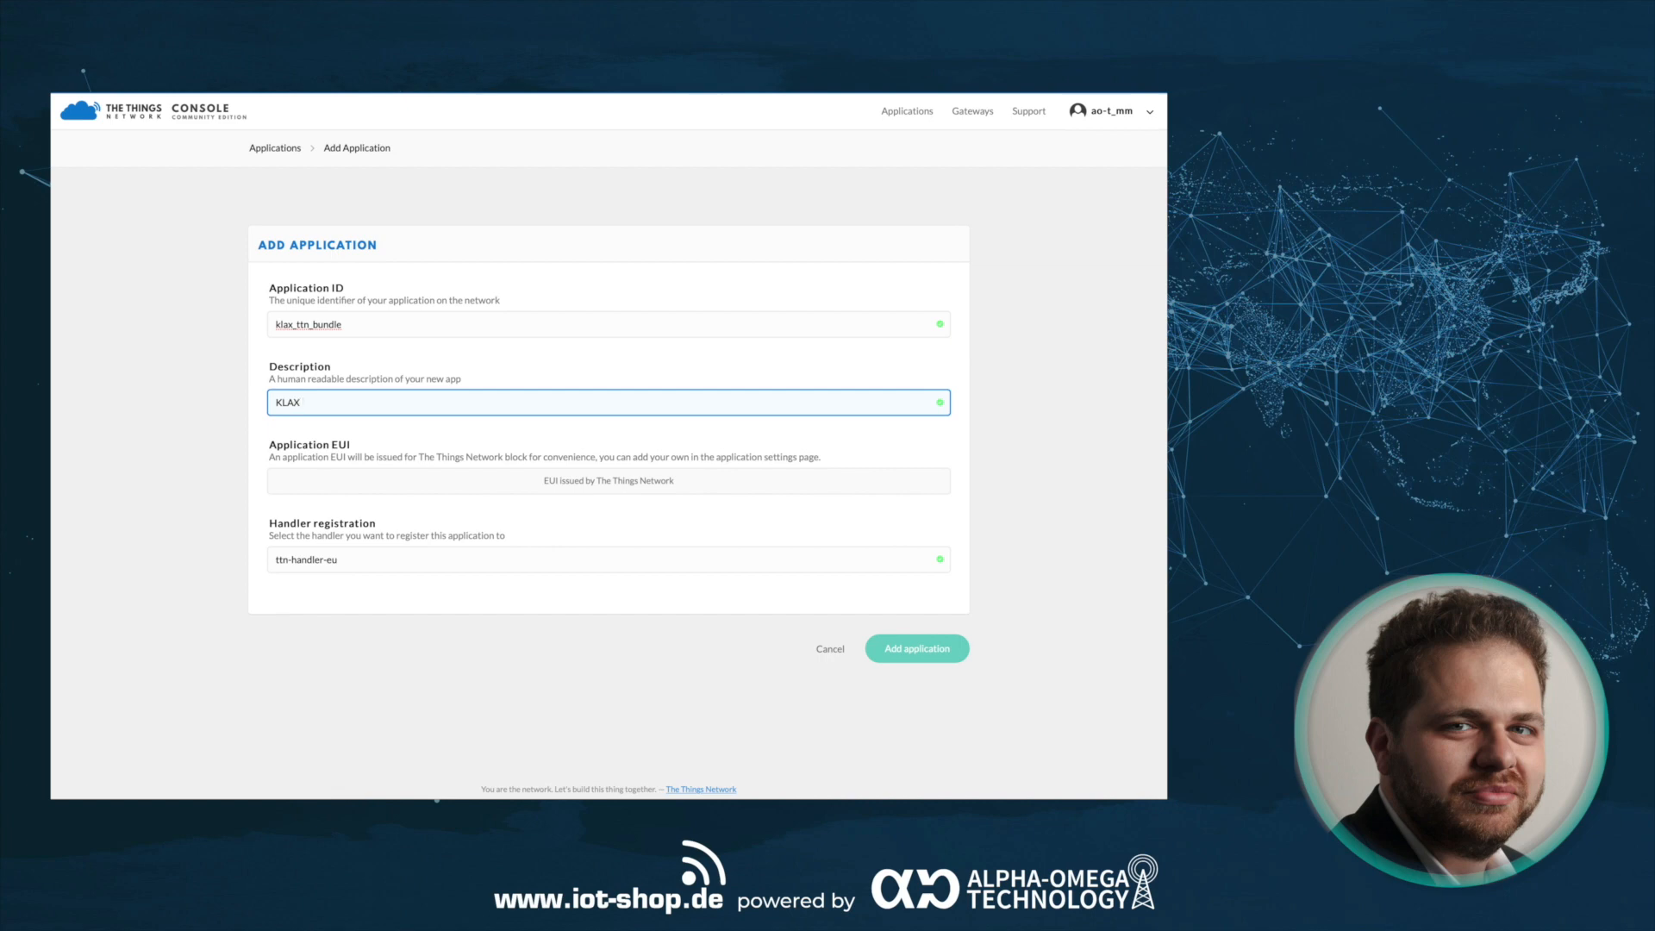
text(TTN)
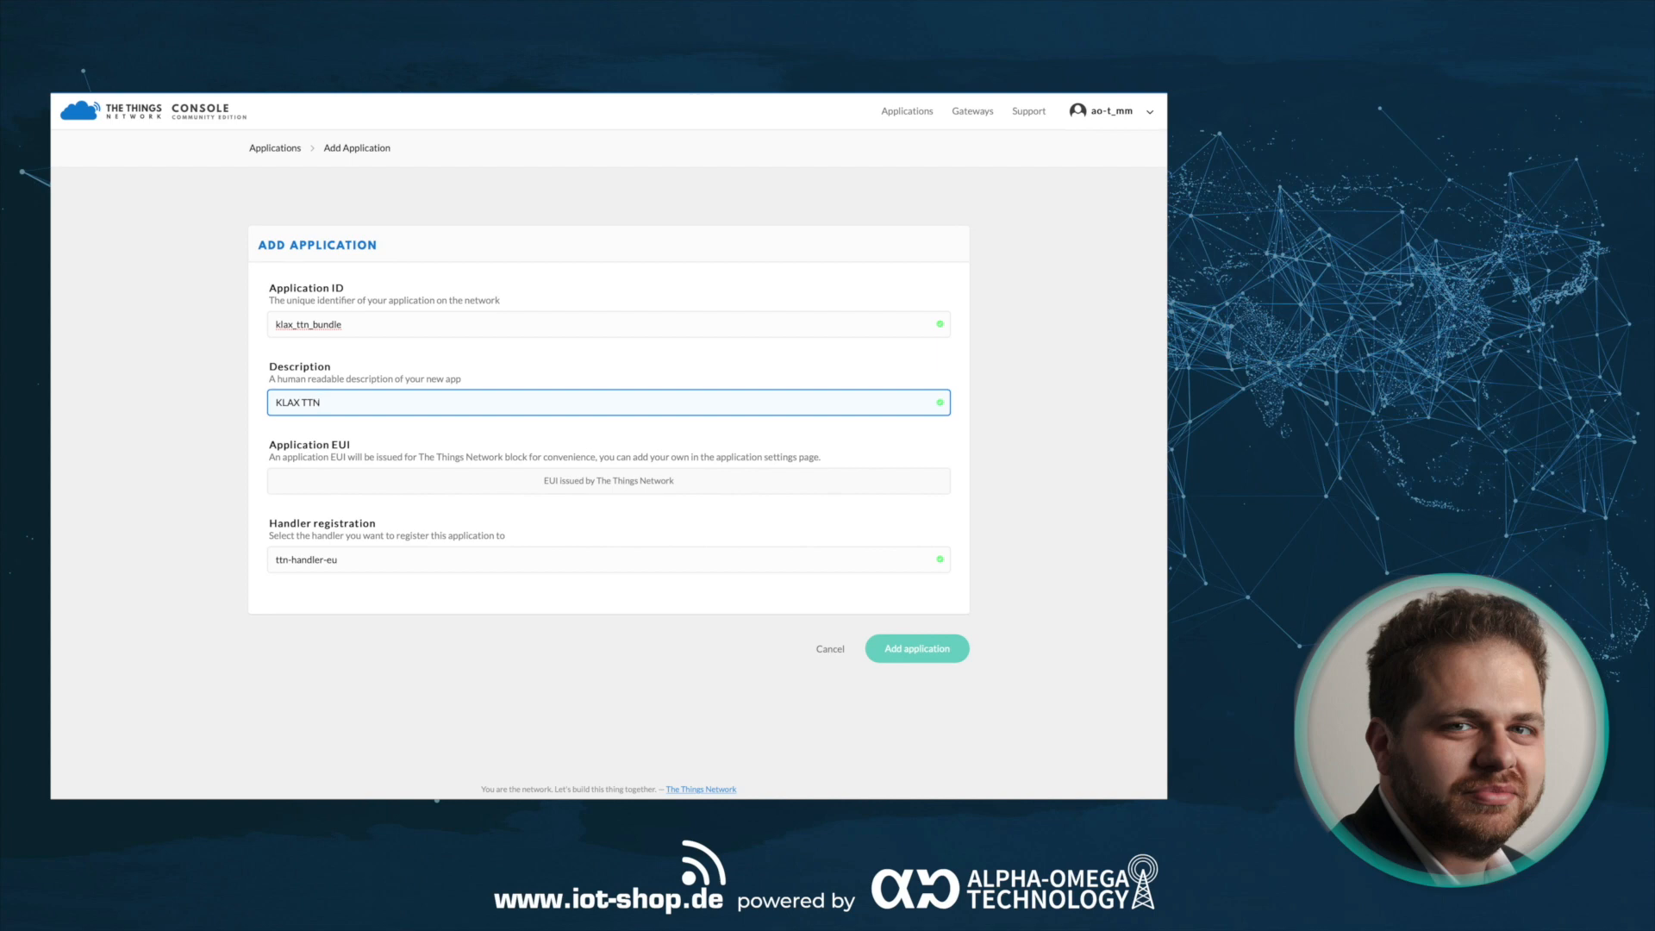
mouse_move(454, 451)
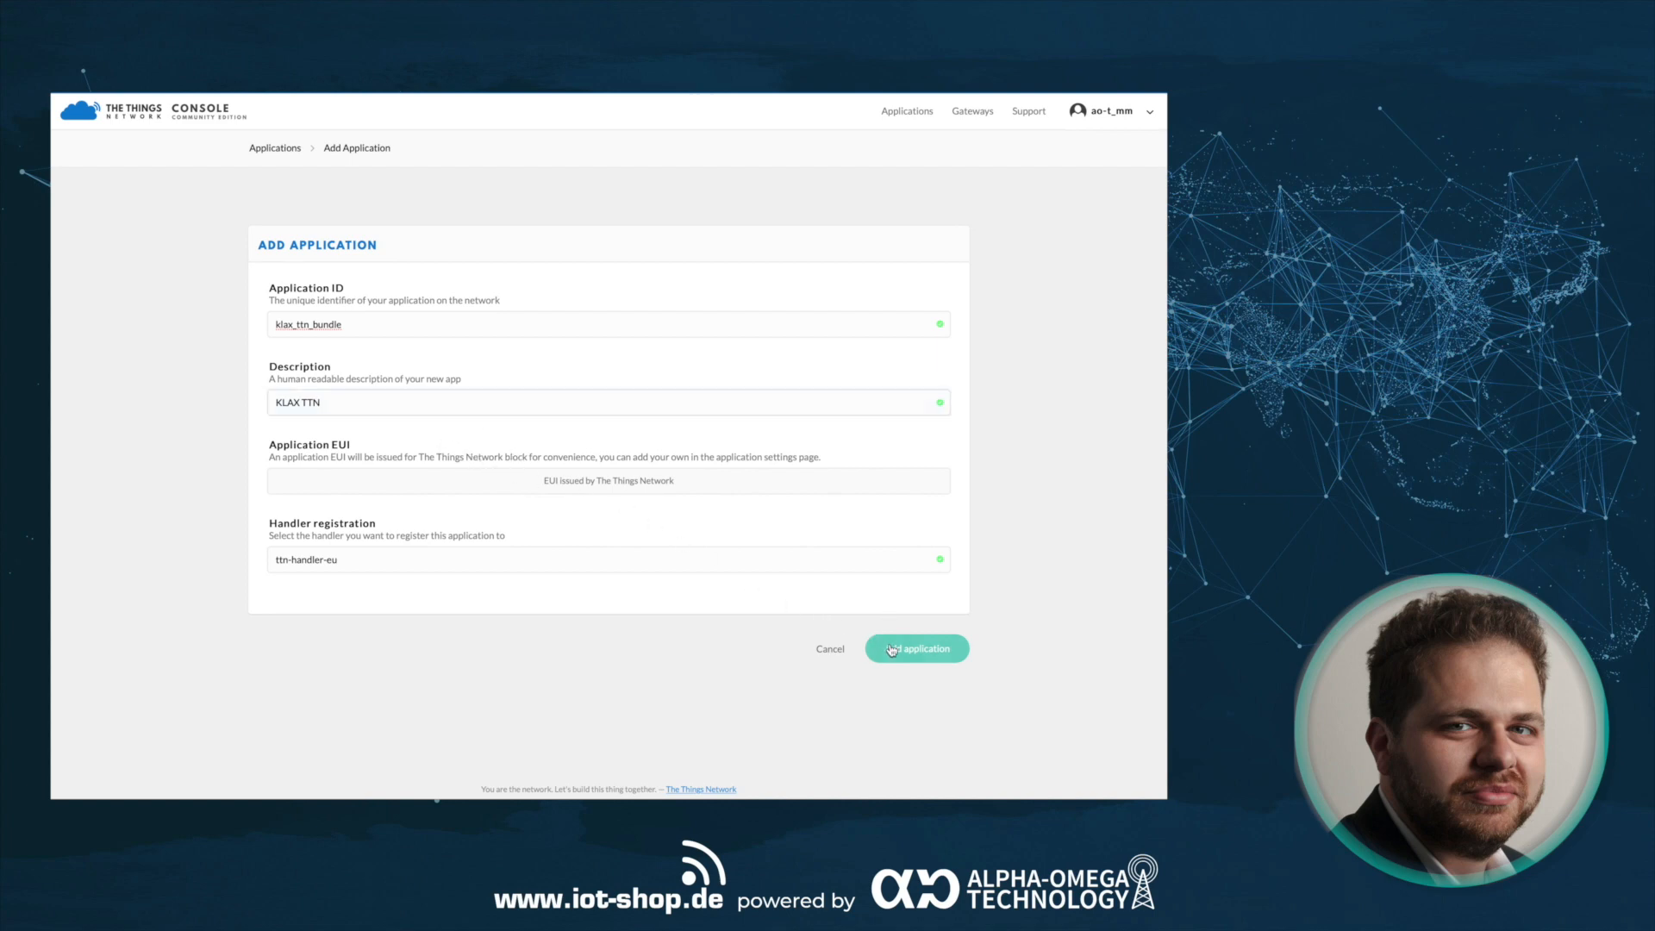
click(913, 648)
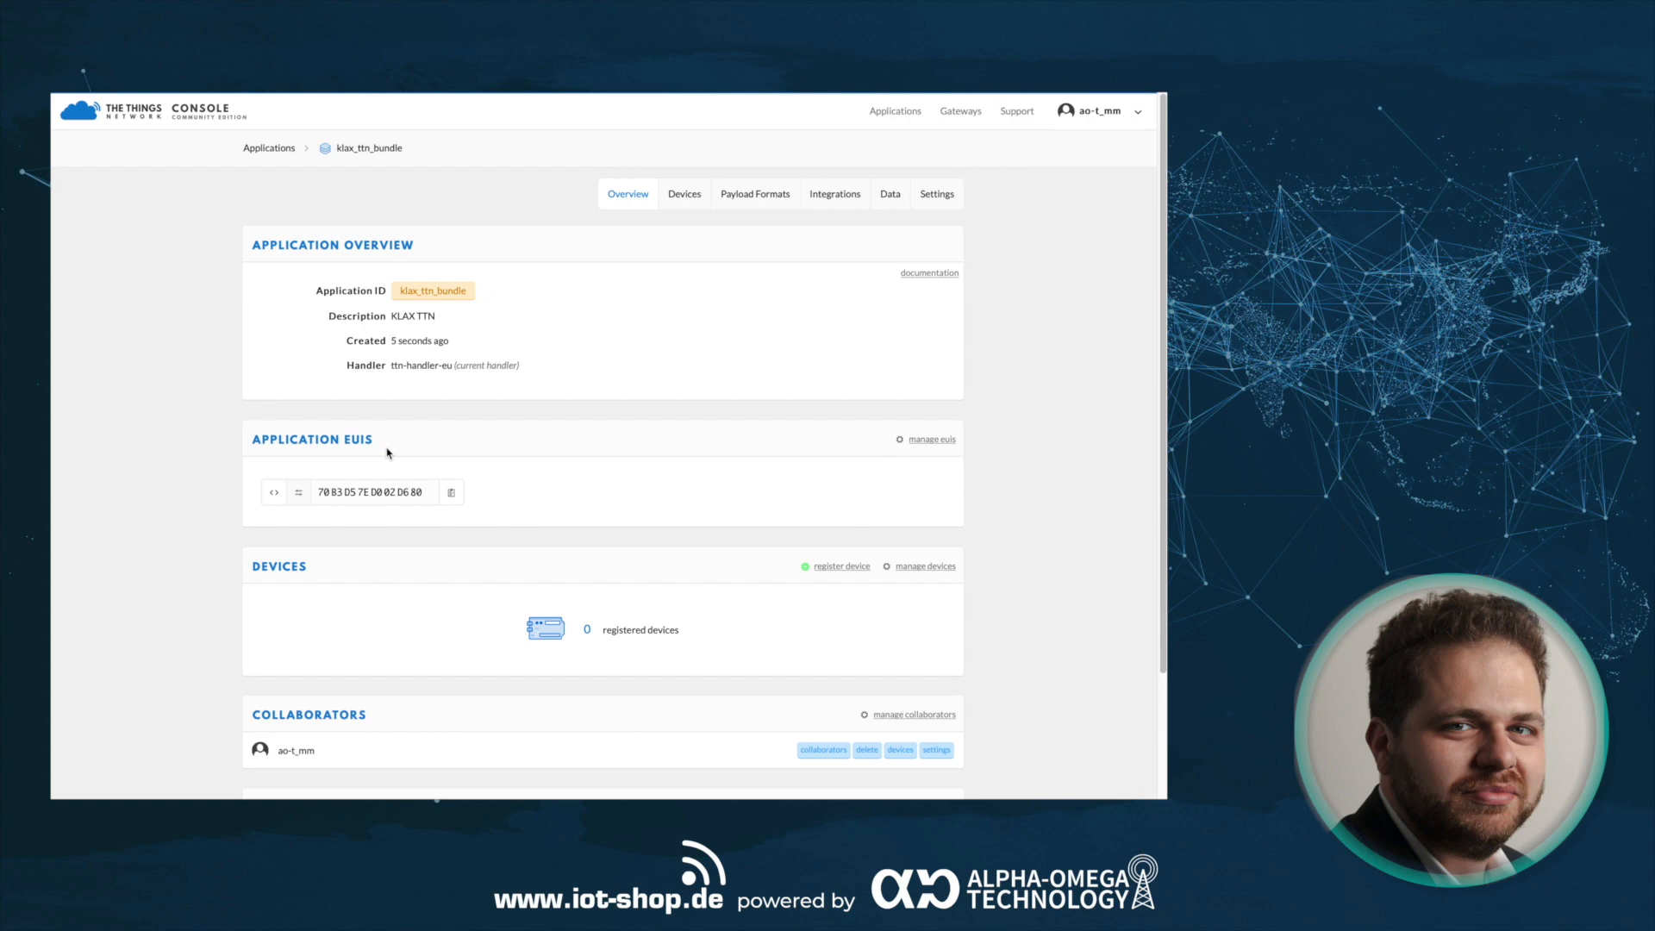
mouse_move(580, 448)
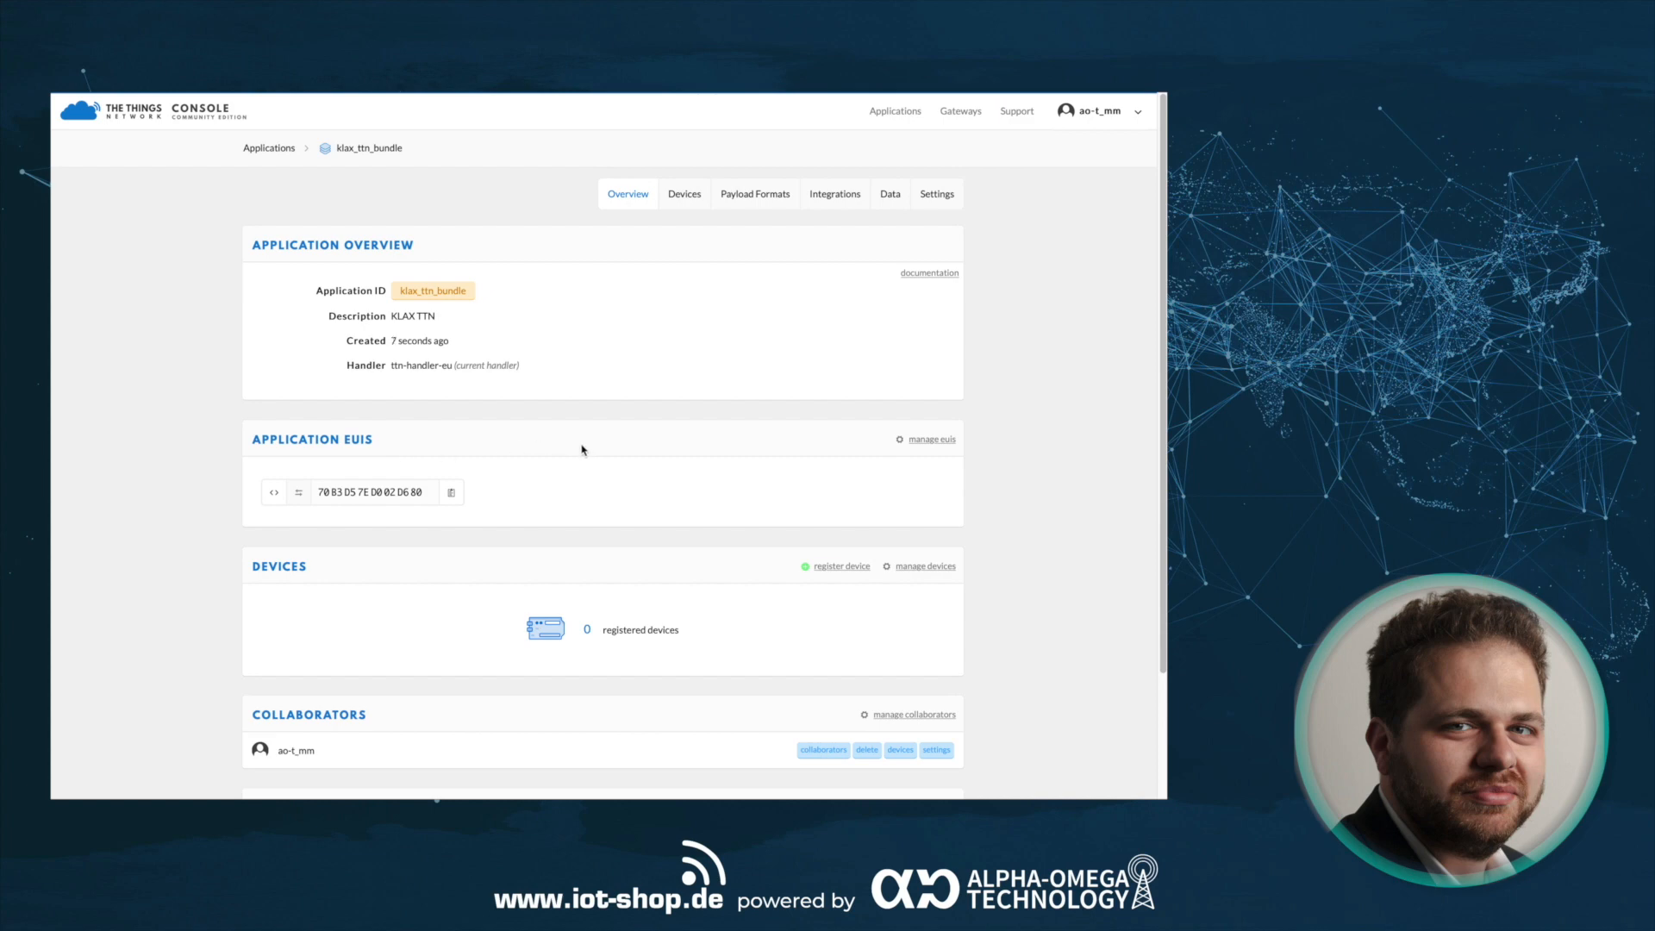
mouse_move(605, 452)
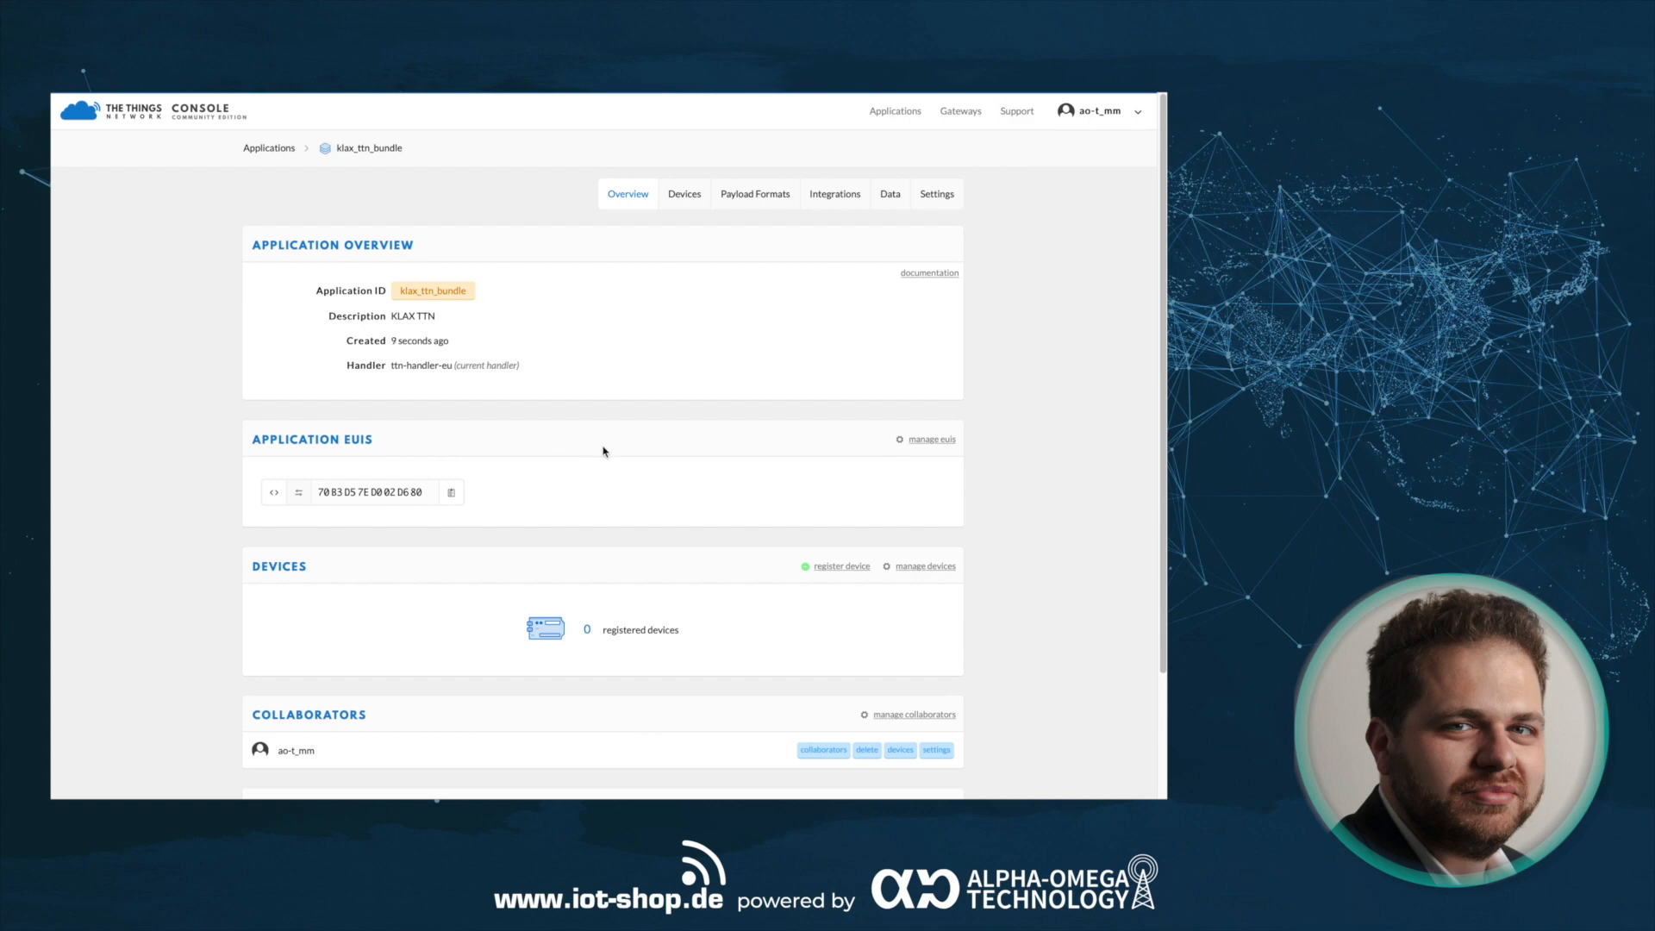
mouse_move(597, 463)
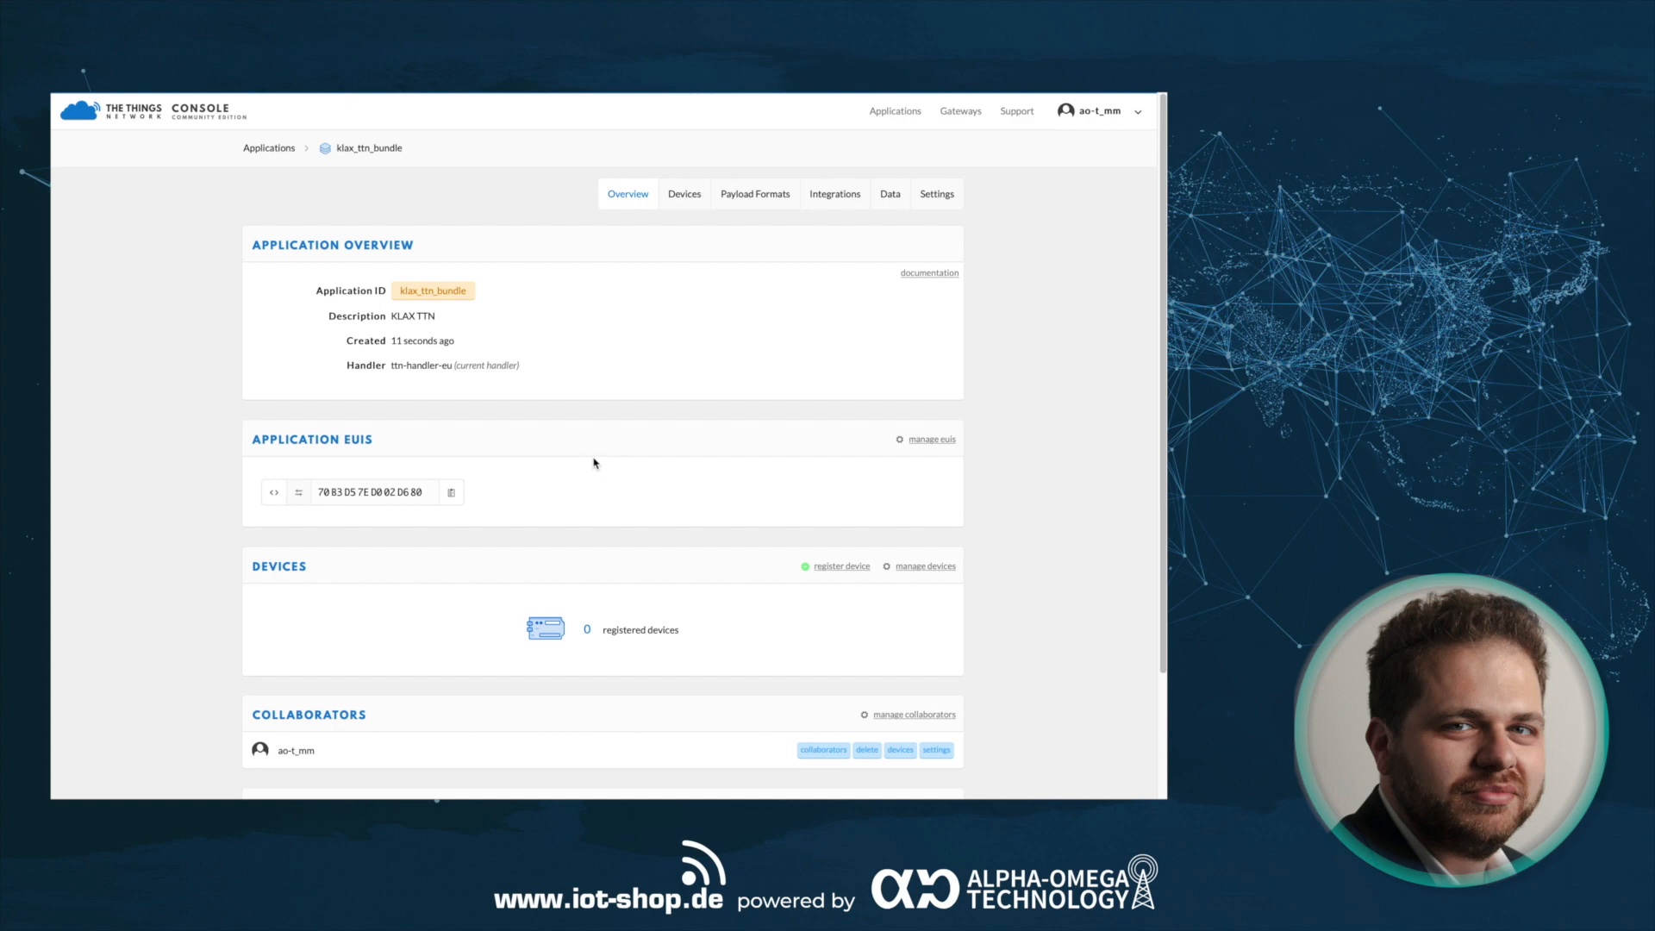
mouse_move(921, 445)
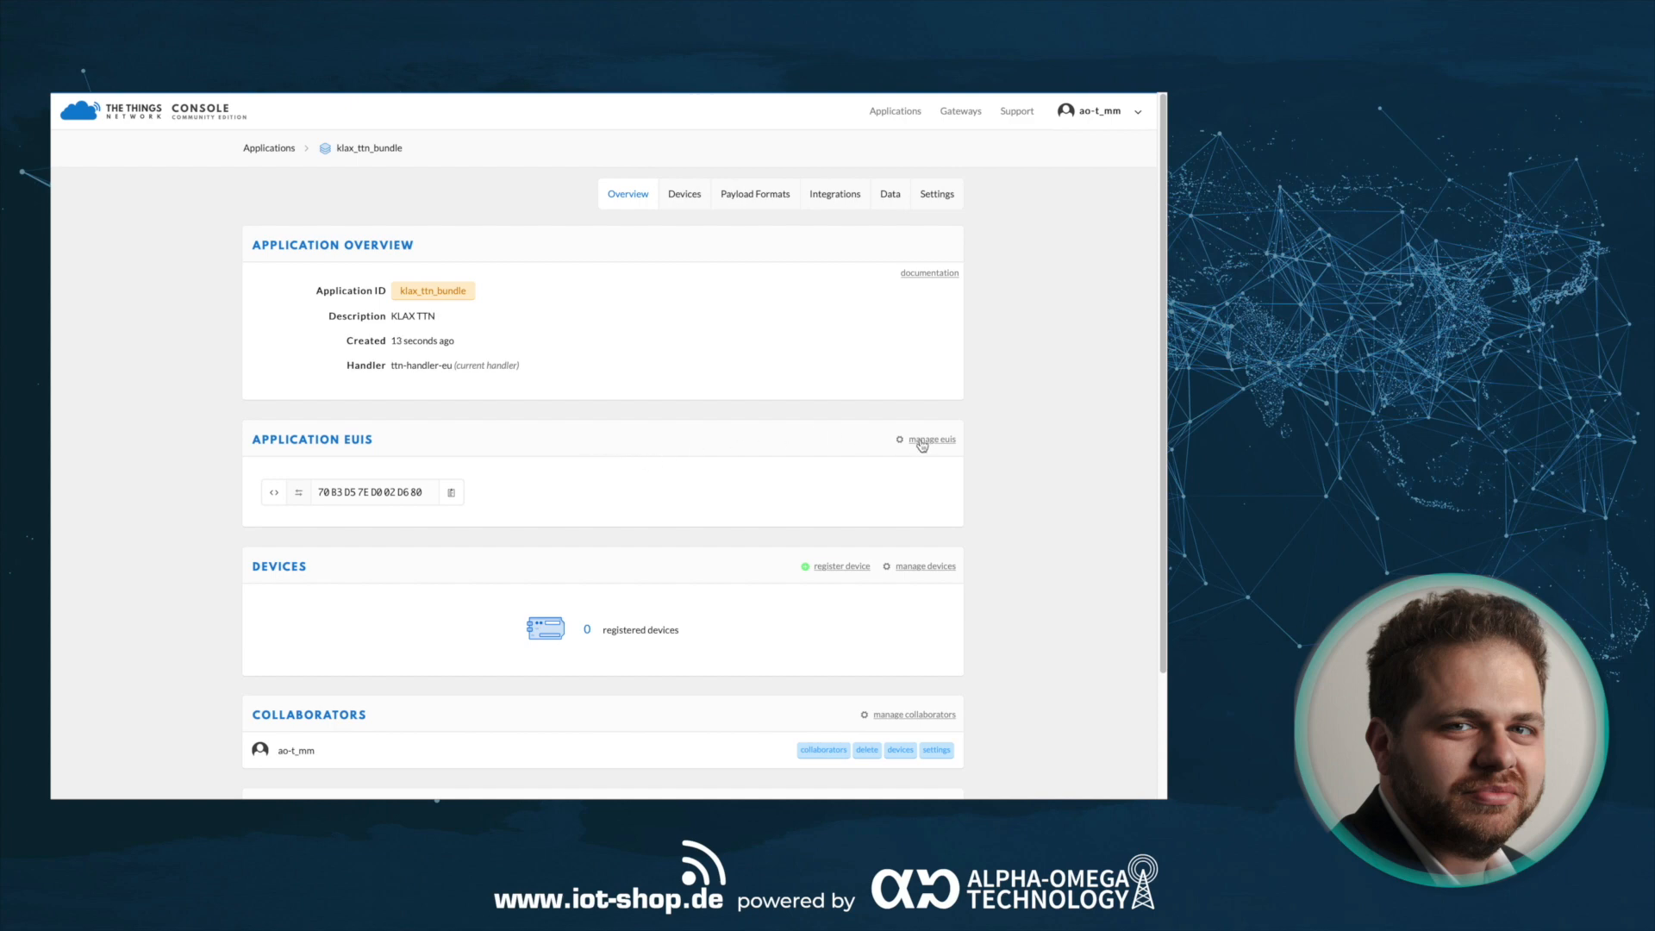
- Delete the auto-issued application EUI and add 70B3D5FFFE297028 manually
click(931, 439)
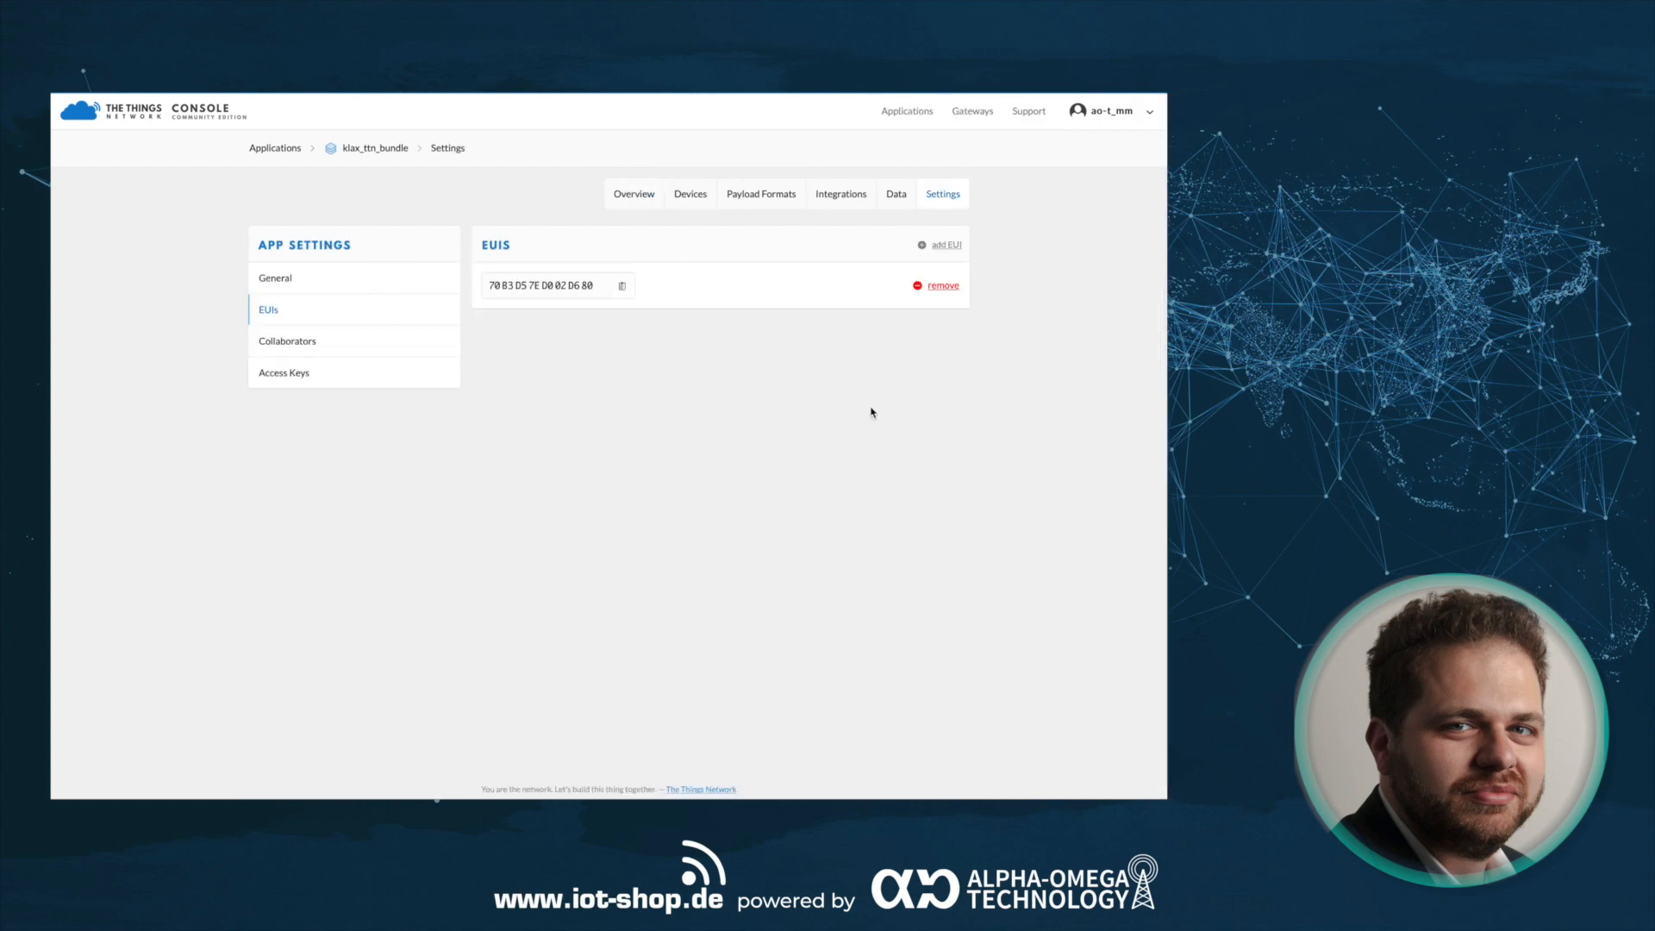
mouse_move(752, 385)
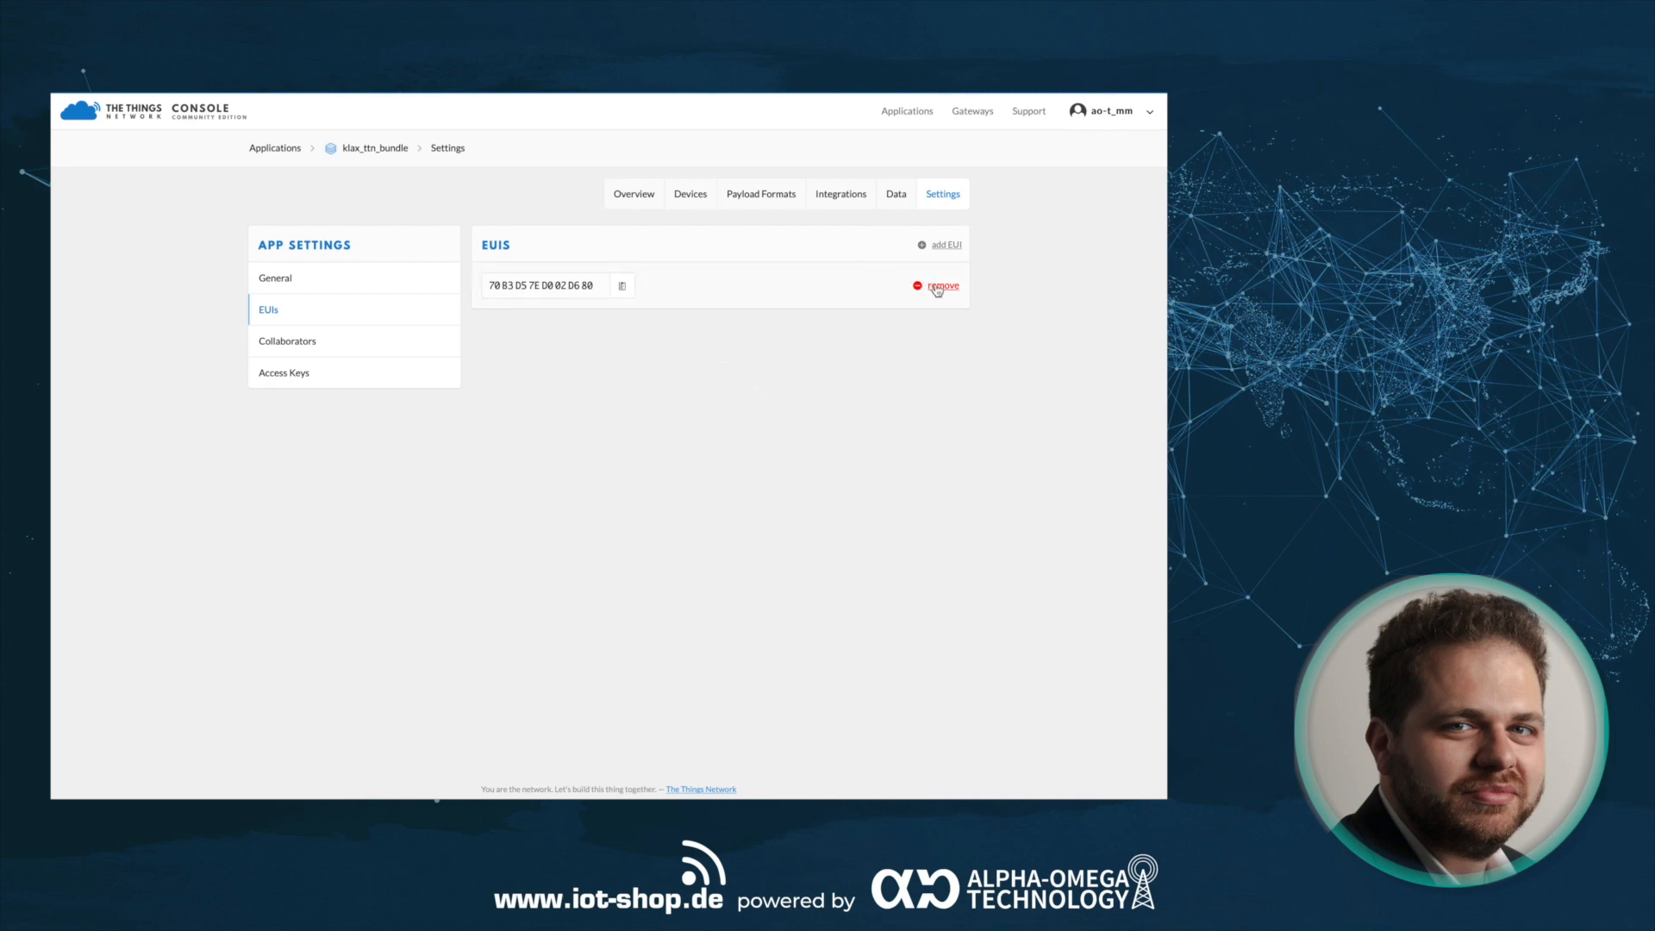
click(939, 286)
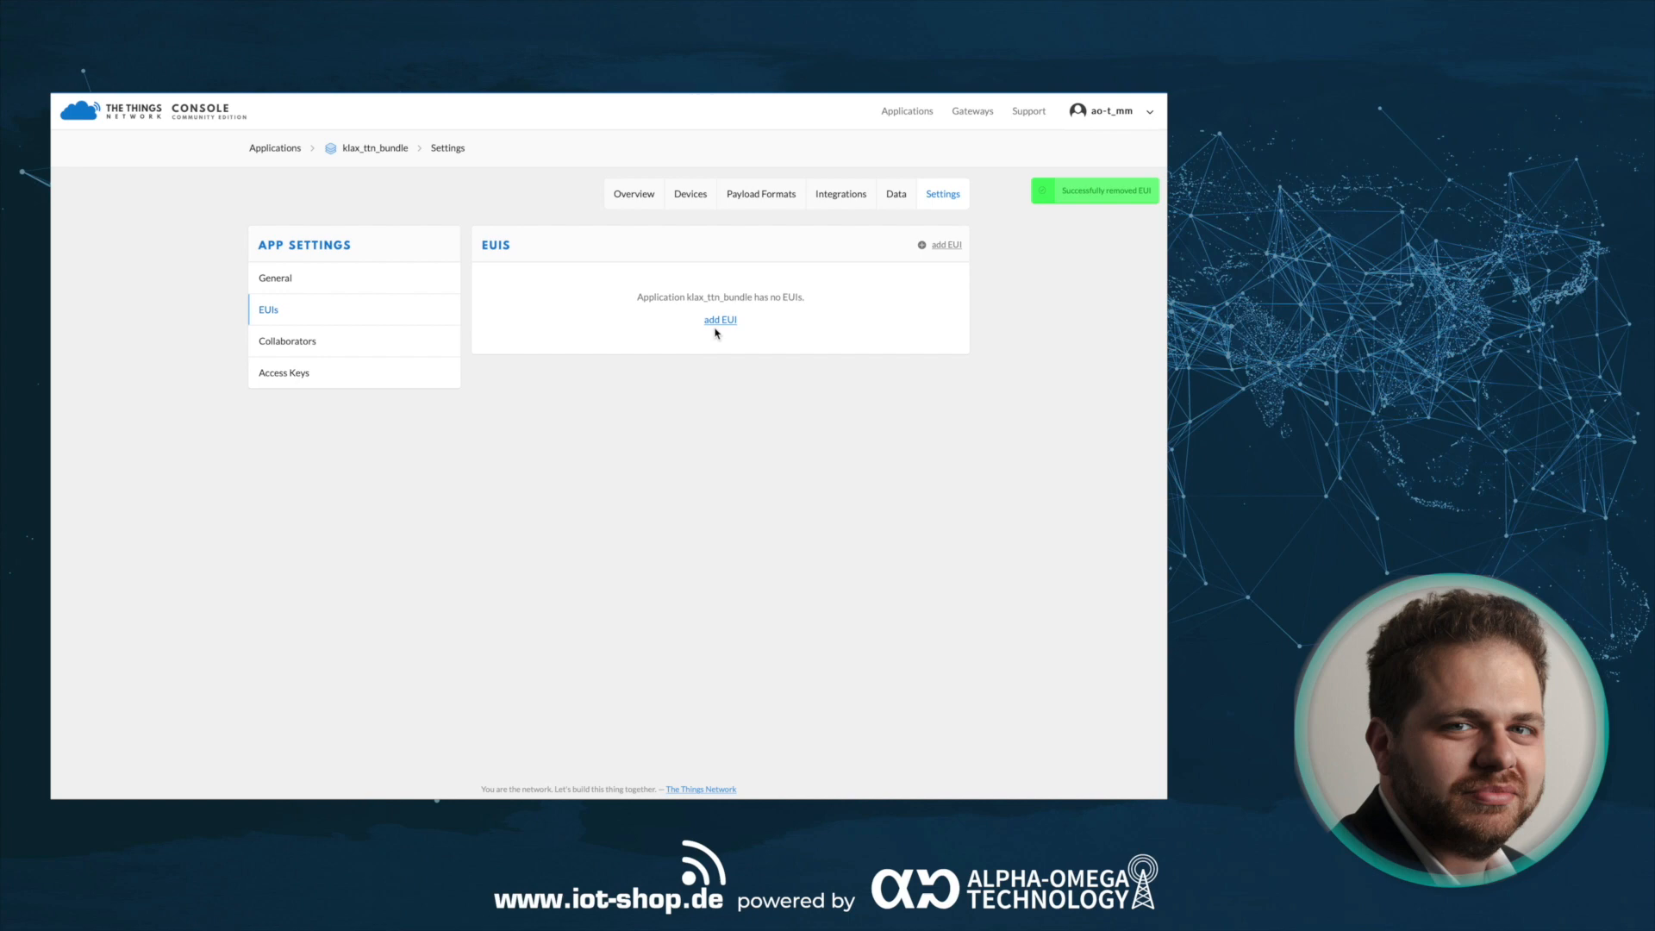
click(721, 320)
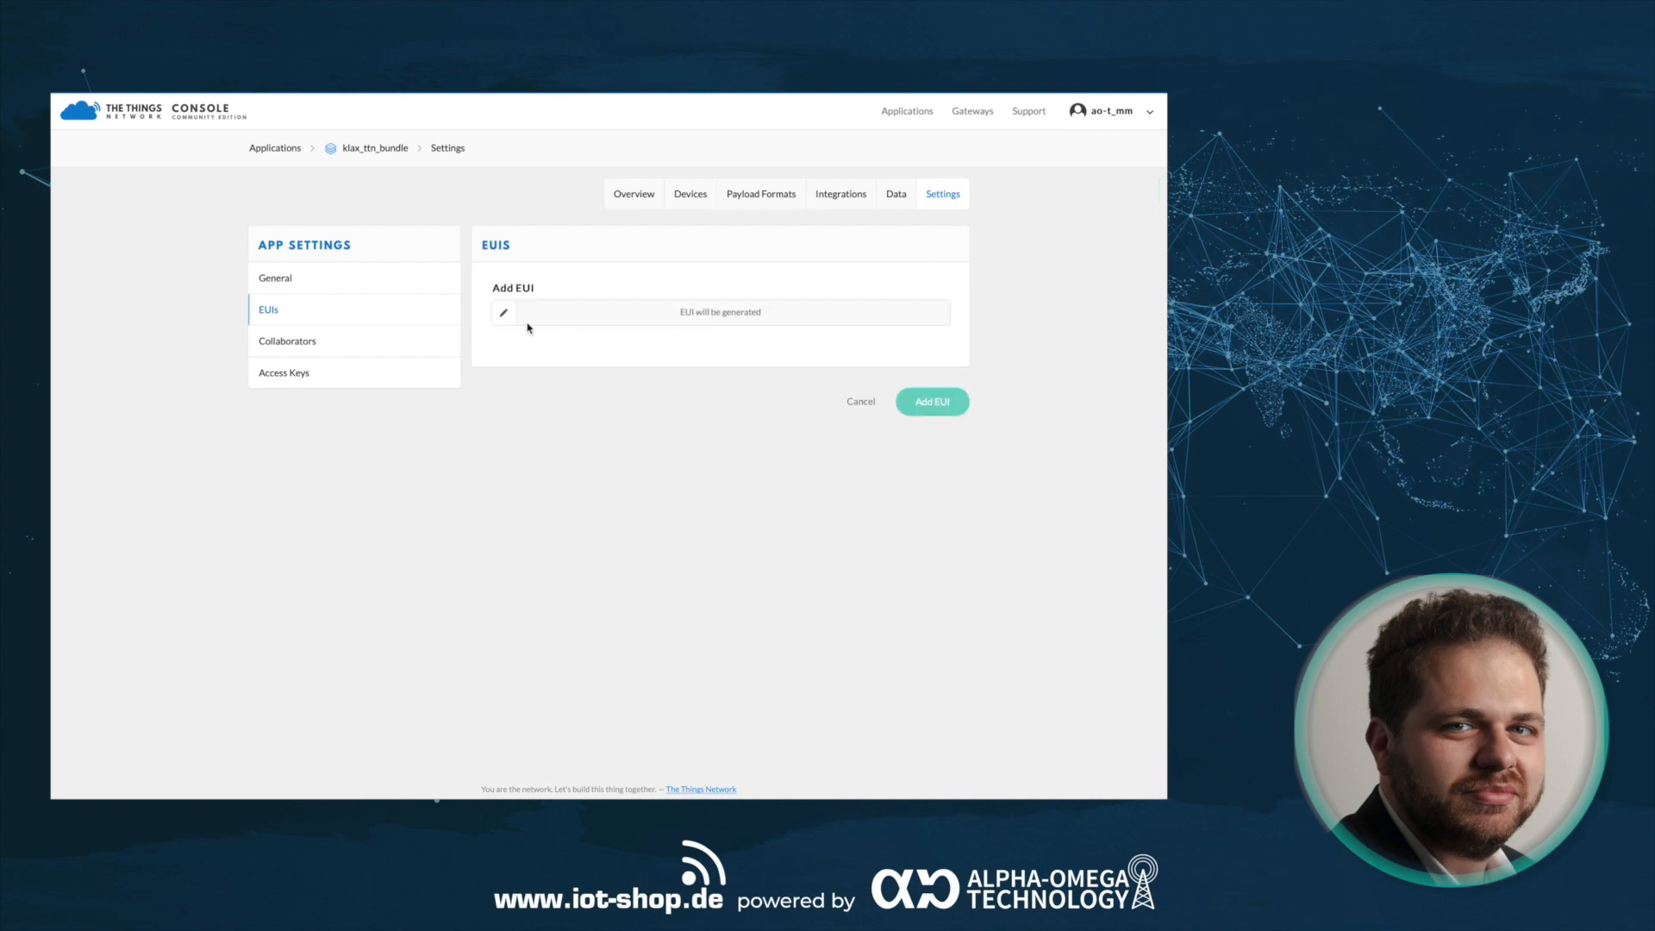
click(719, 311)
text(70 B3 D5 FF FE 29 70 2)
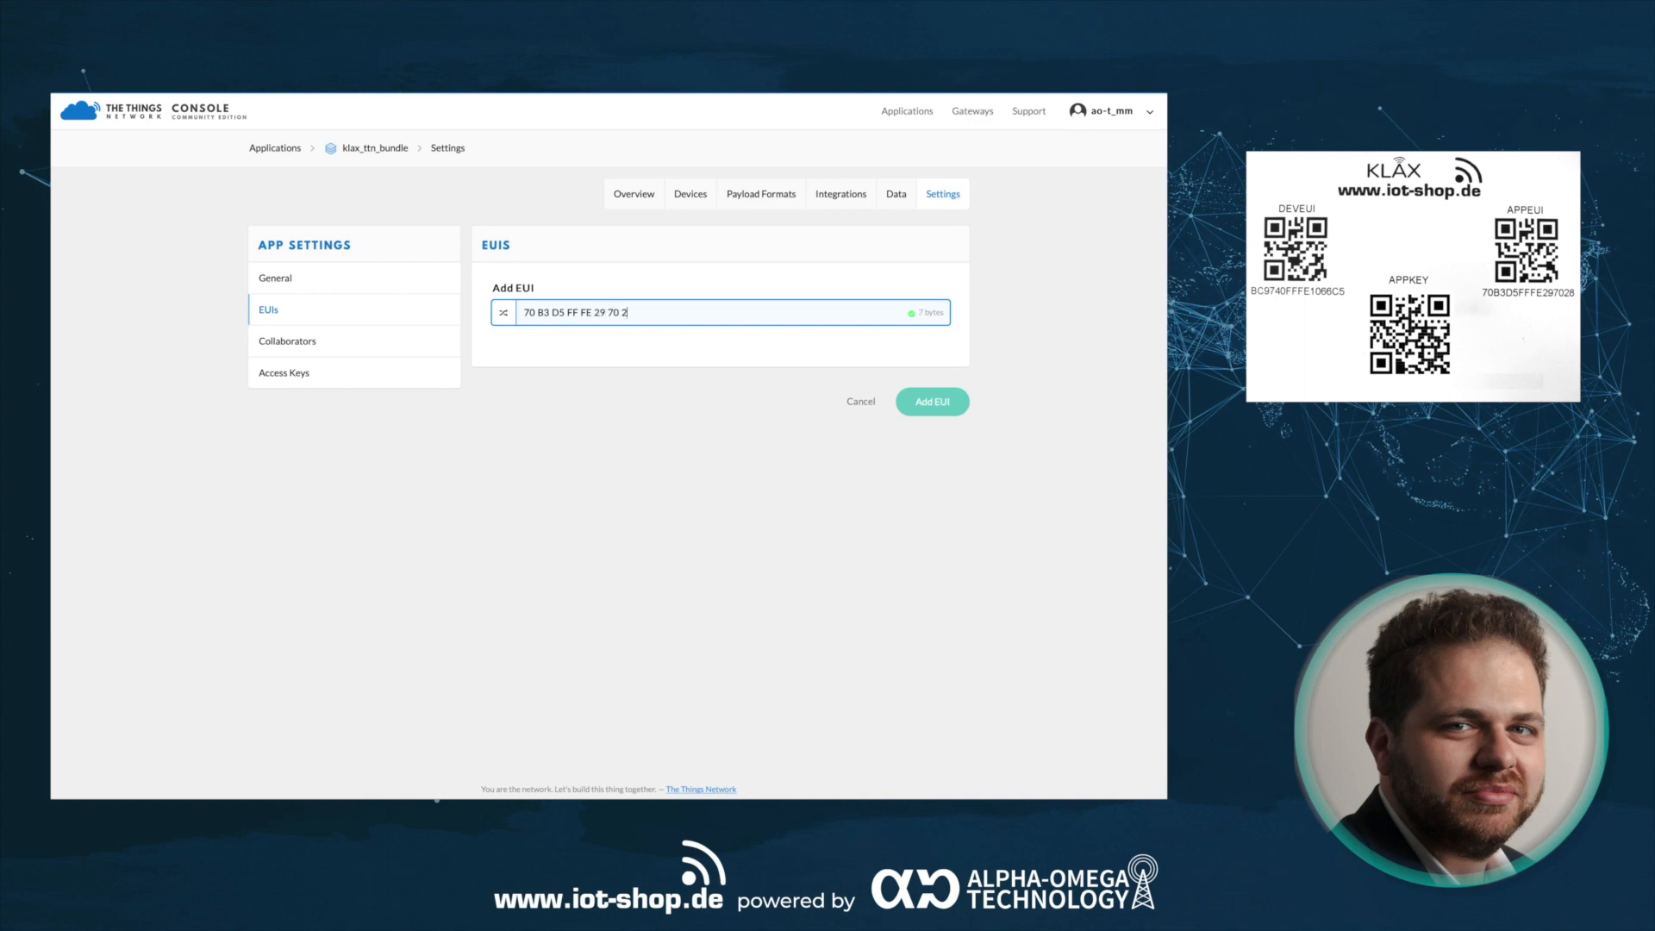
click(690, 193)
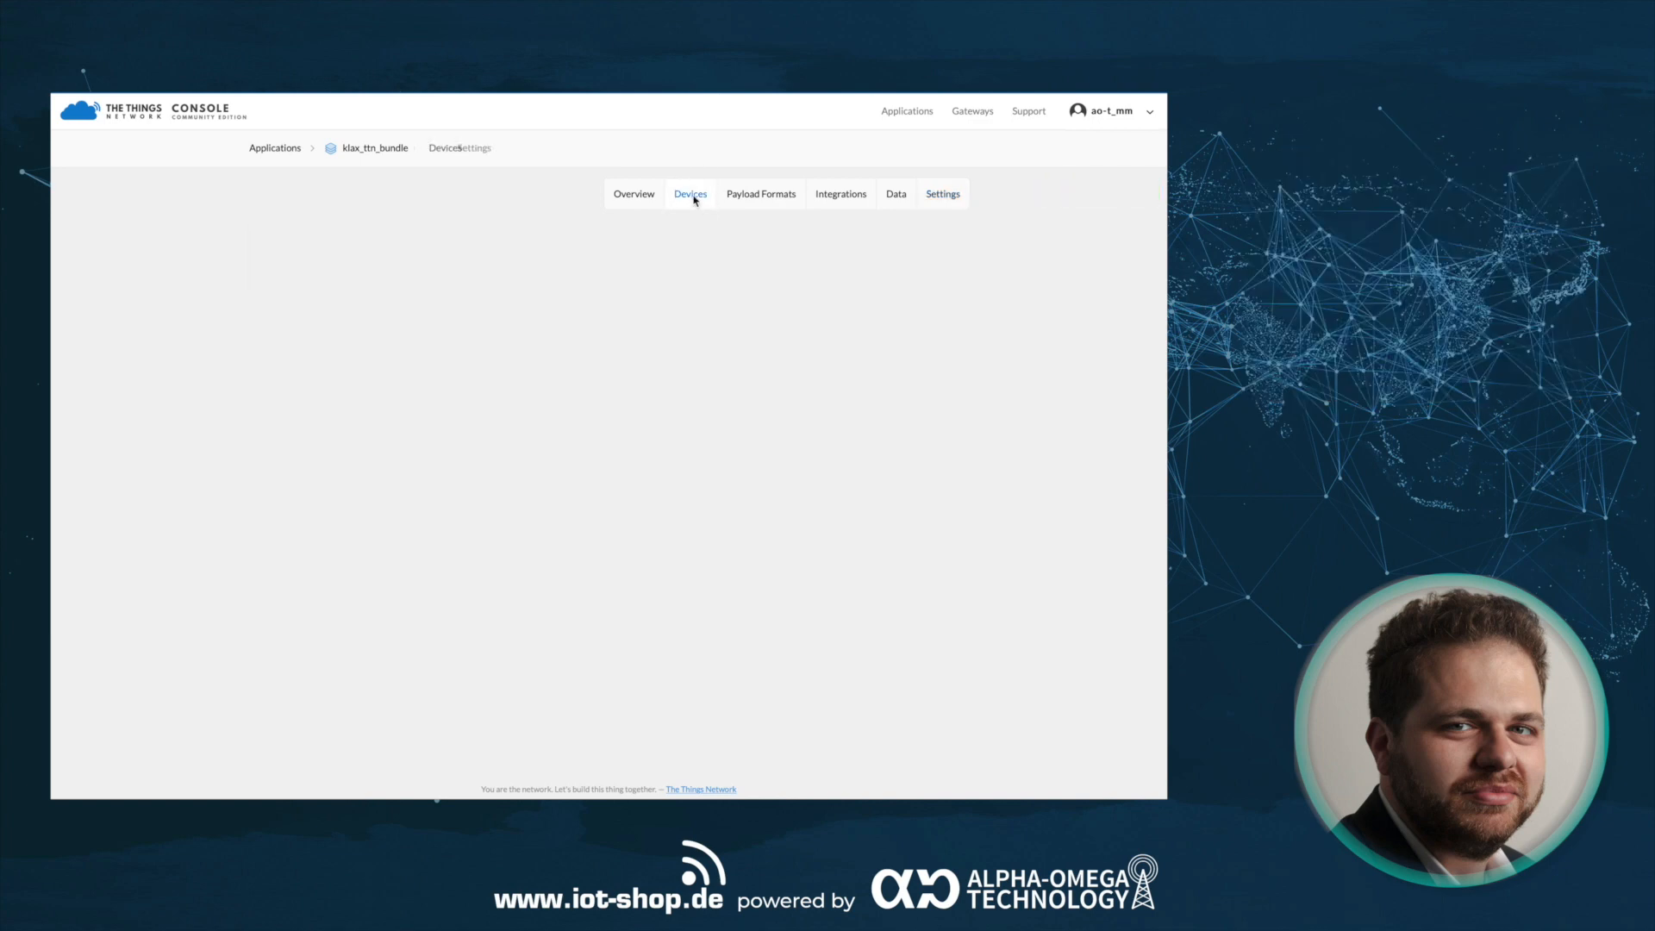
- Go to the application's devices and bring up the register-device form
click(690, 193)
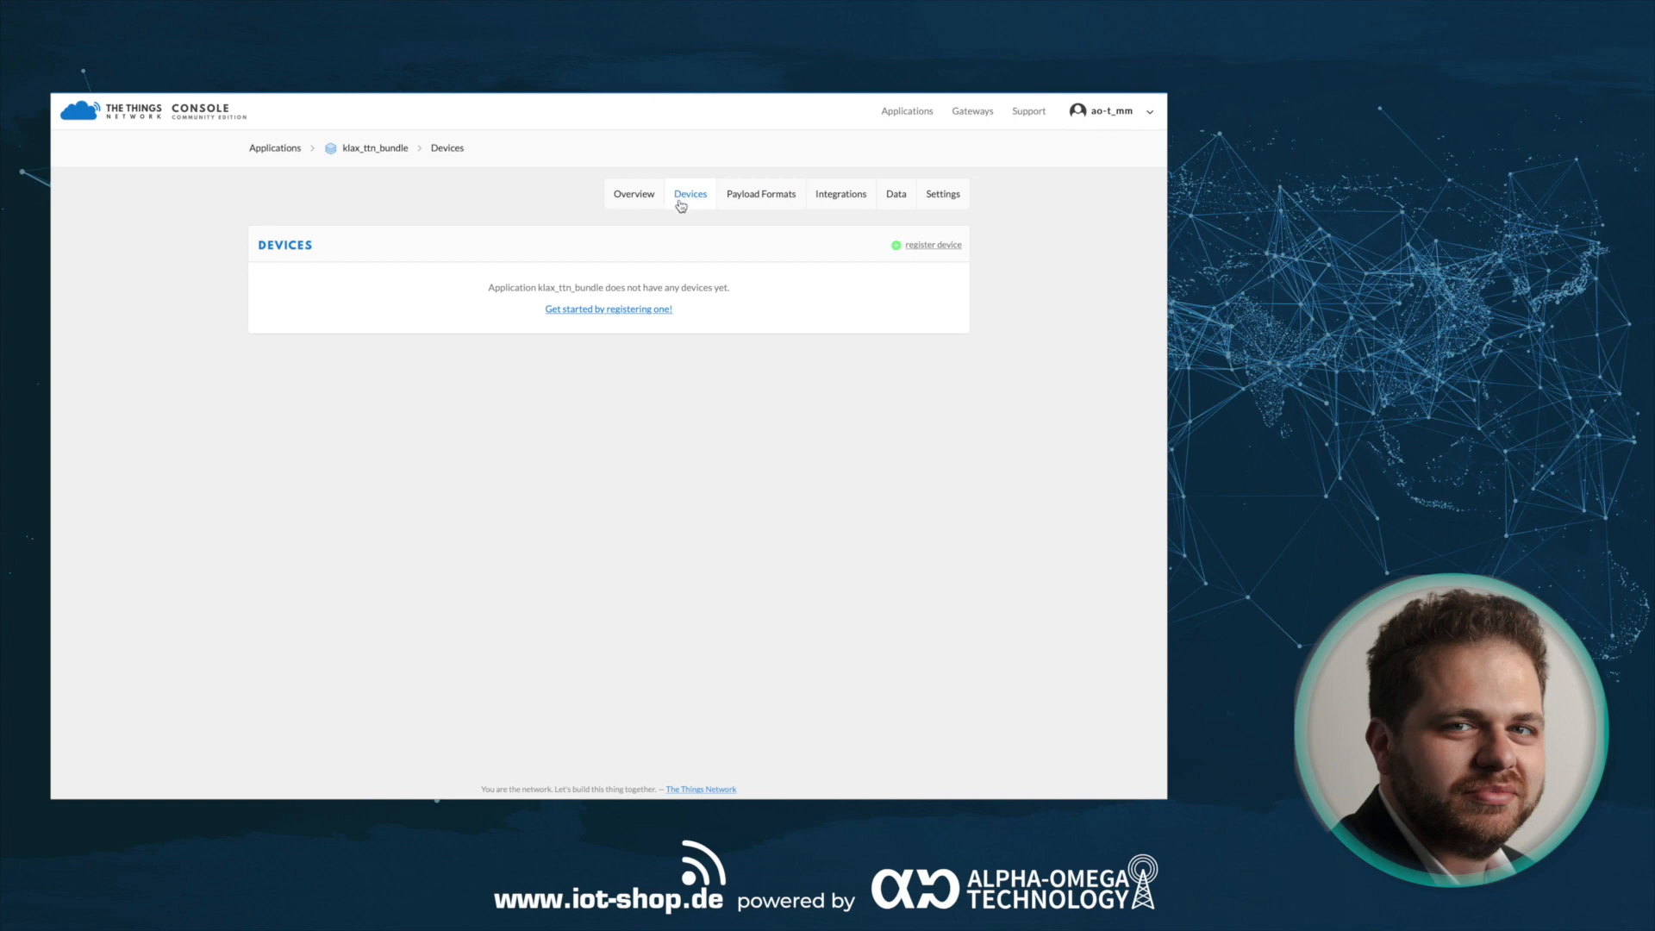
mouse_move(688, 228)
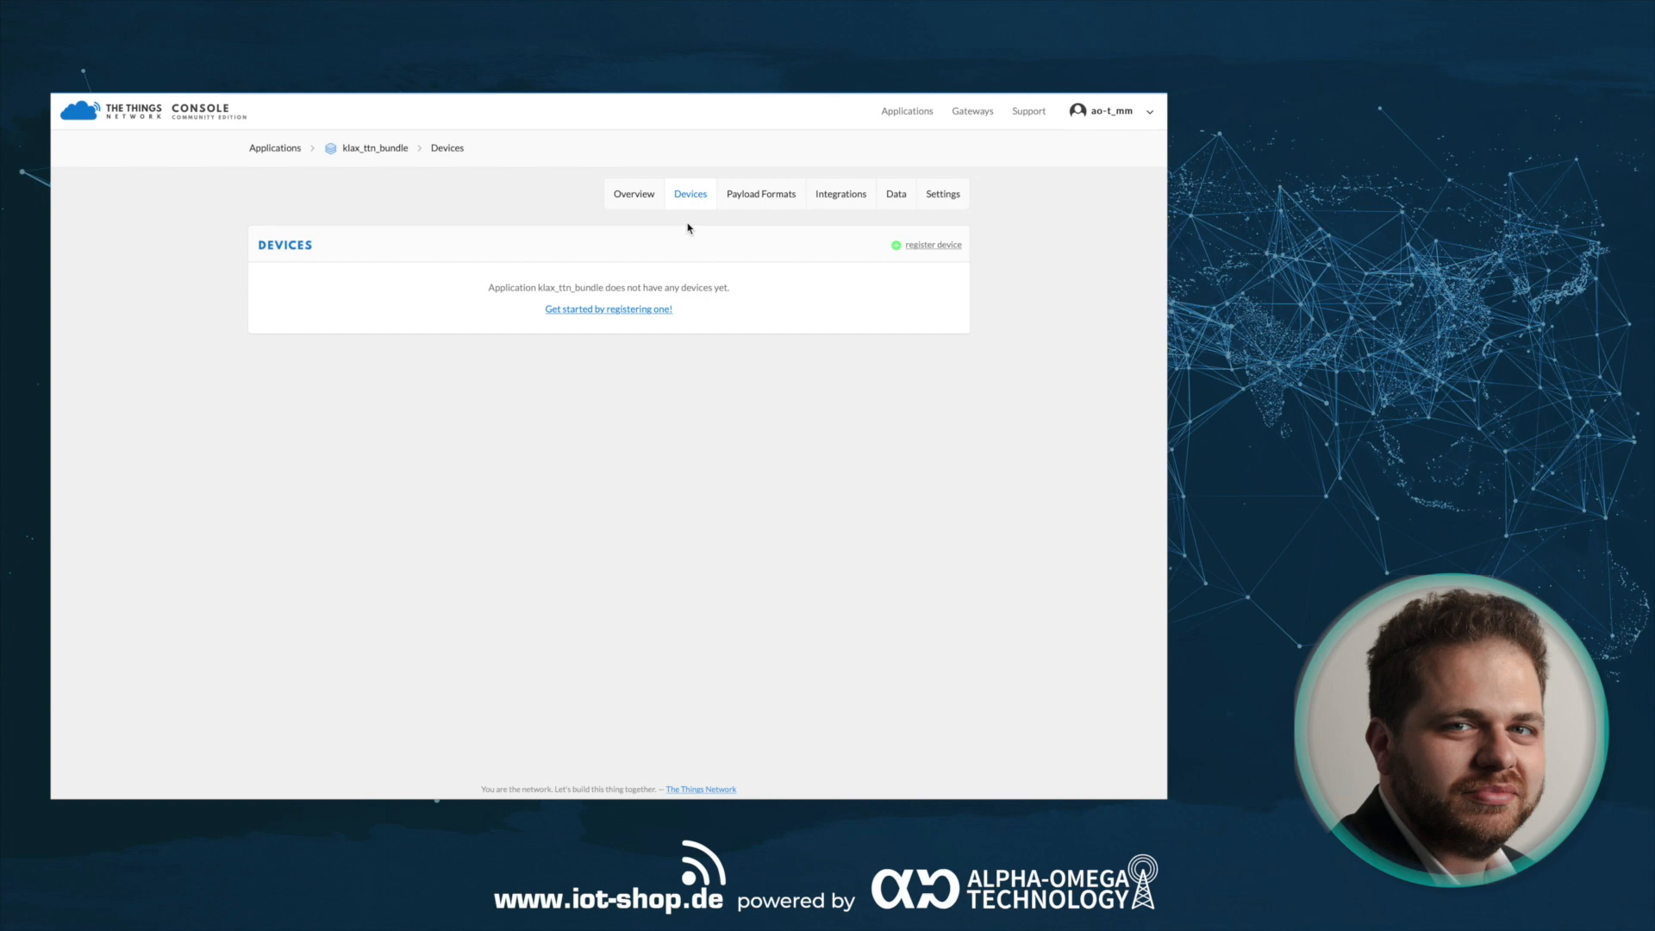
mouse_move(760, 194)
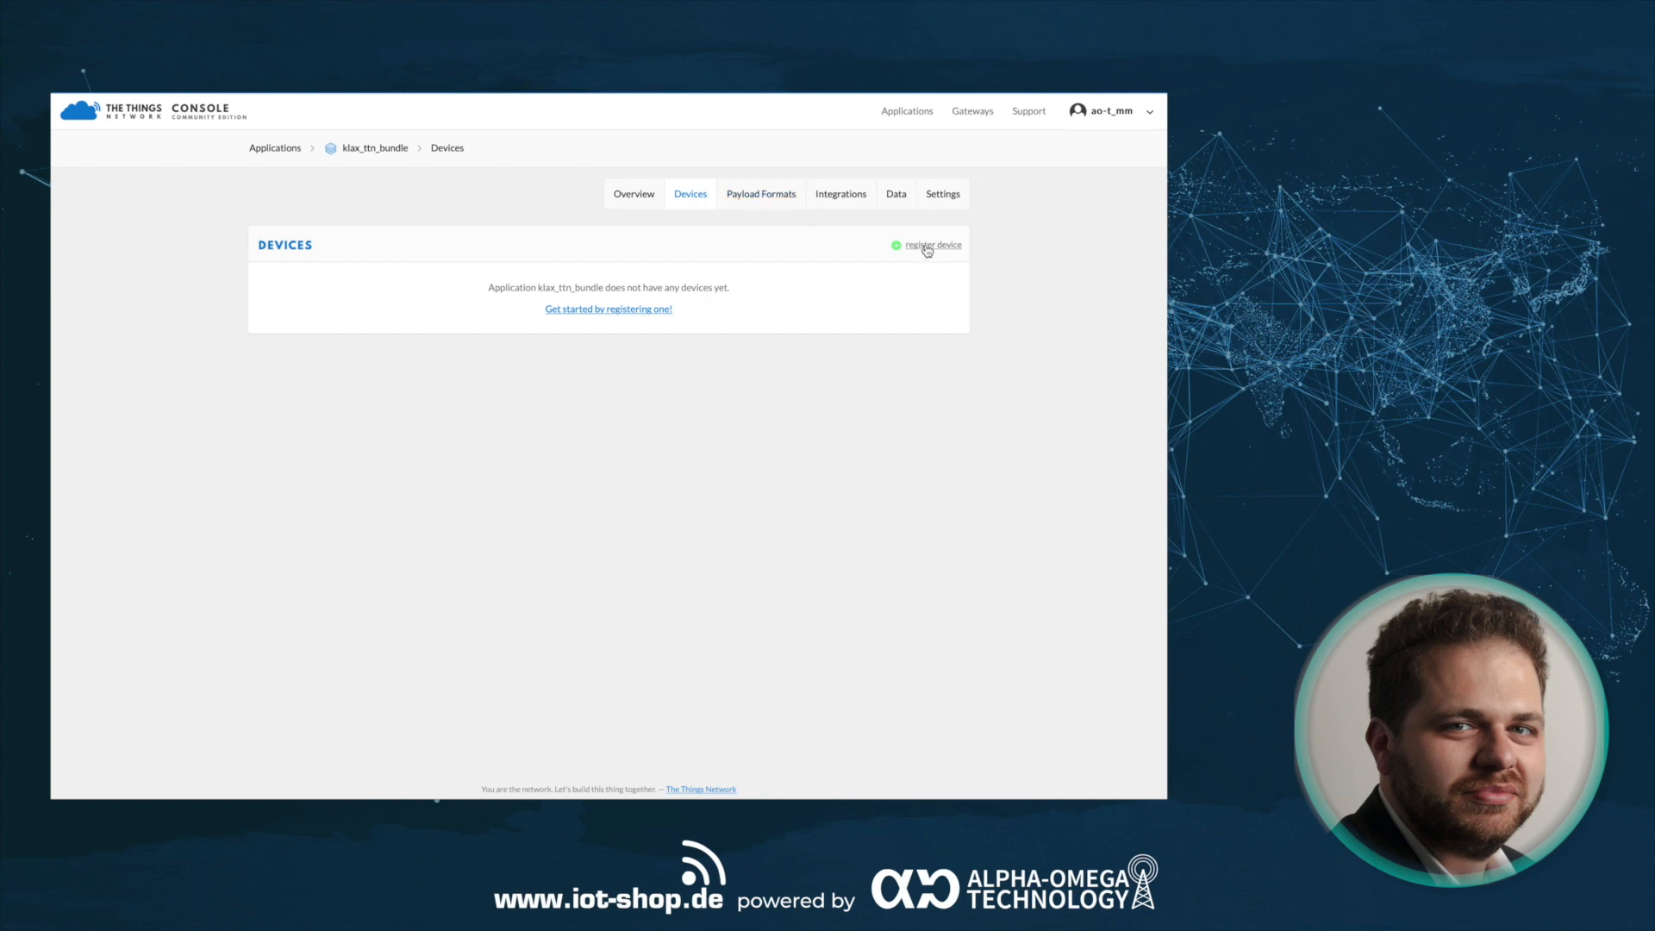
click(933, 245)
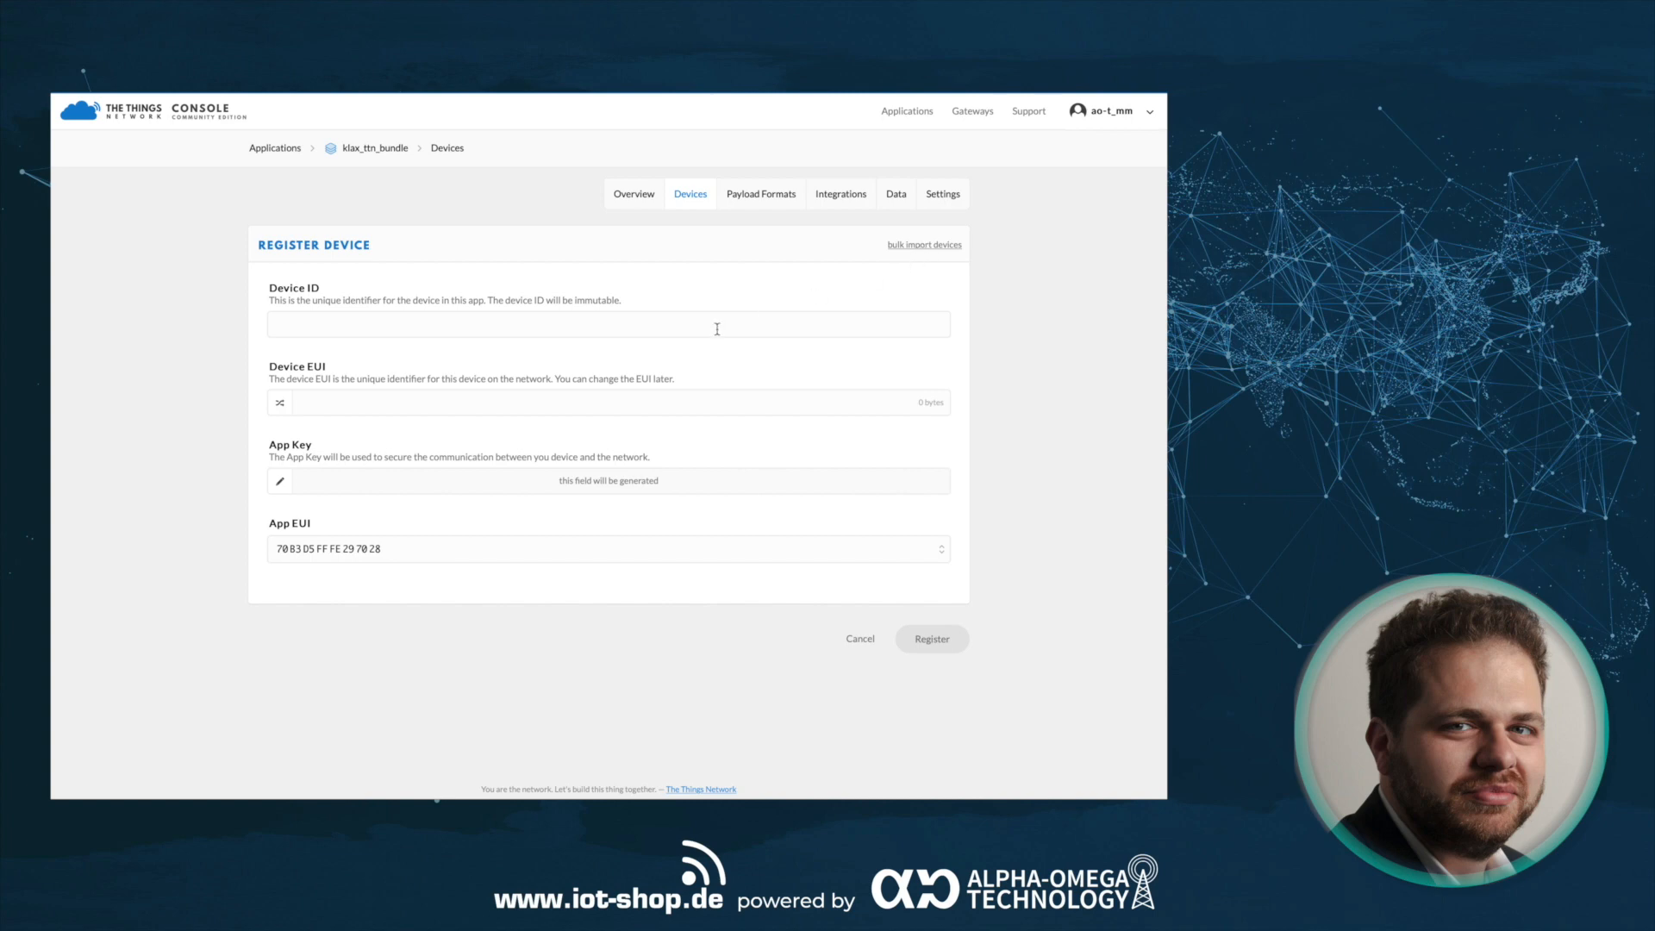
- Enter Device ID klax_001896 and Device EUI BC9740FFFE1066C5
text(klax_001896)
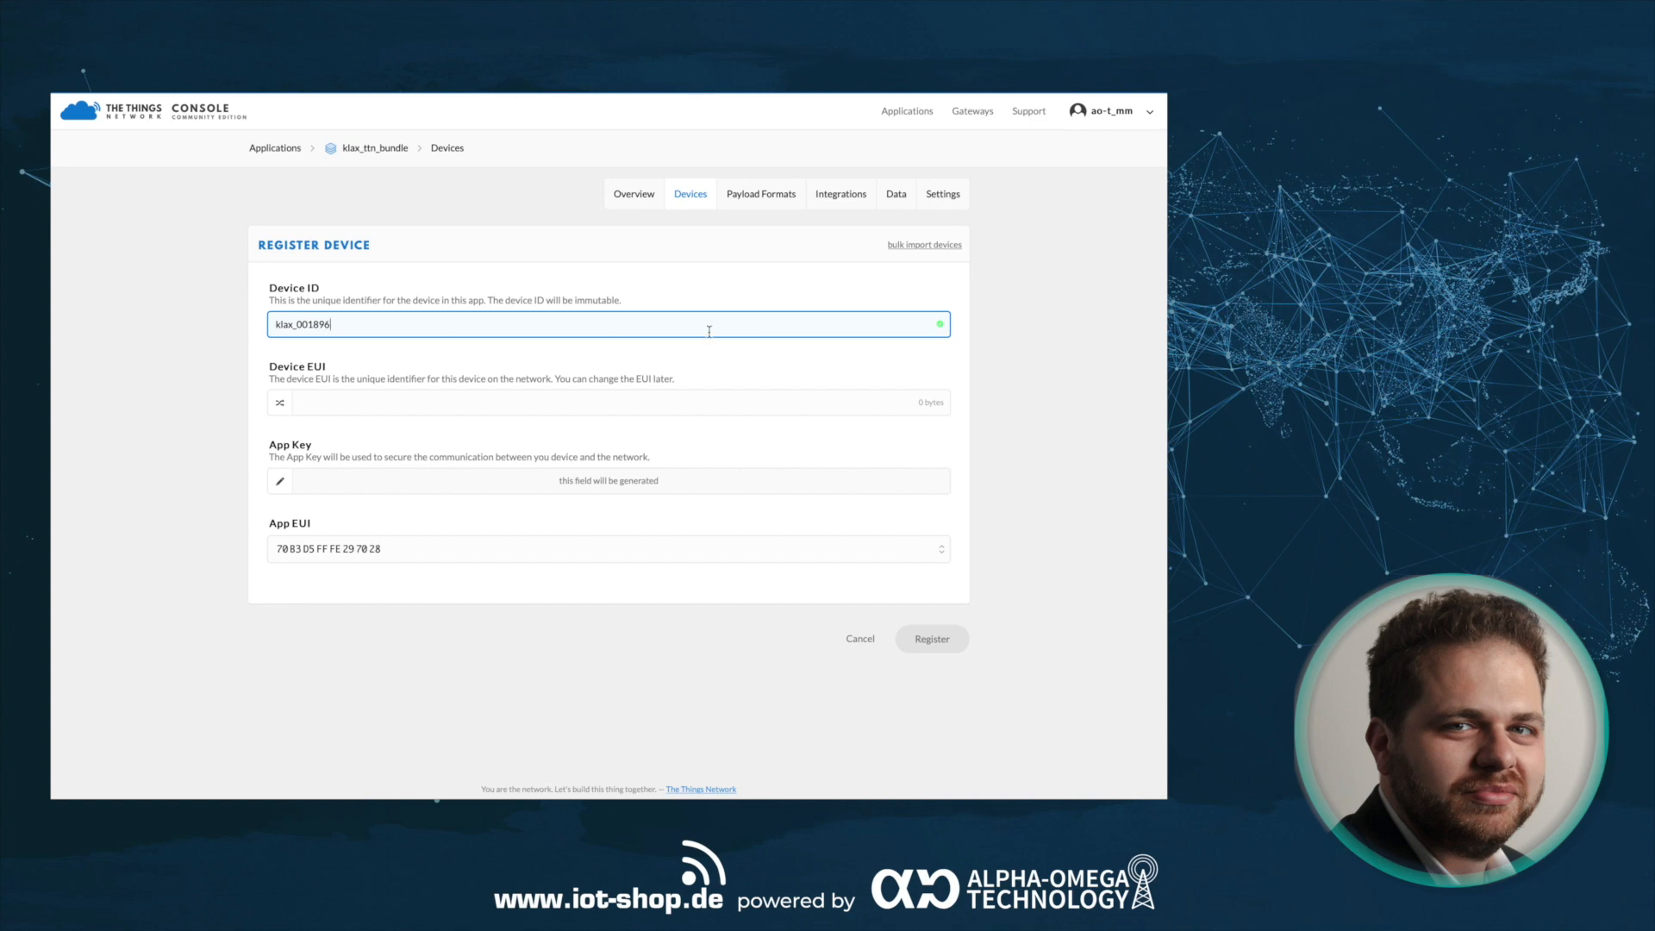
mouse_move(412, 401)
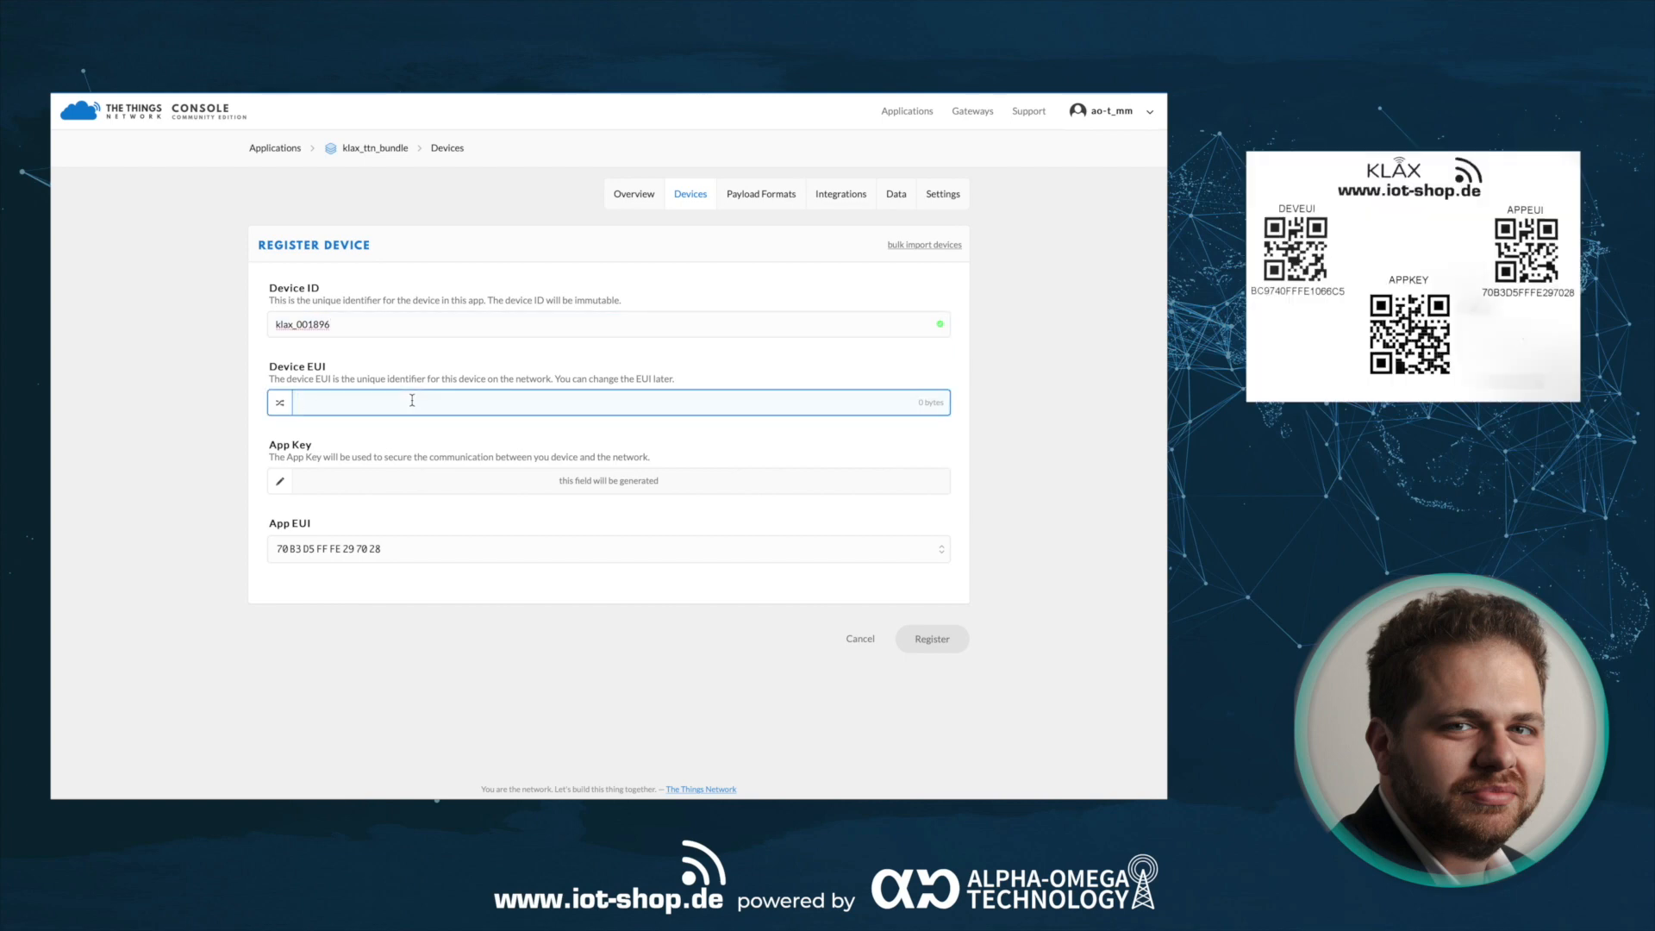
text(BC 97 40 FF FE 10)
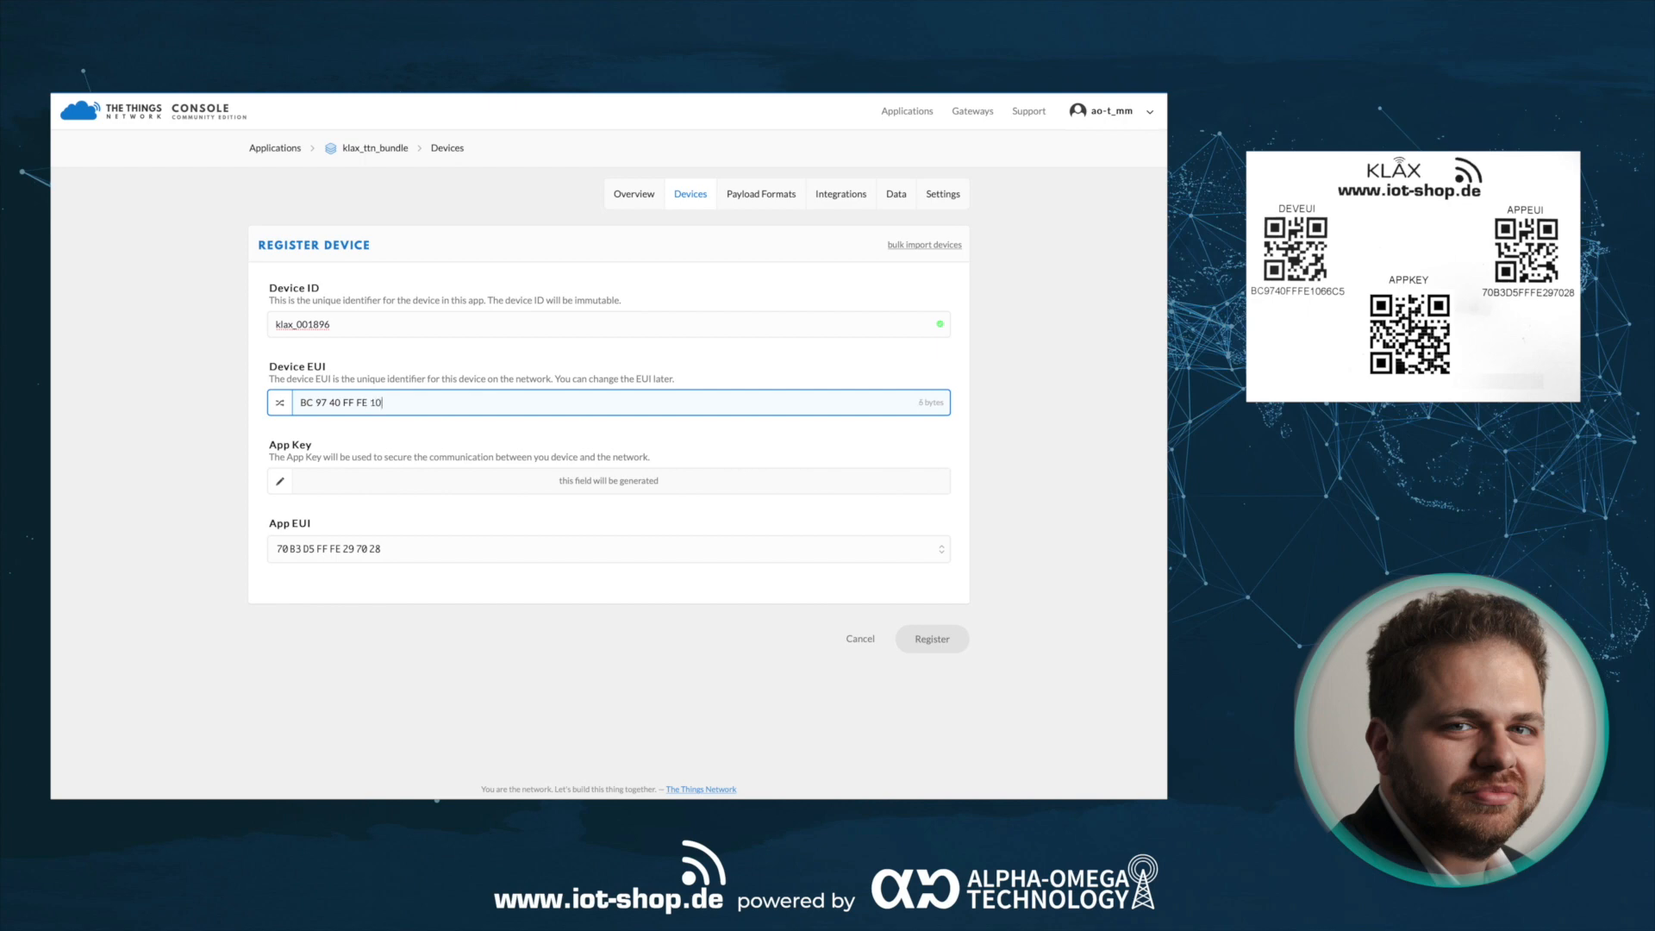
text(66 C5)
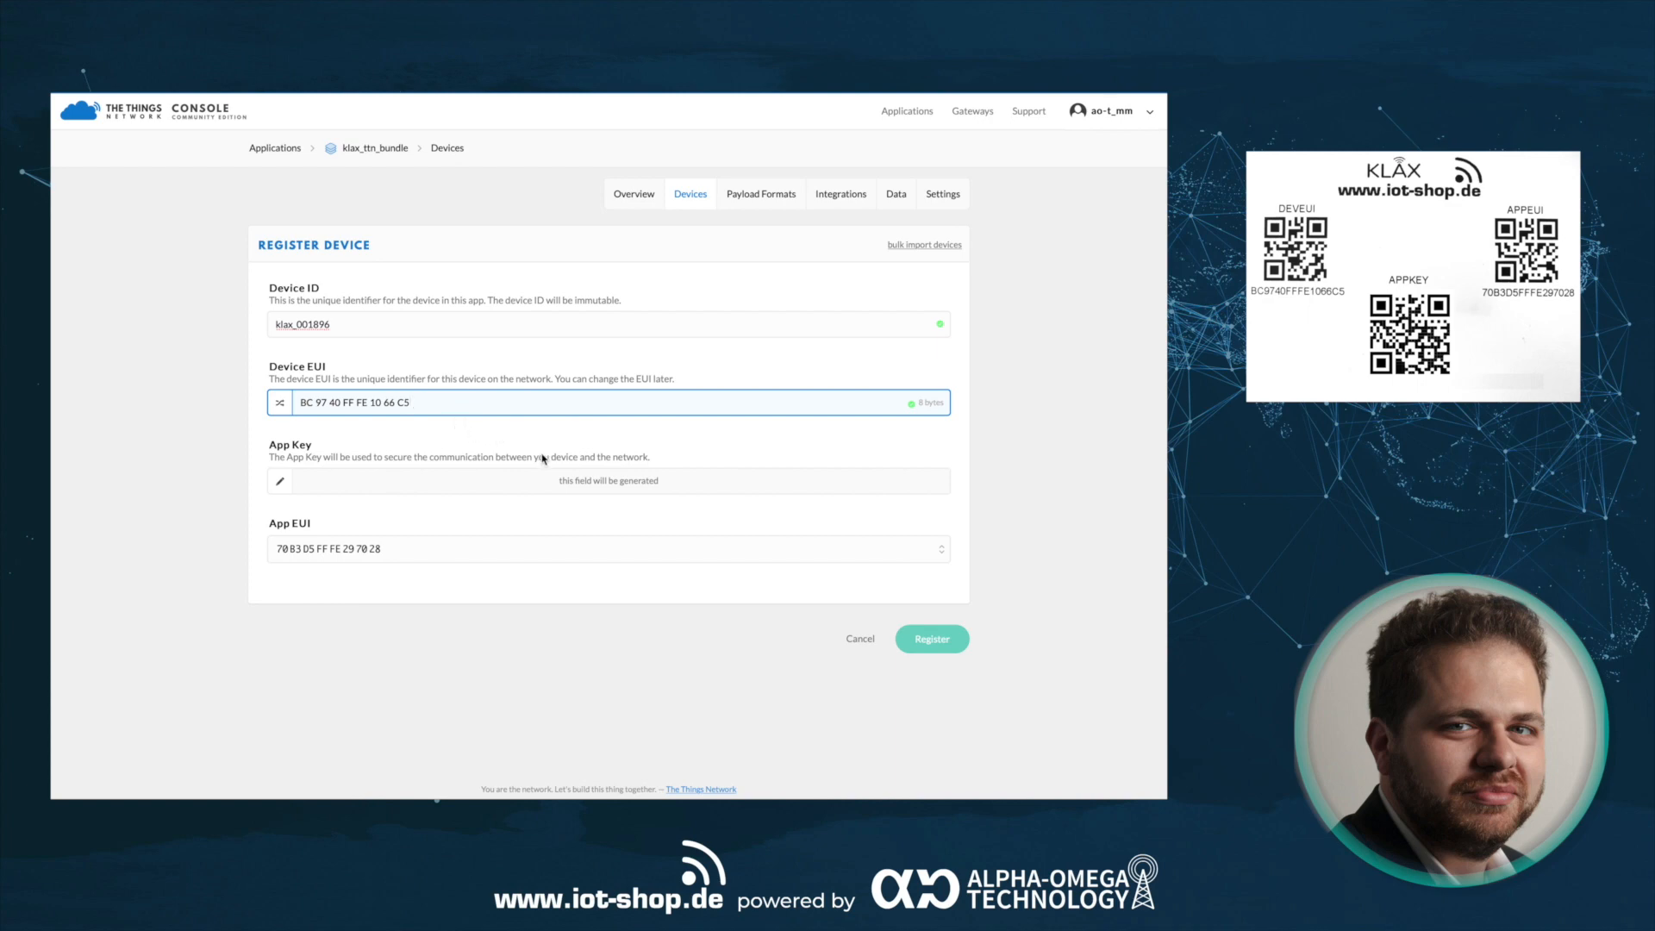
mouse_move(556, 481)
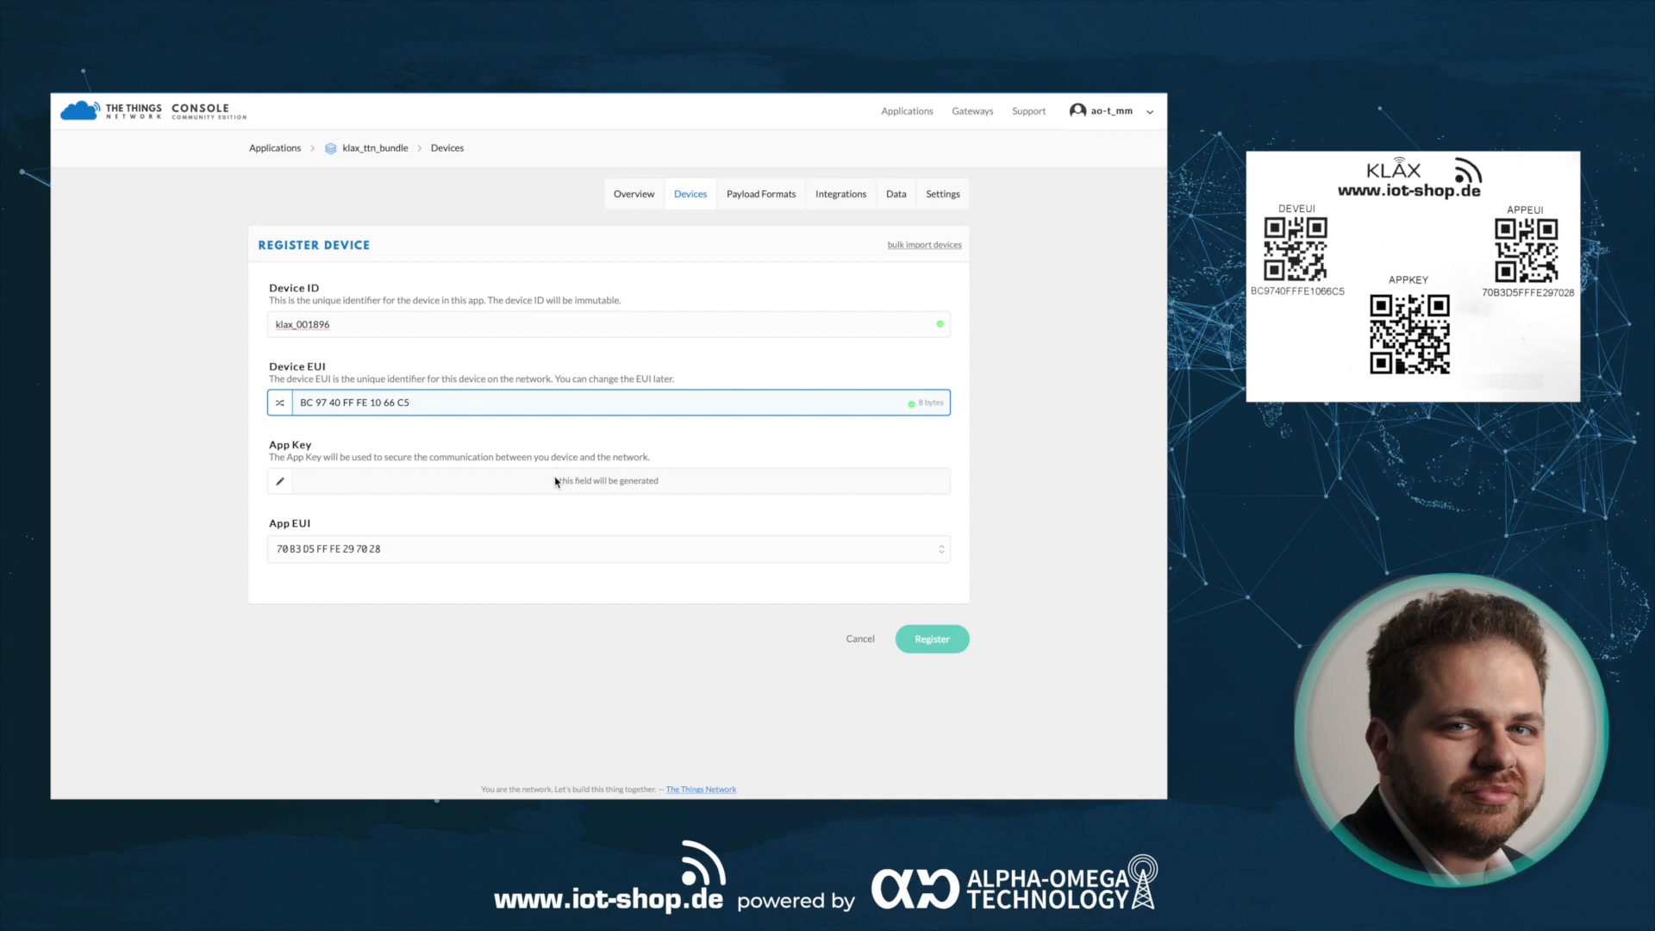
- Enter the KLAX label's App Key manually and register device klax_001896
click(607, 480)
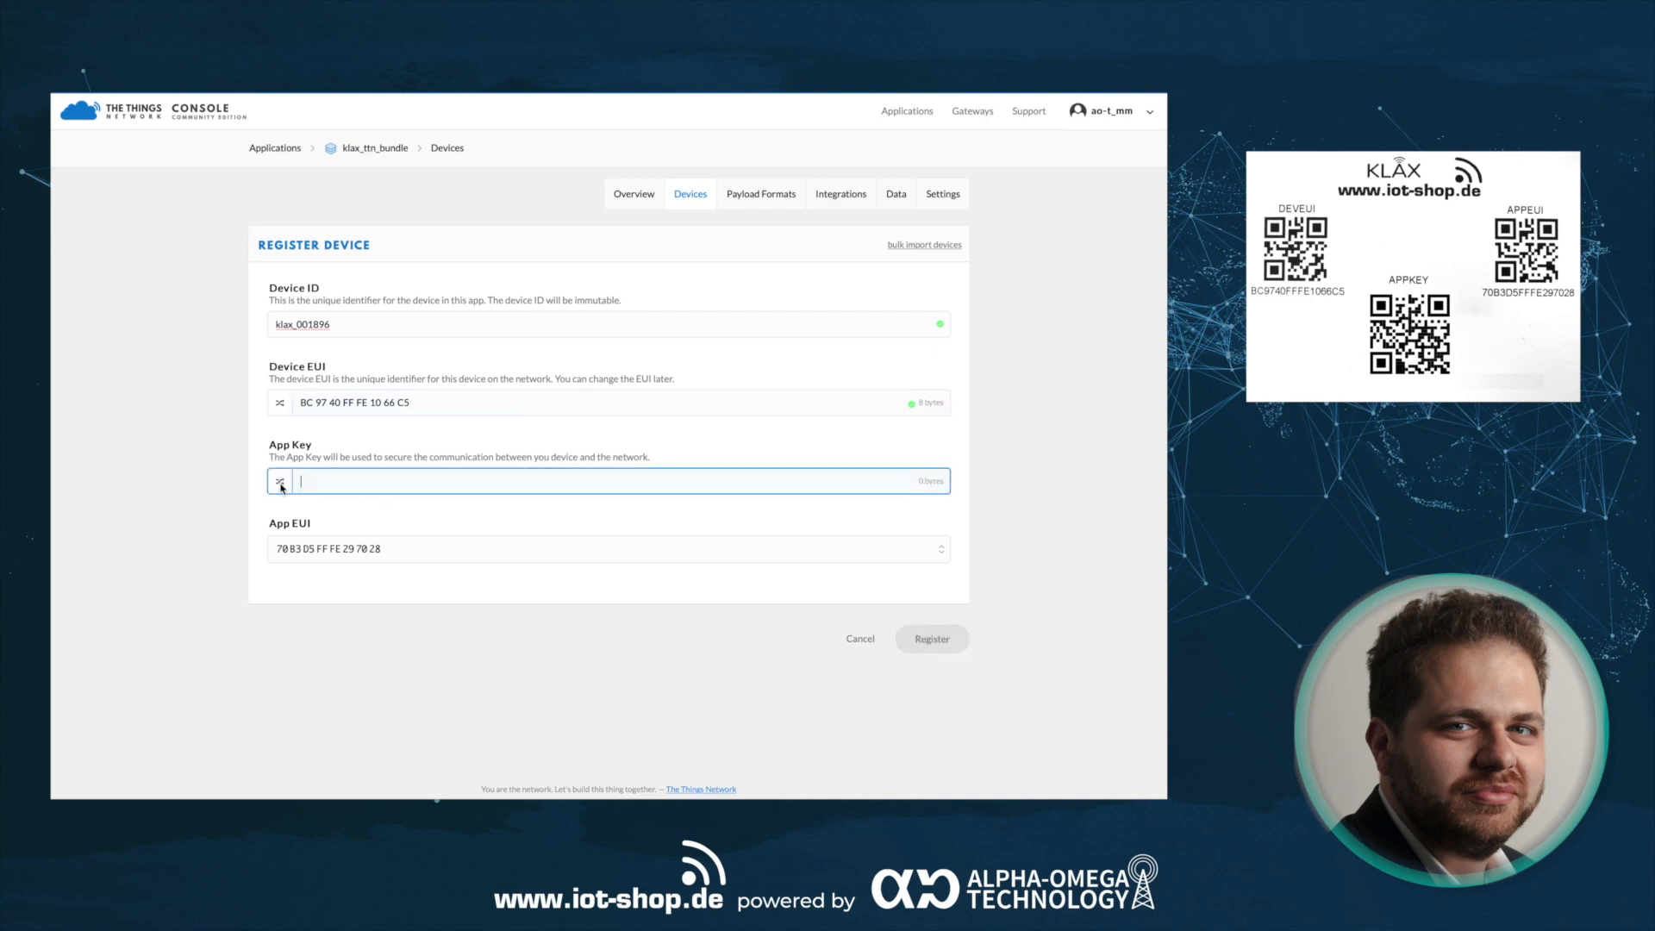
mouse_move(279, 481)
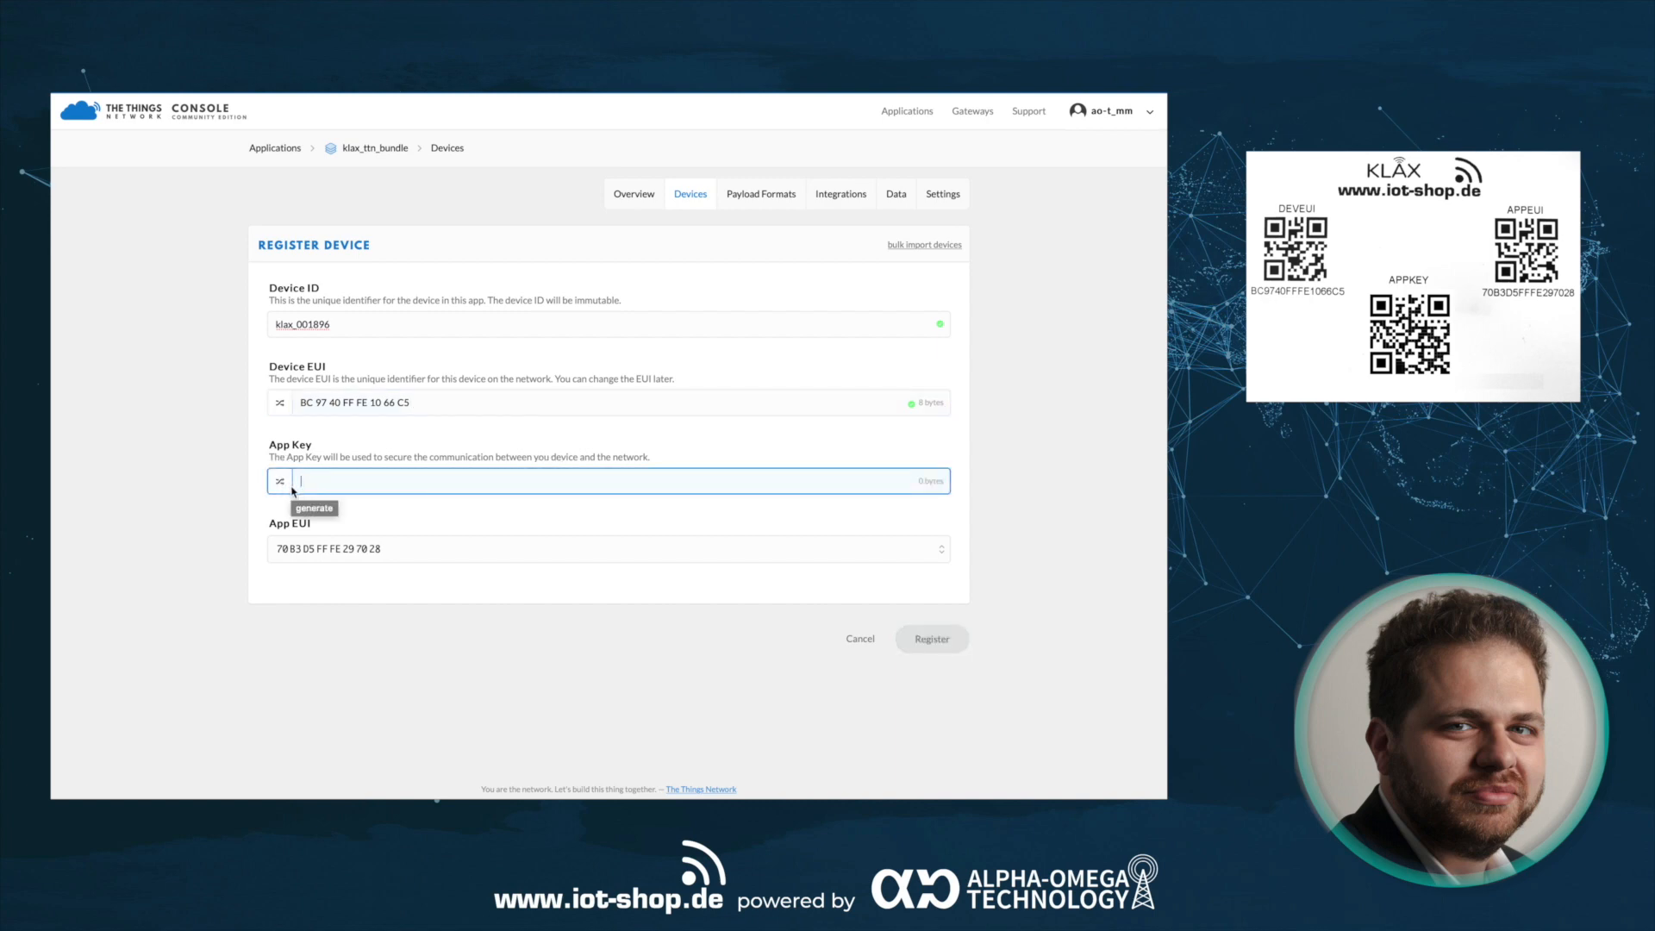
mouse_move(400, 518)
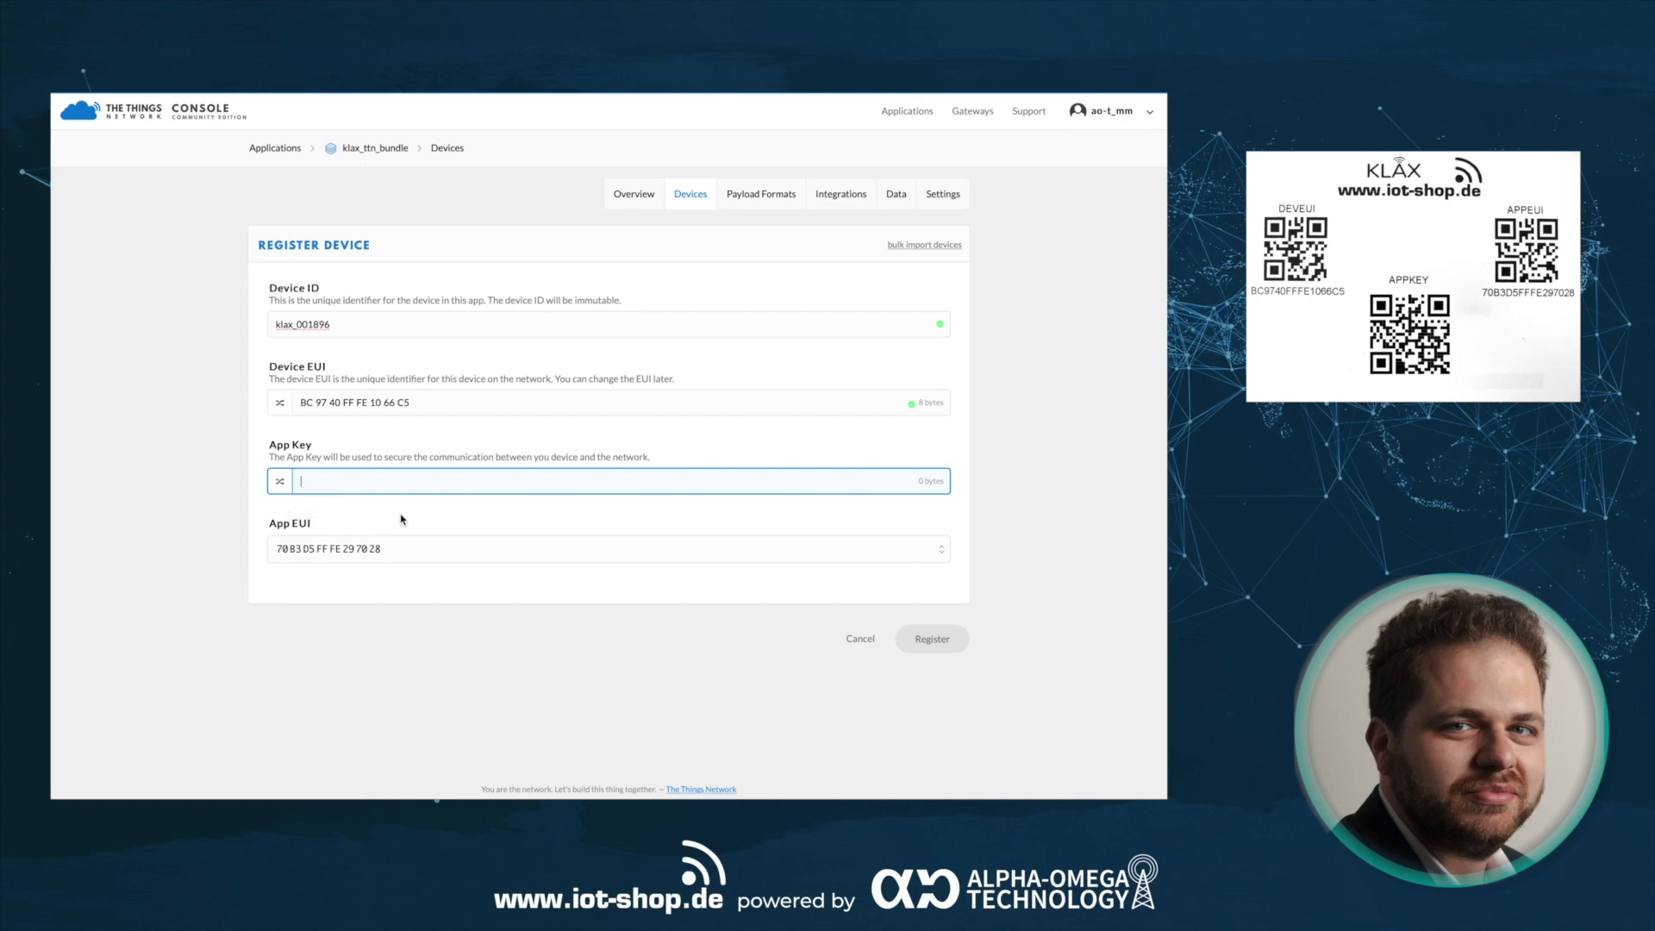
text(06)
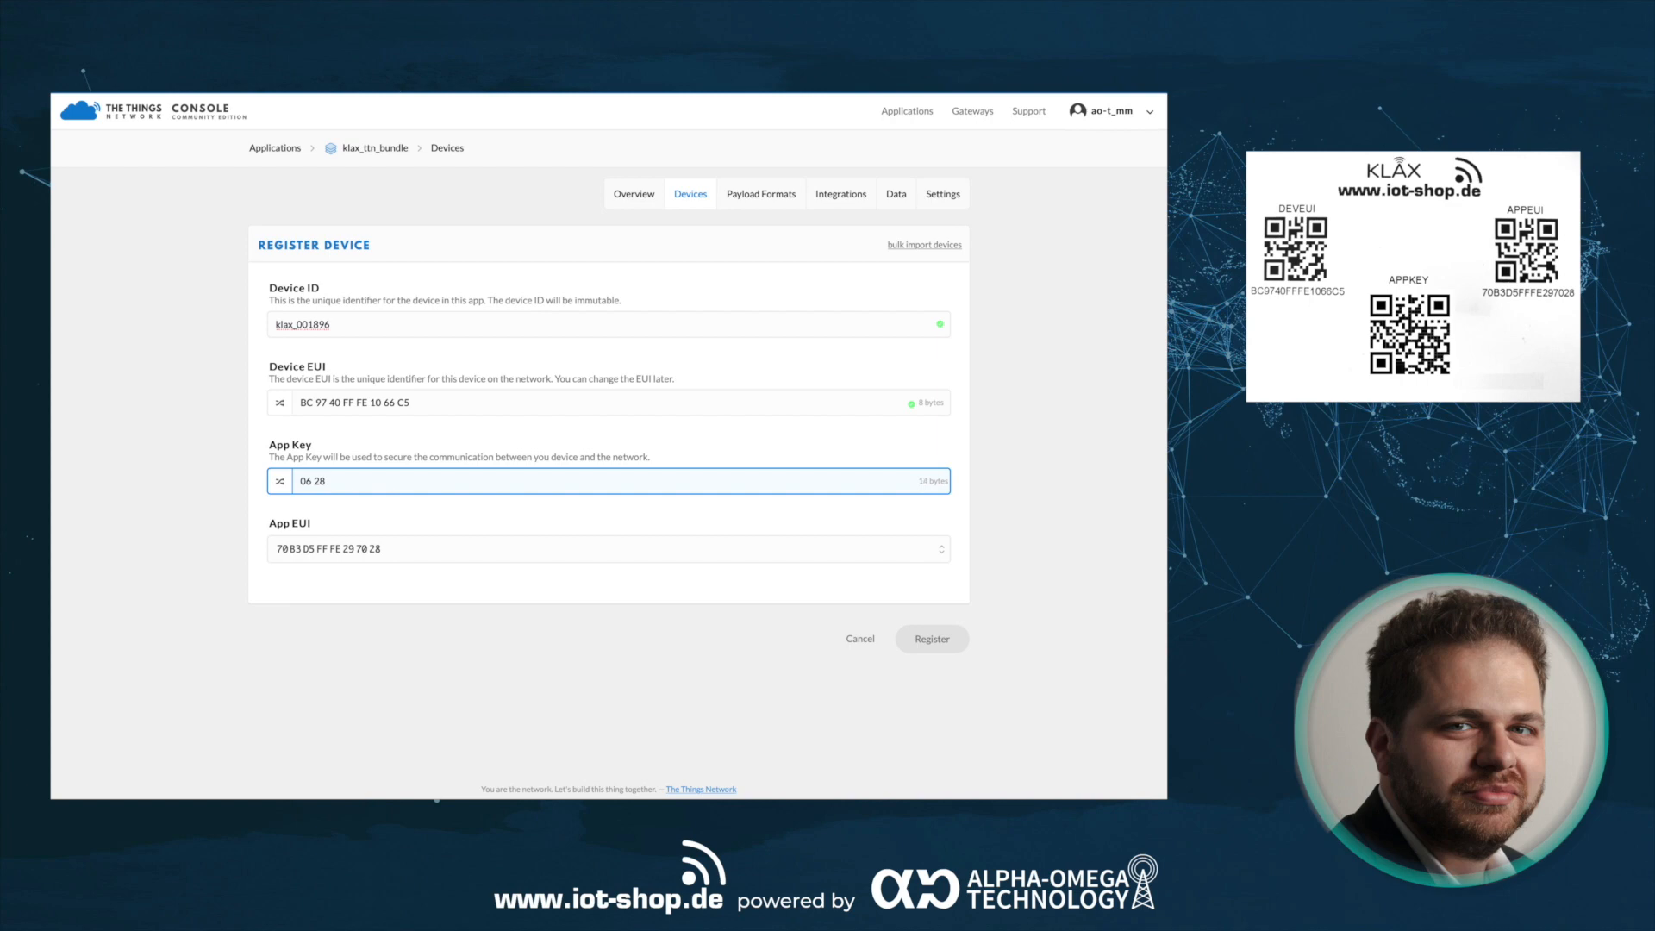
text(28)
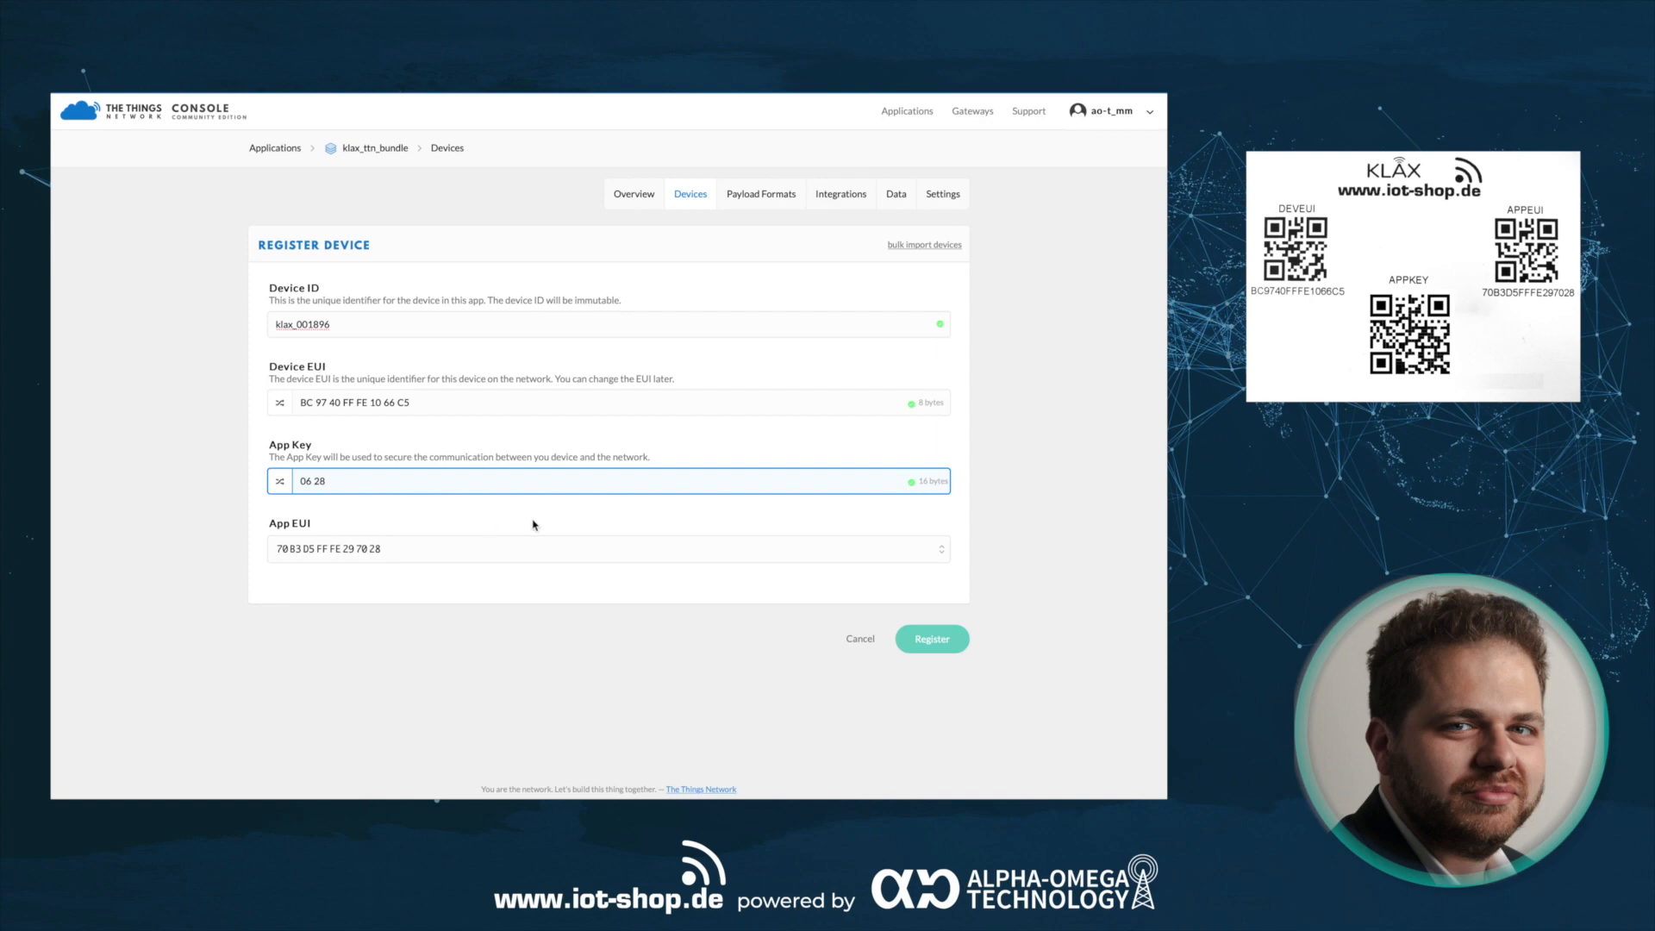
mouse_move(989, 526)
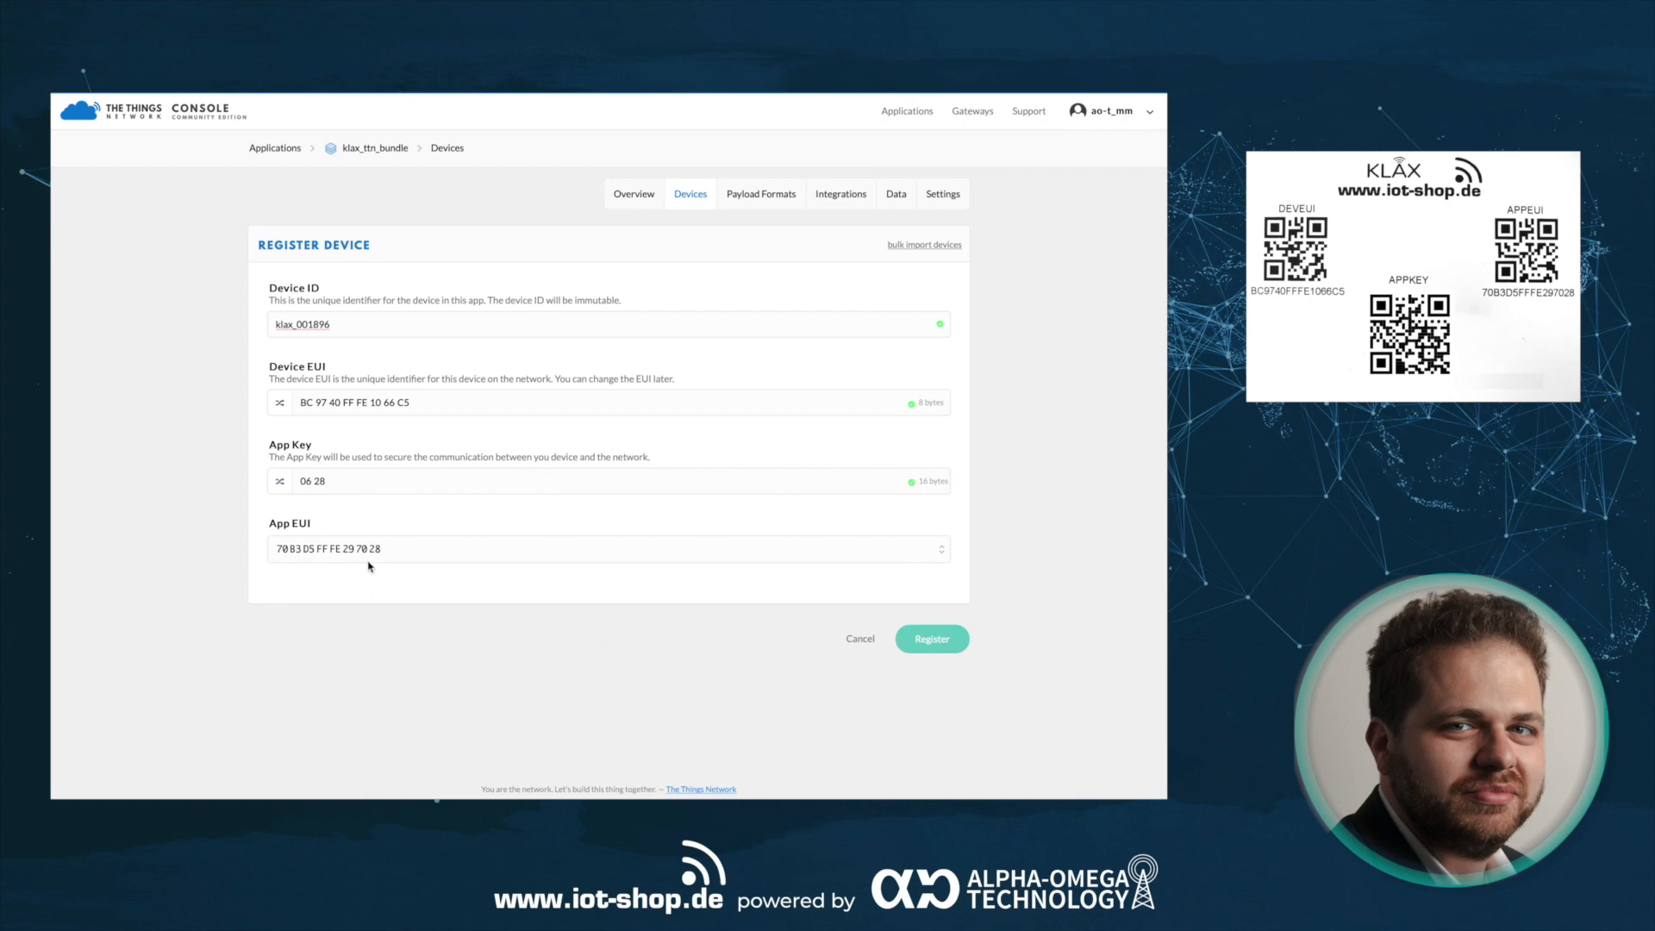
mouse_move(560, 584)
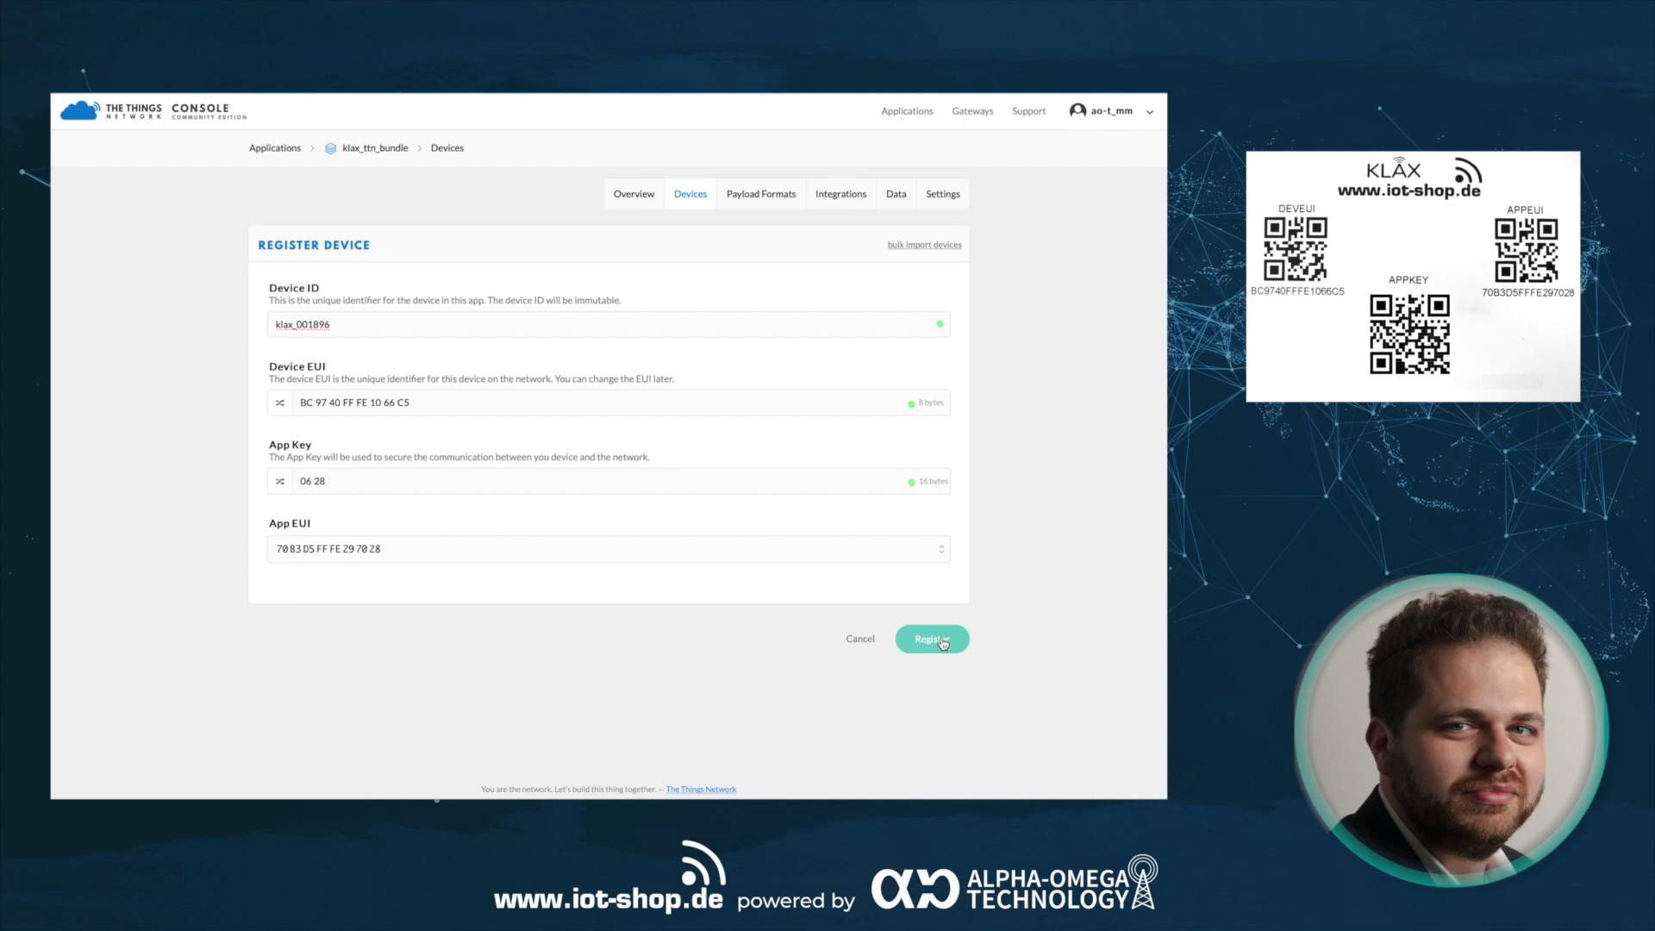
click(931, 639)
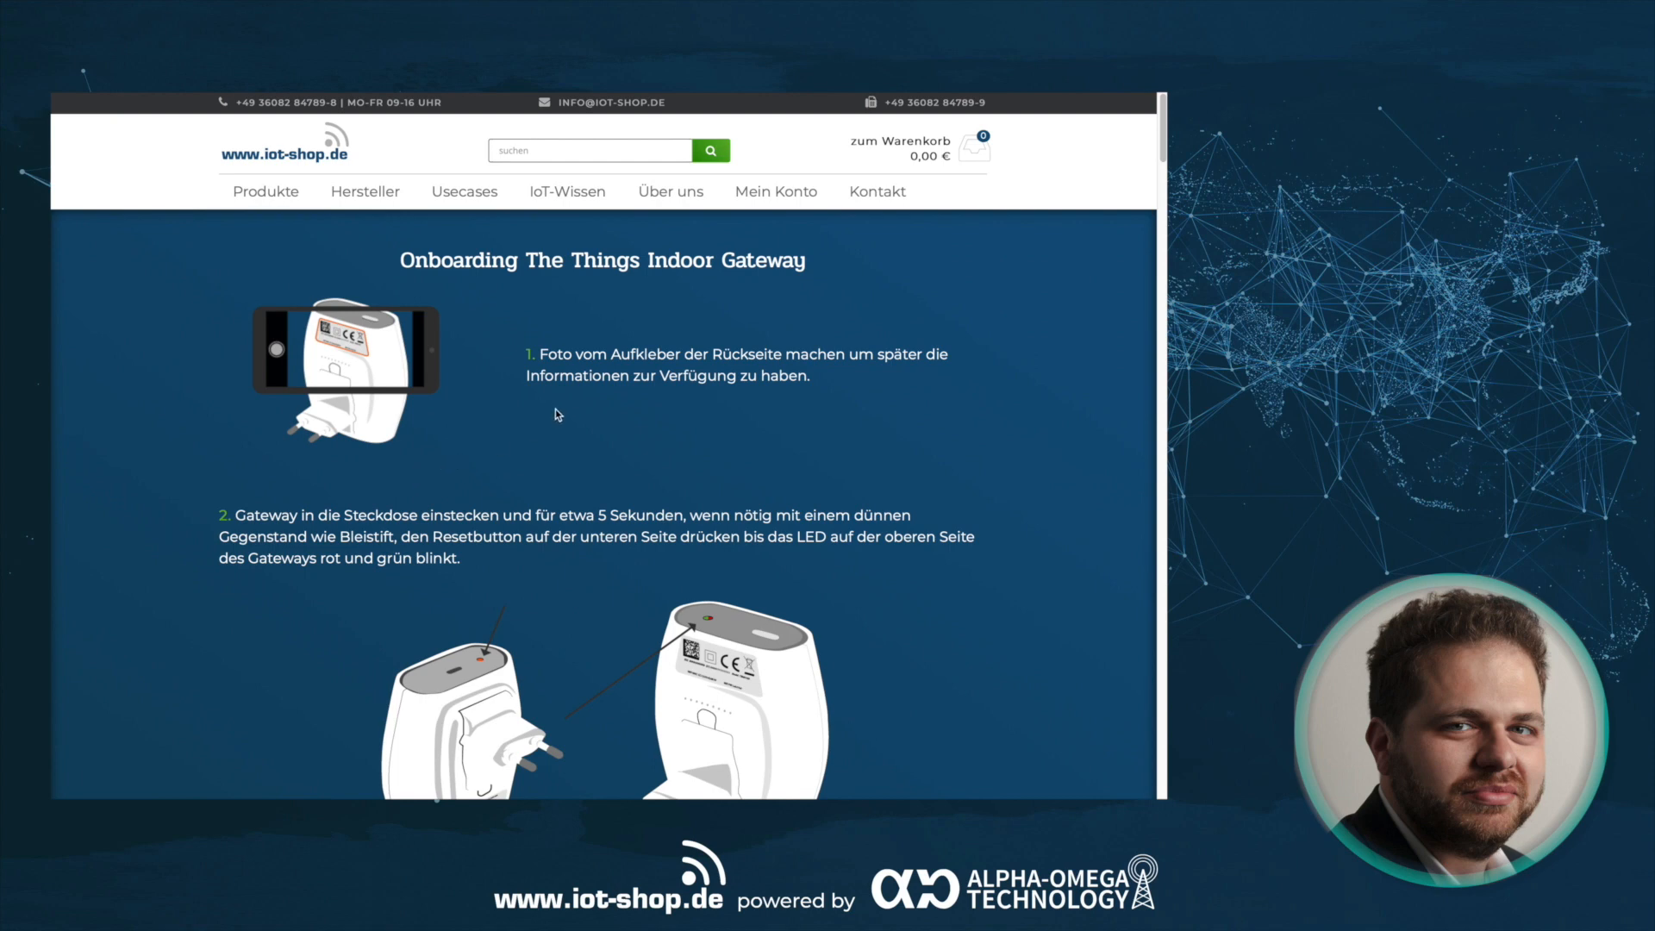
mouse_move(1158, 123)
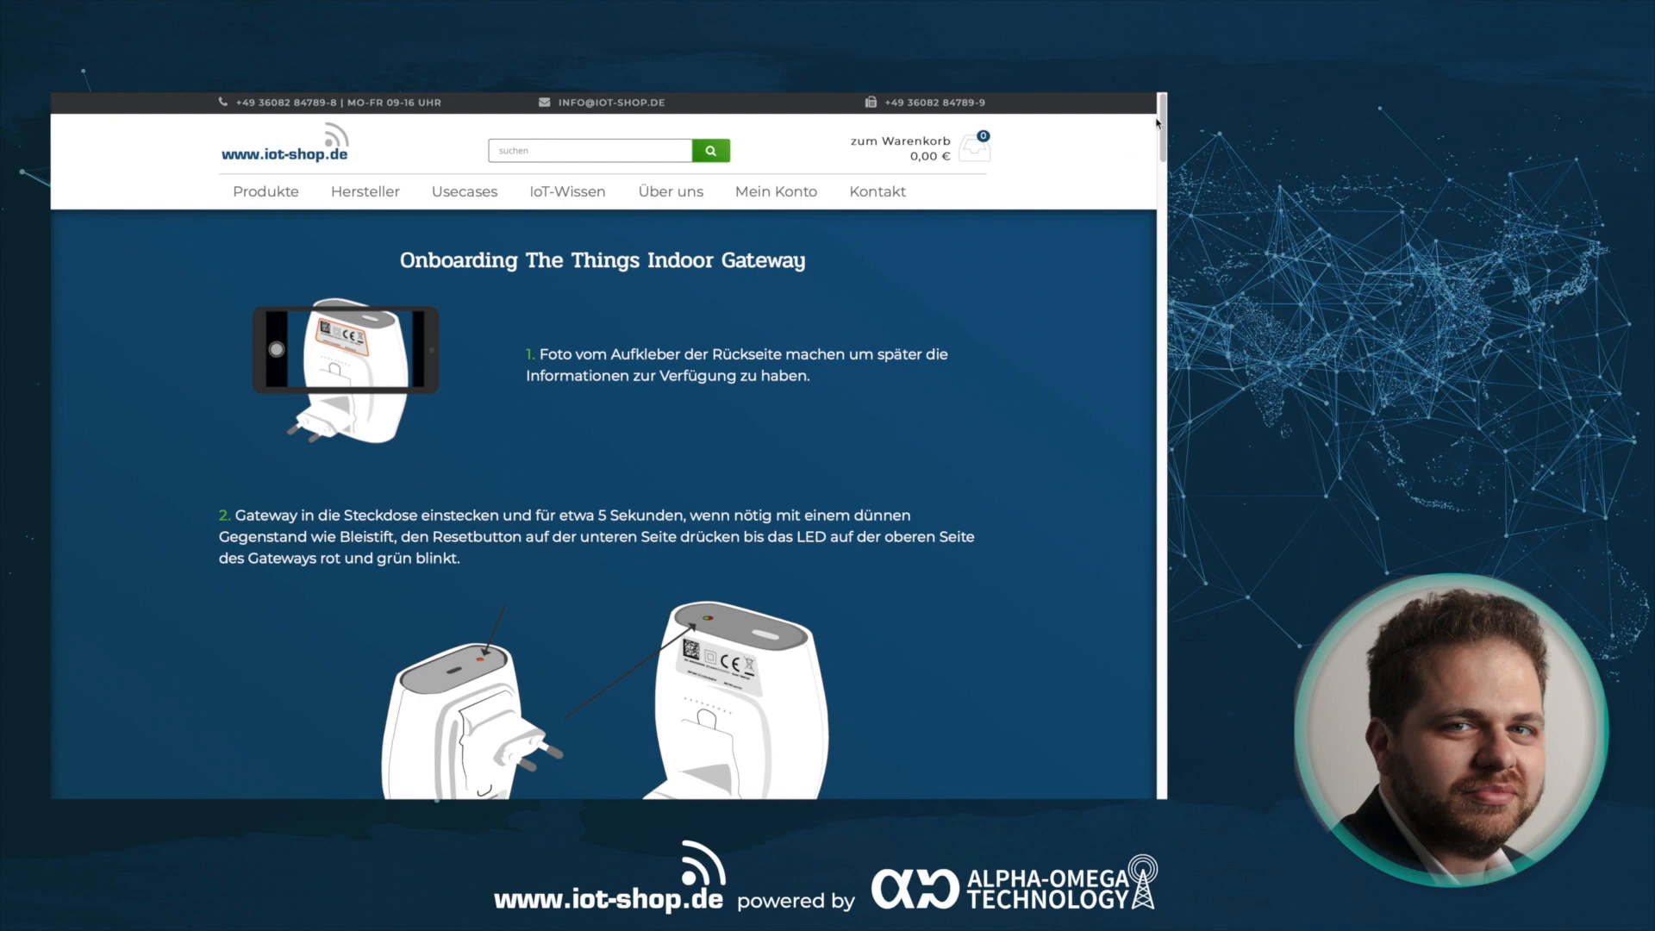
scroll(down, 3)
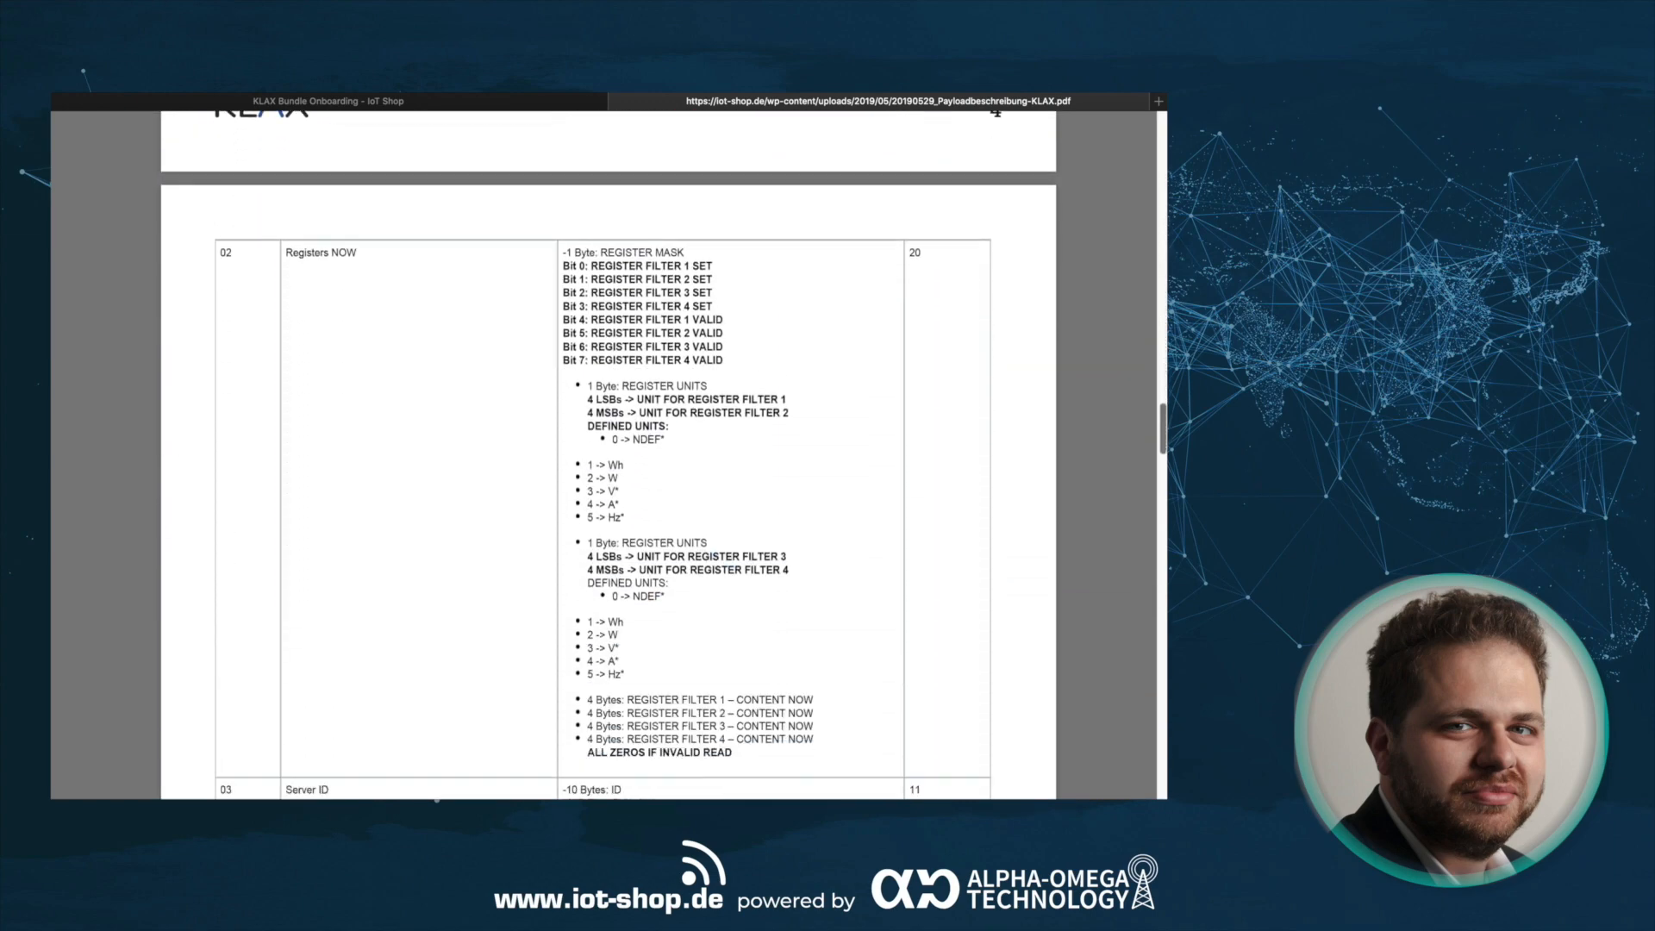
scroll(down, 3)
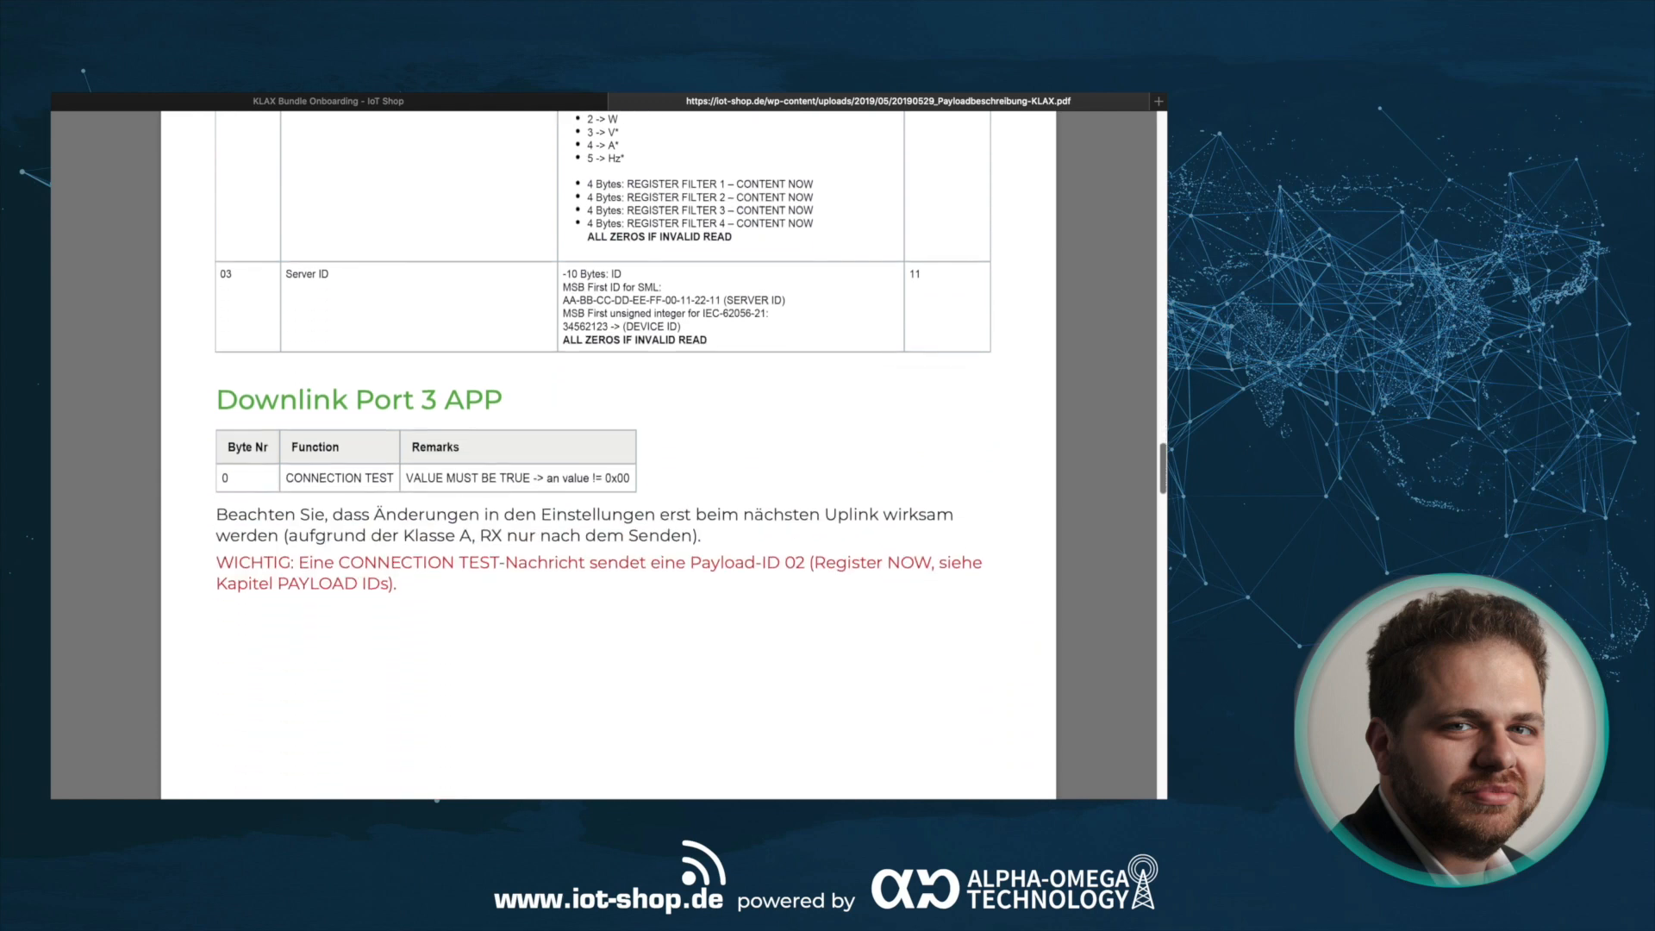
scroll(down, 3)
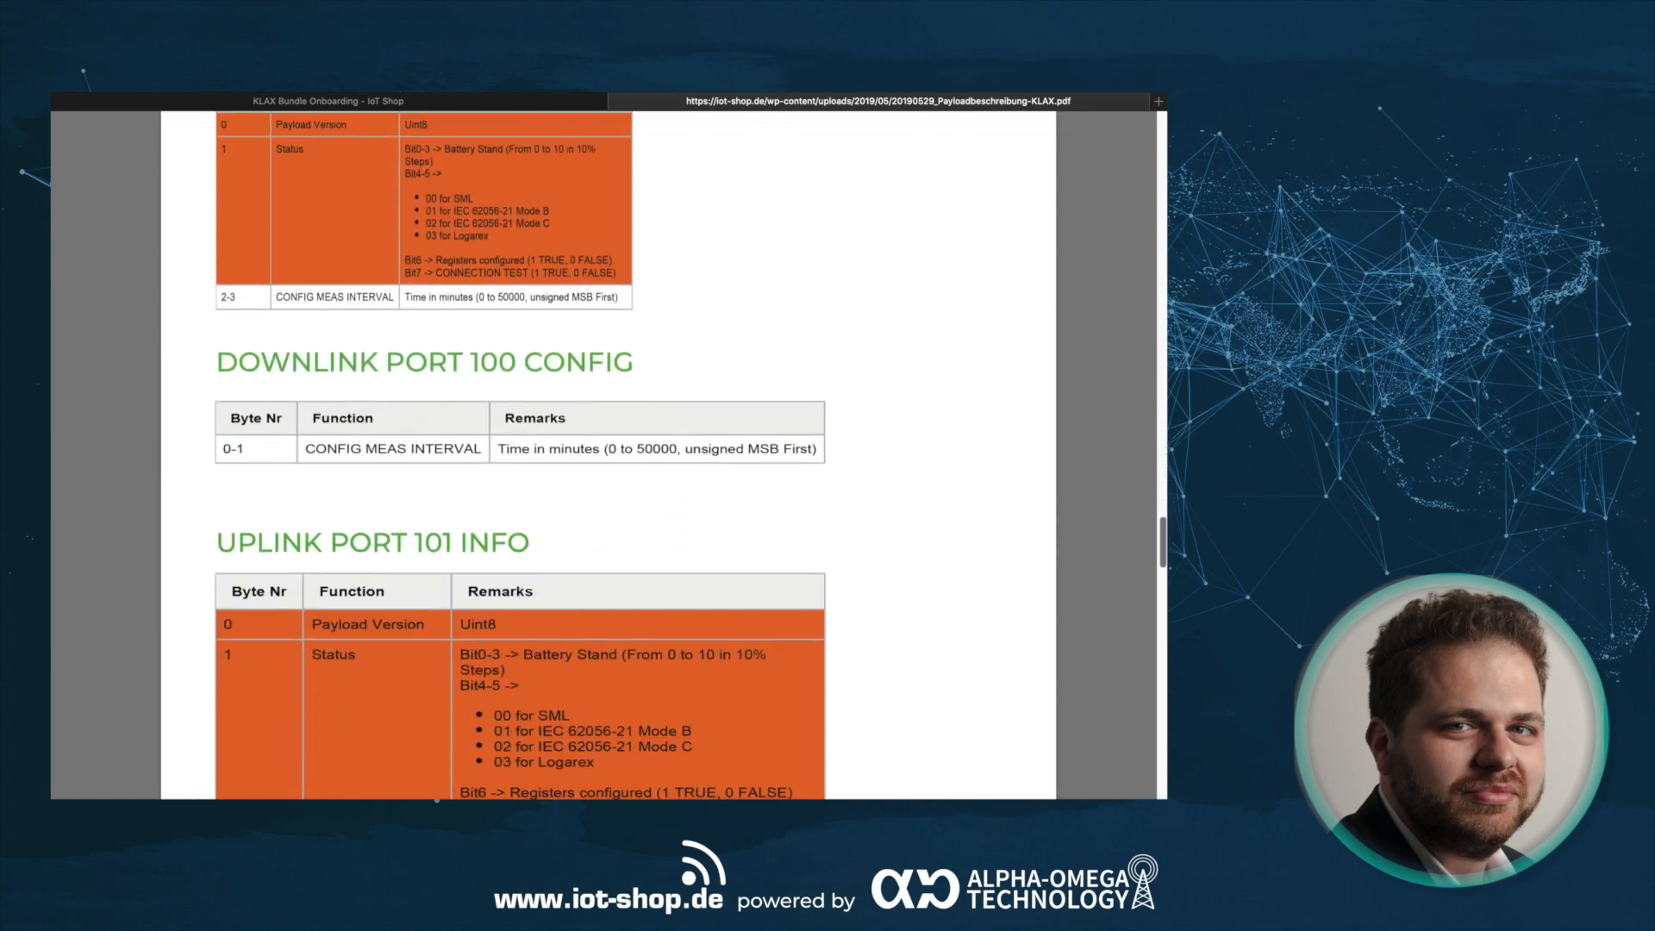
scroll(down, 3)
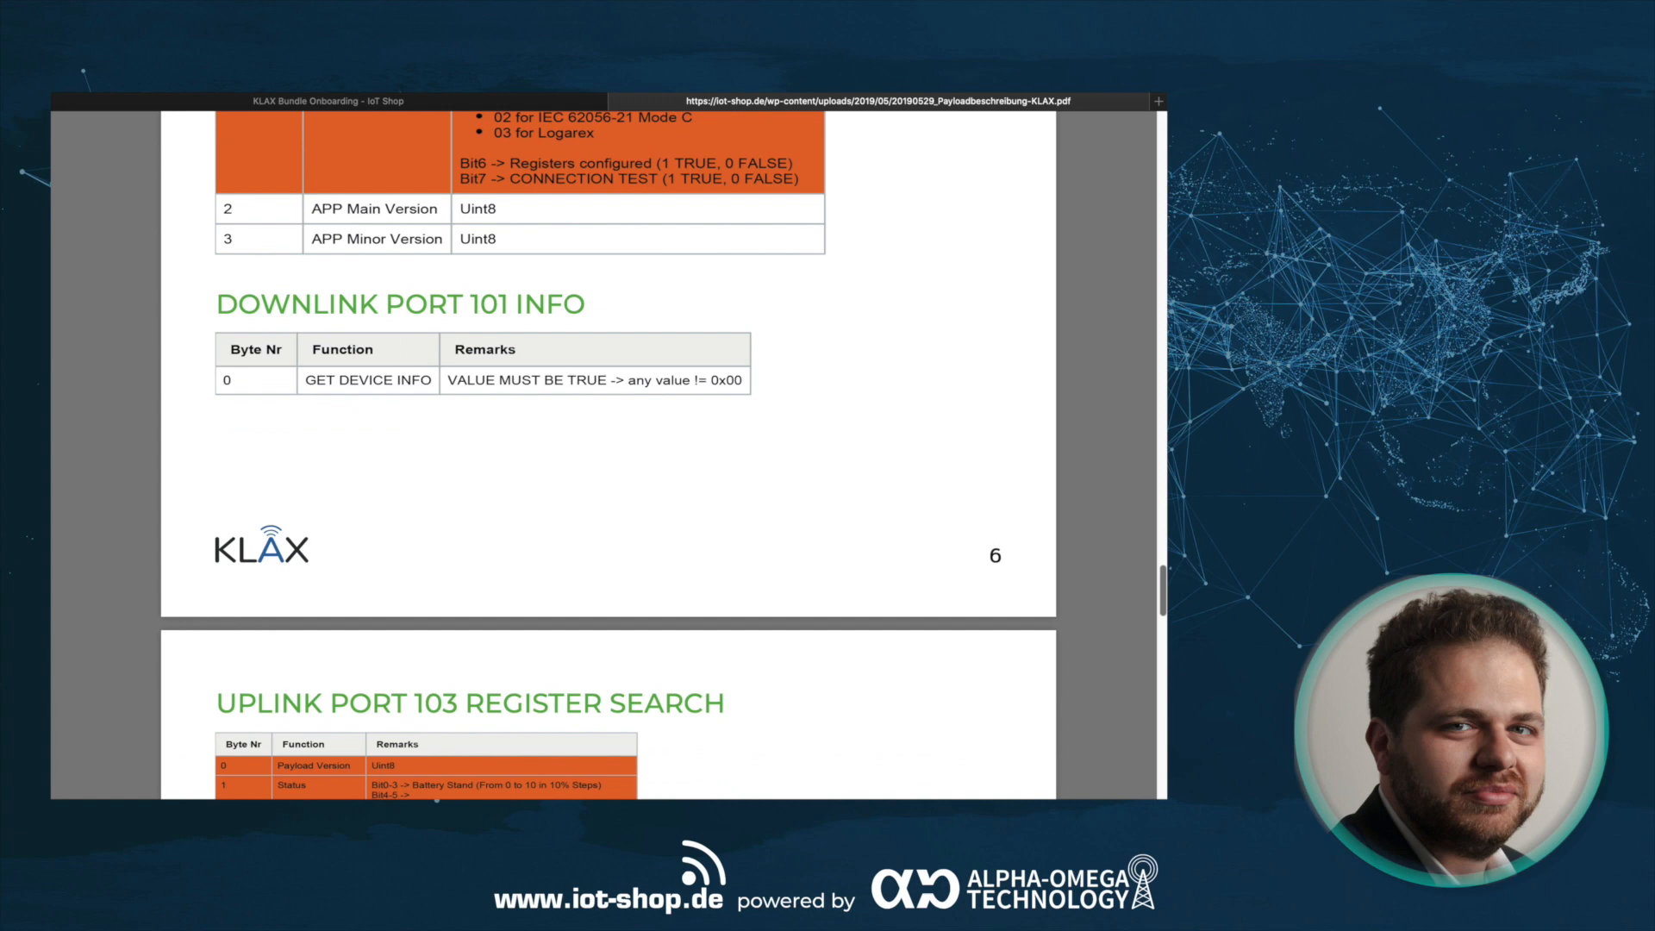
scroll(down, 3)
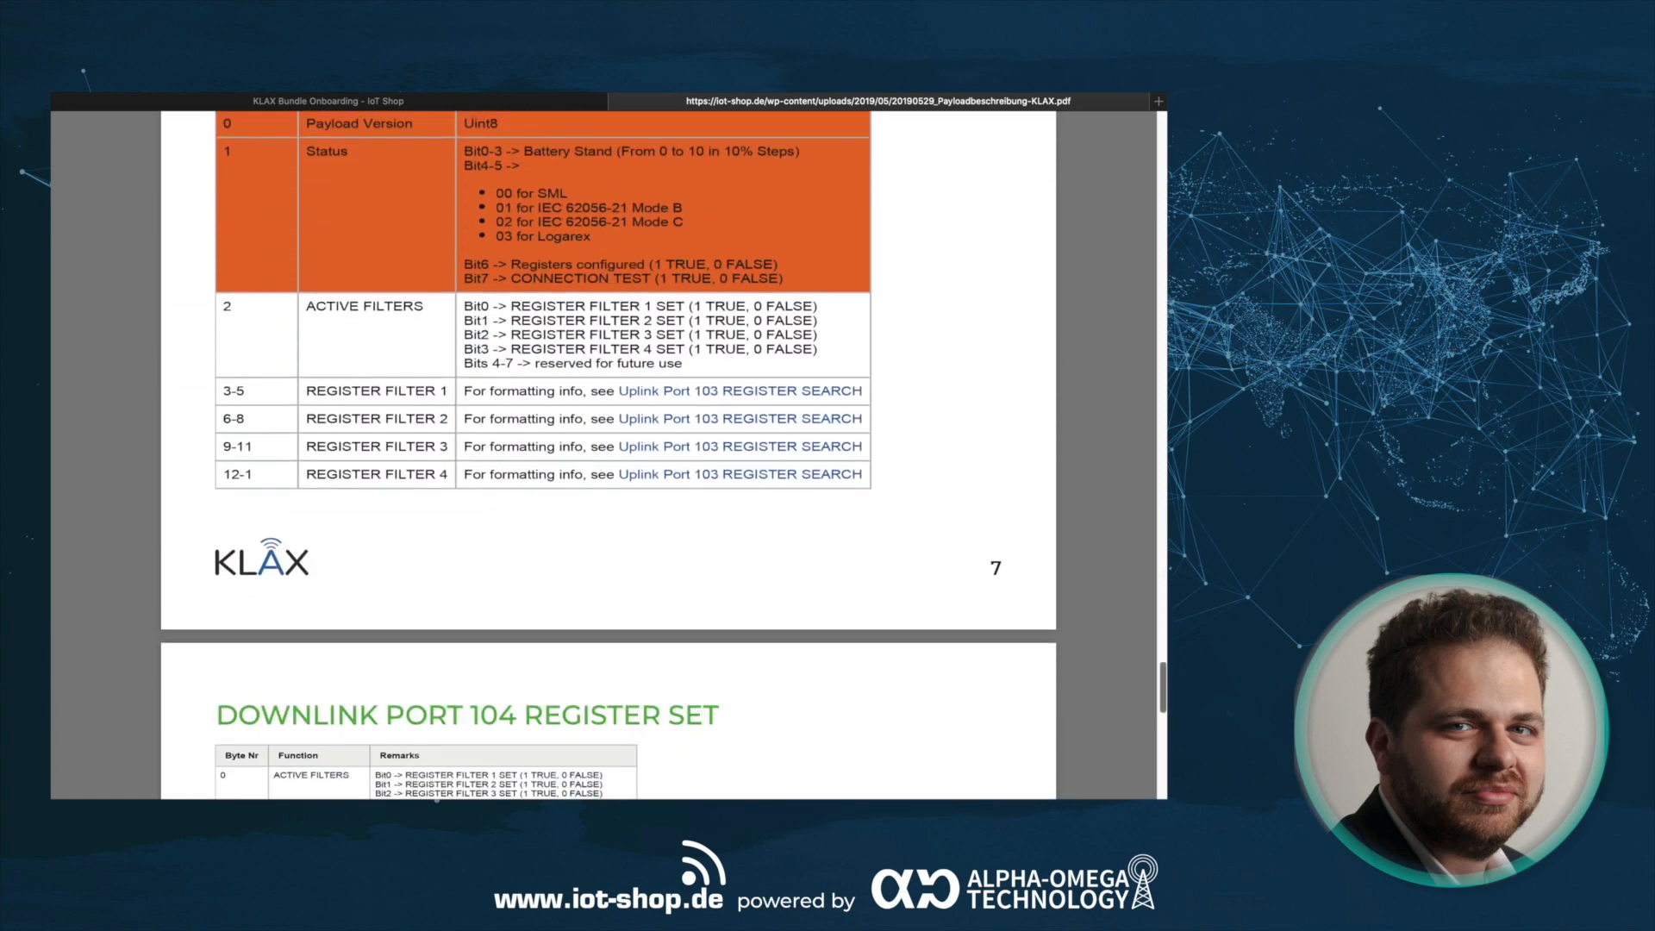
scroll(down, 3)
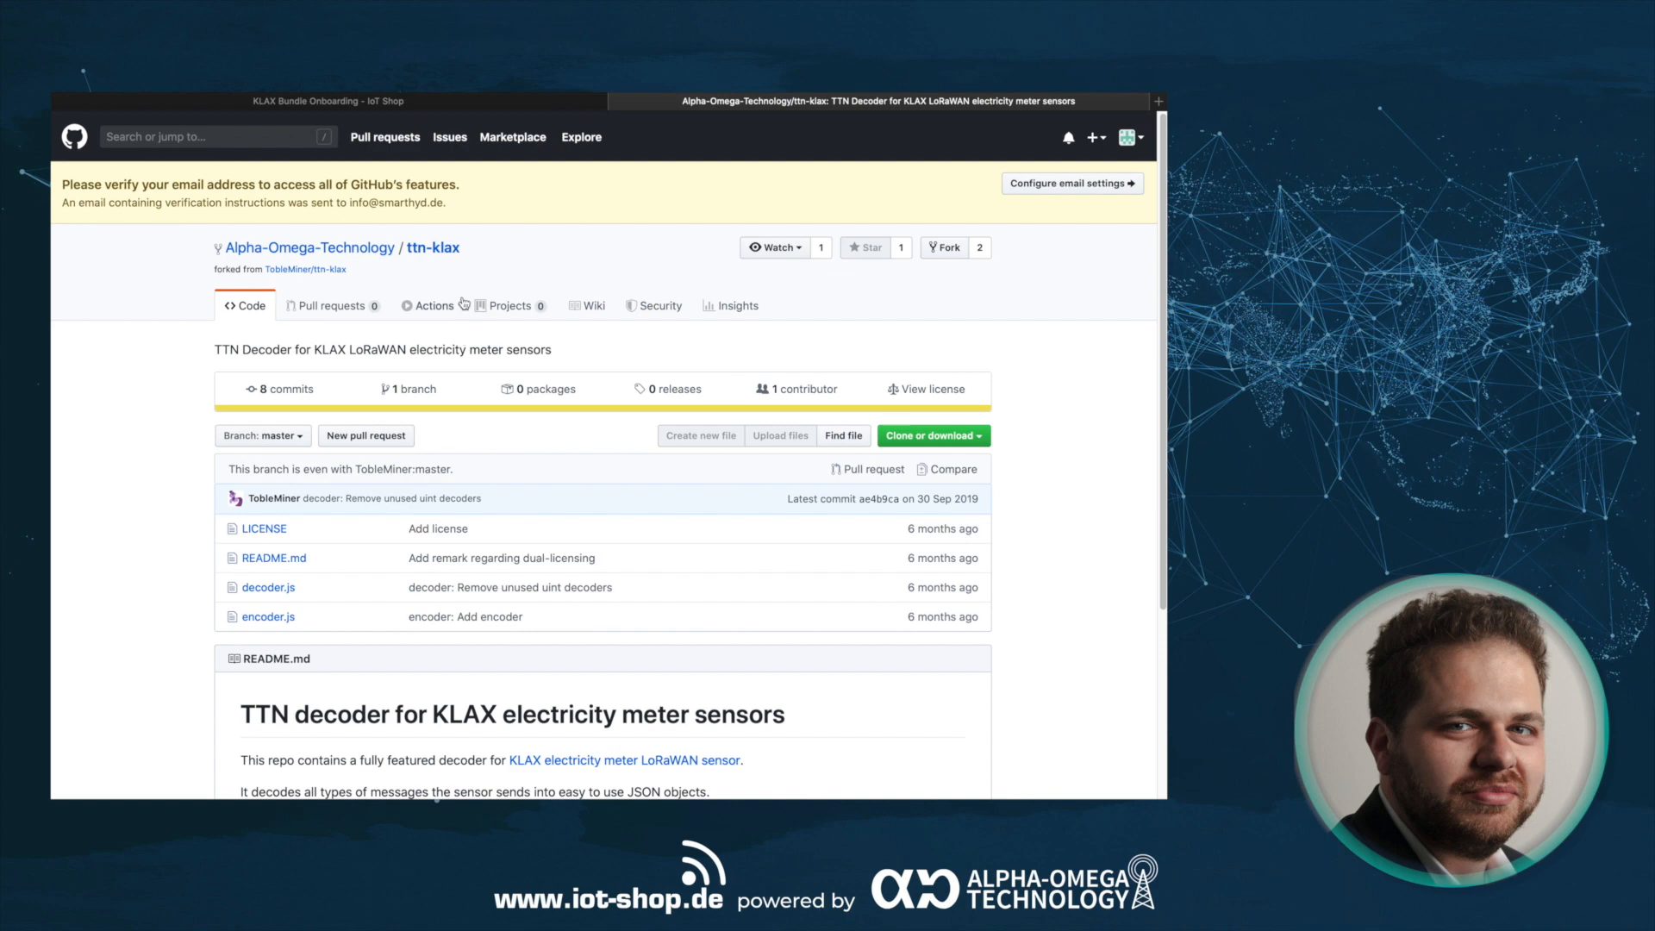
- Open decoder.js in the ttn-klax repository and scroll through its decoder code
scroll(down, 3)
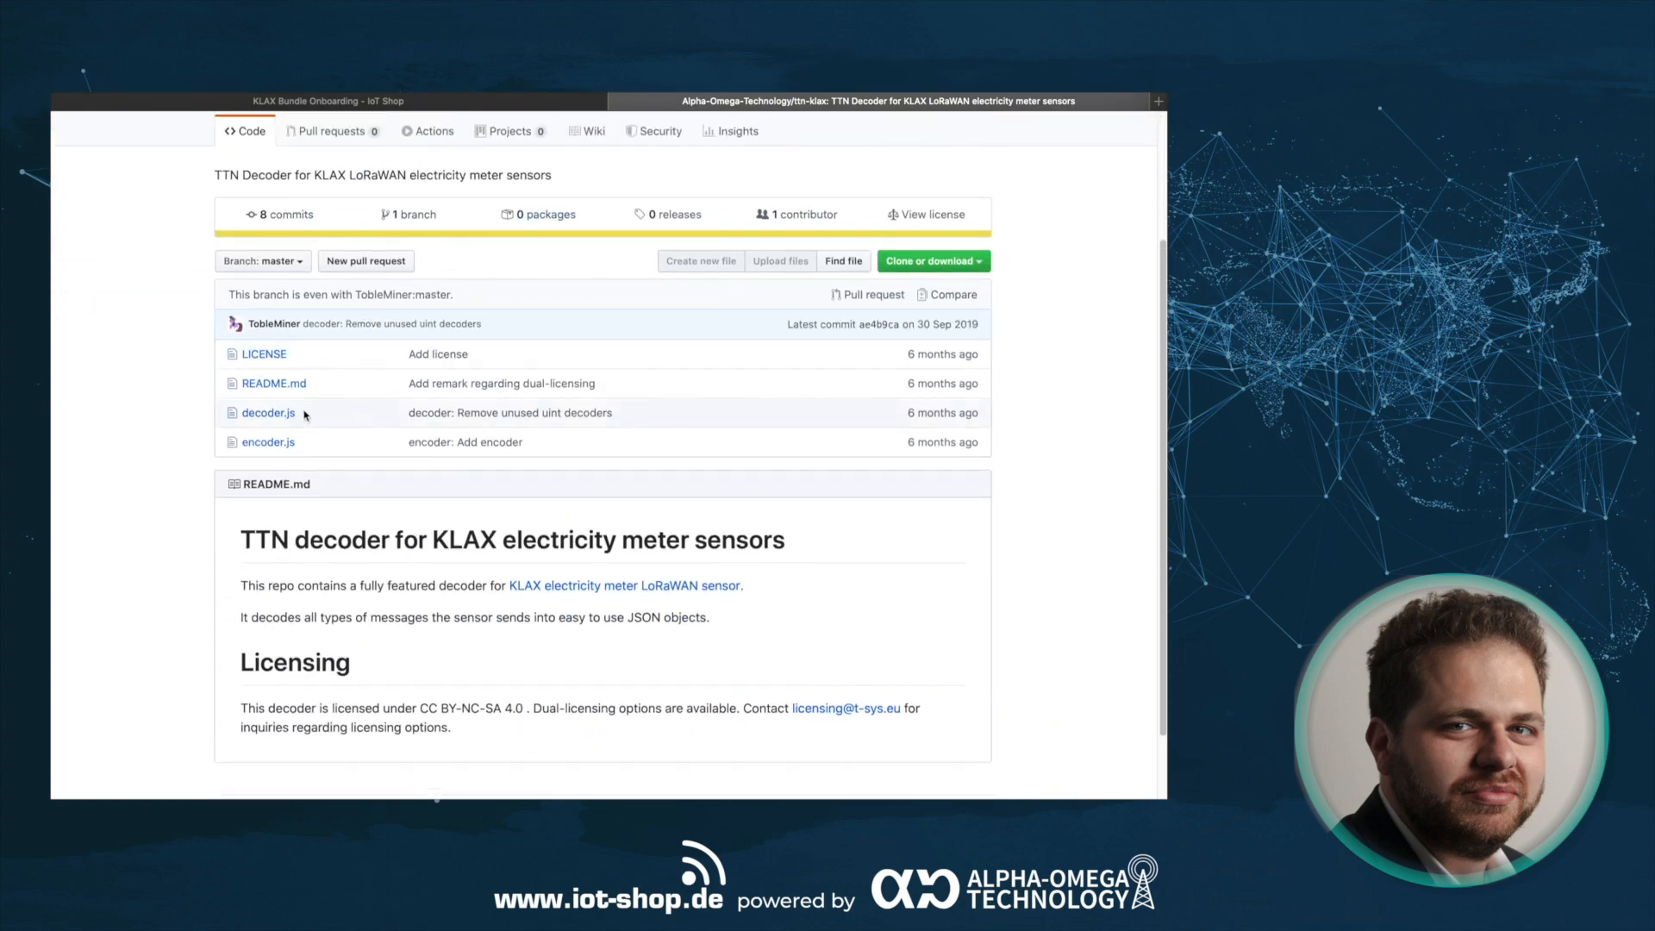
click(268, 413)
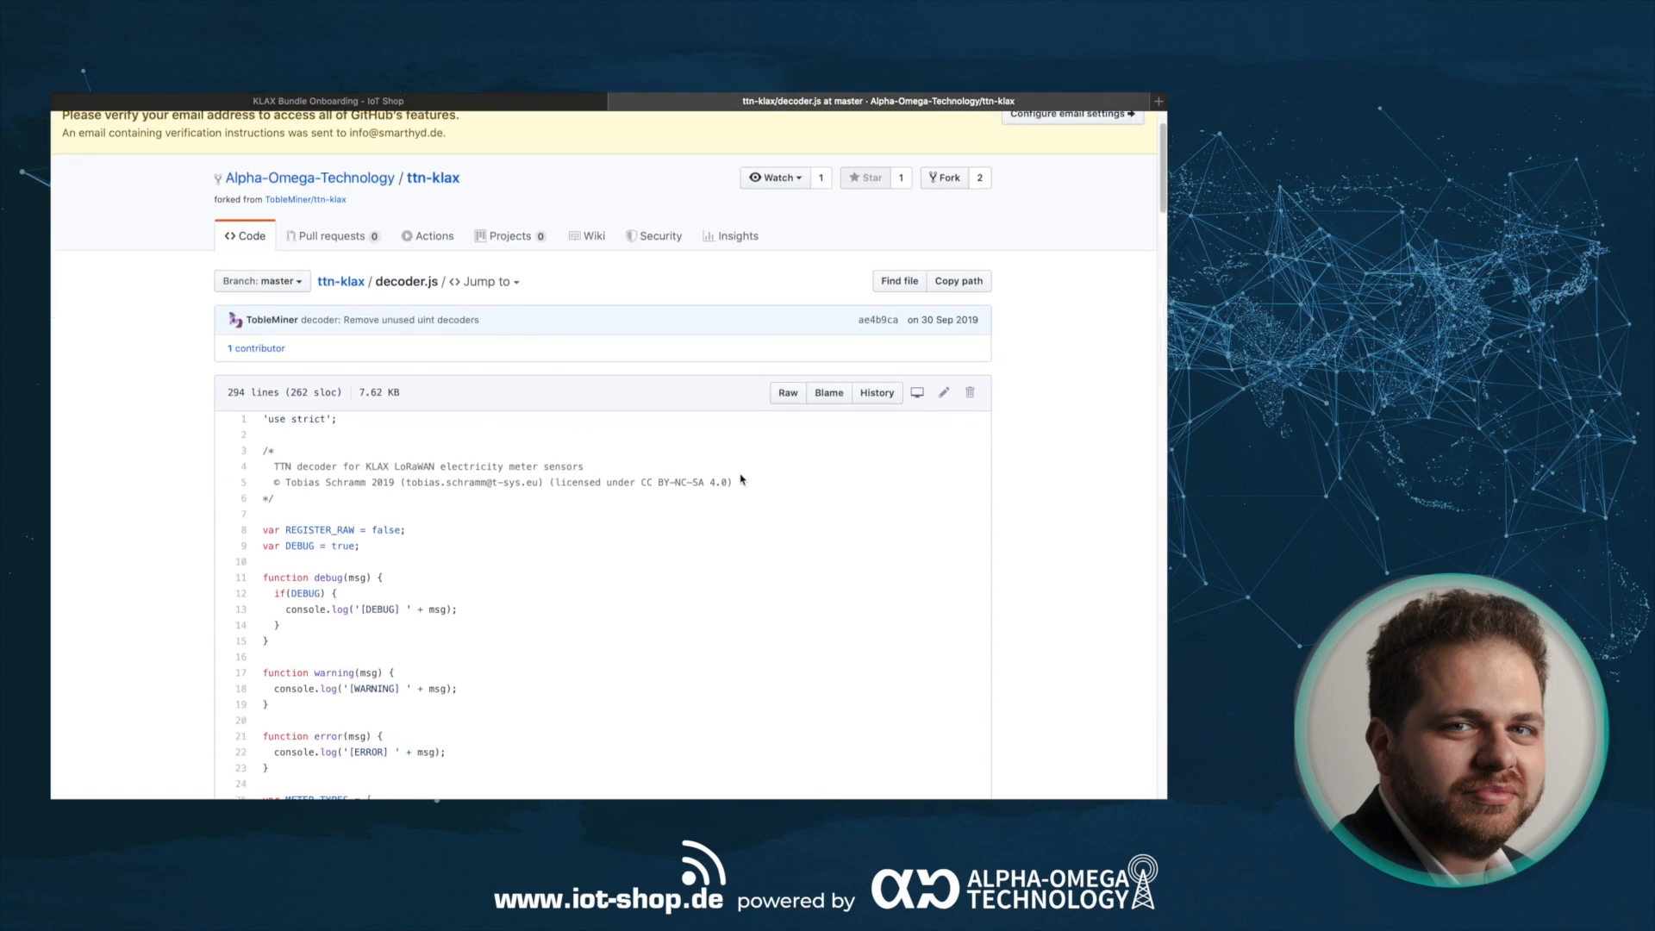
scroll(down, 3)
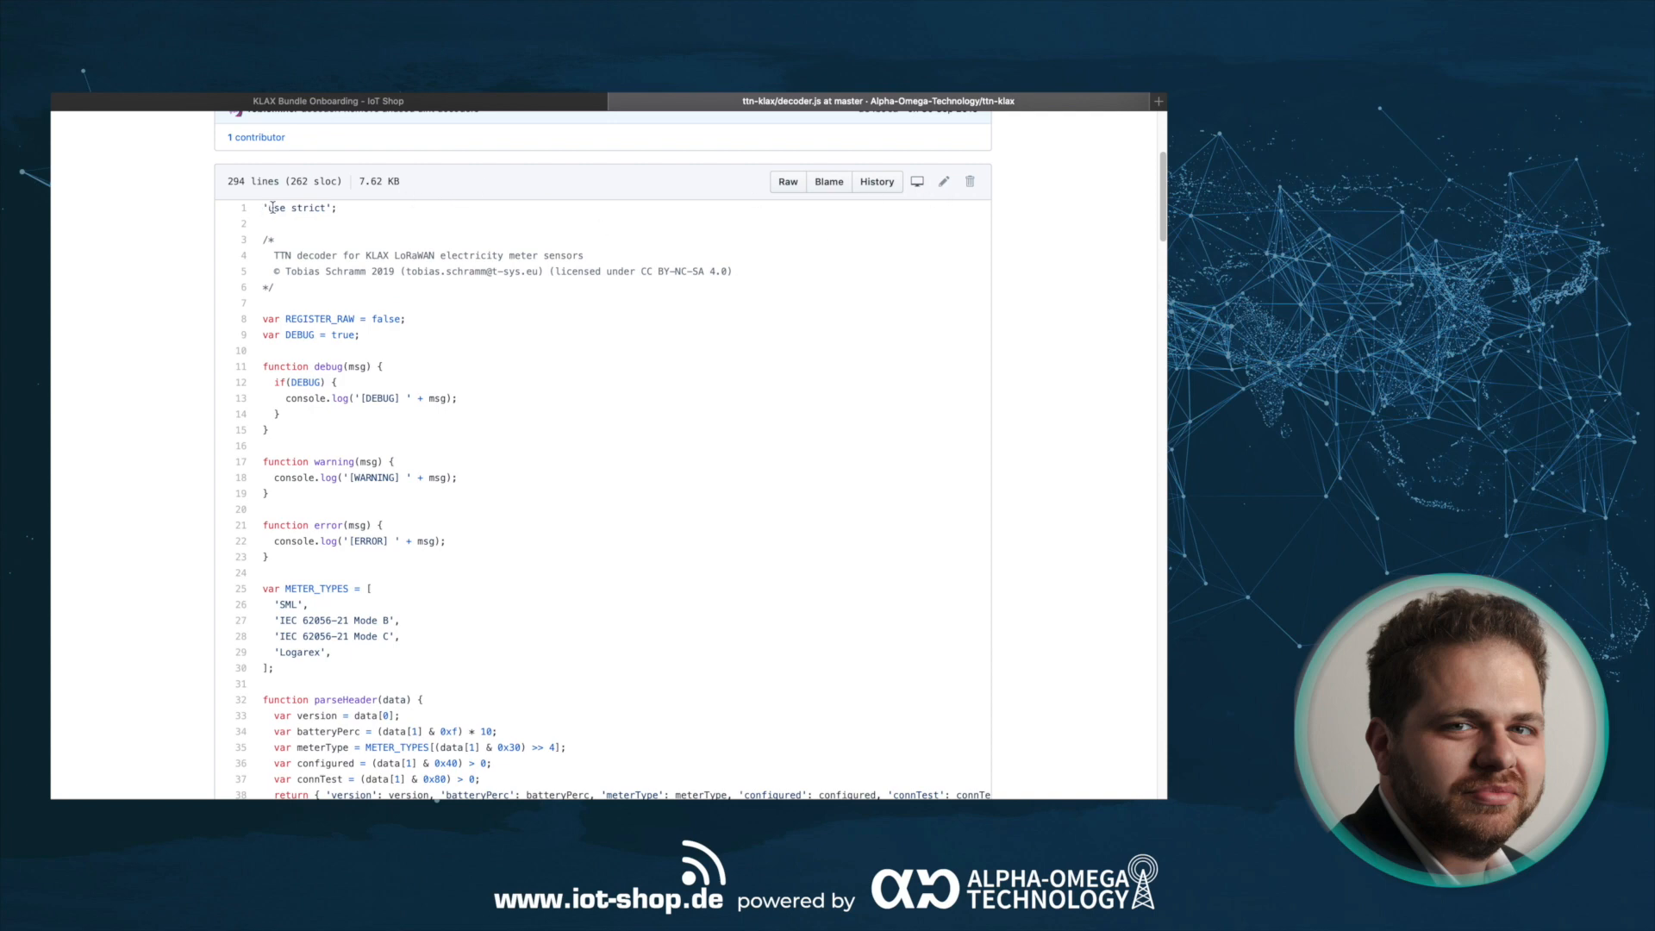
scroll(down, 3)
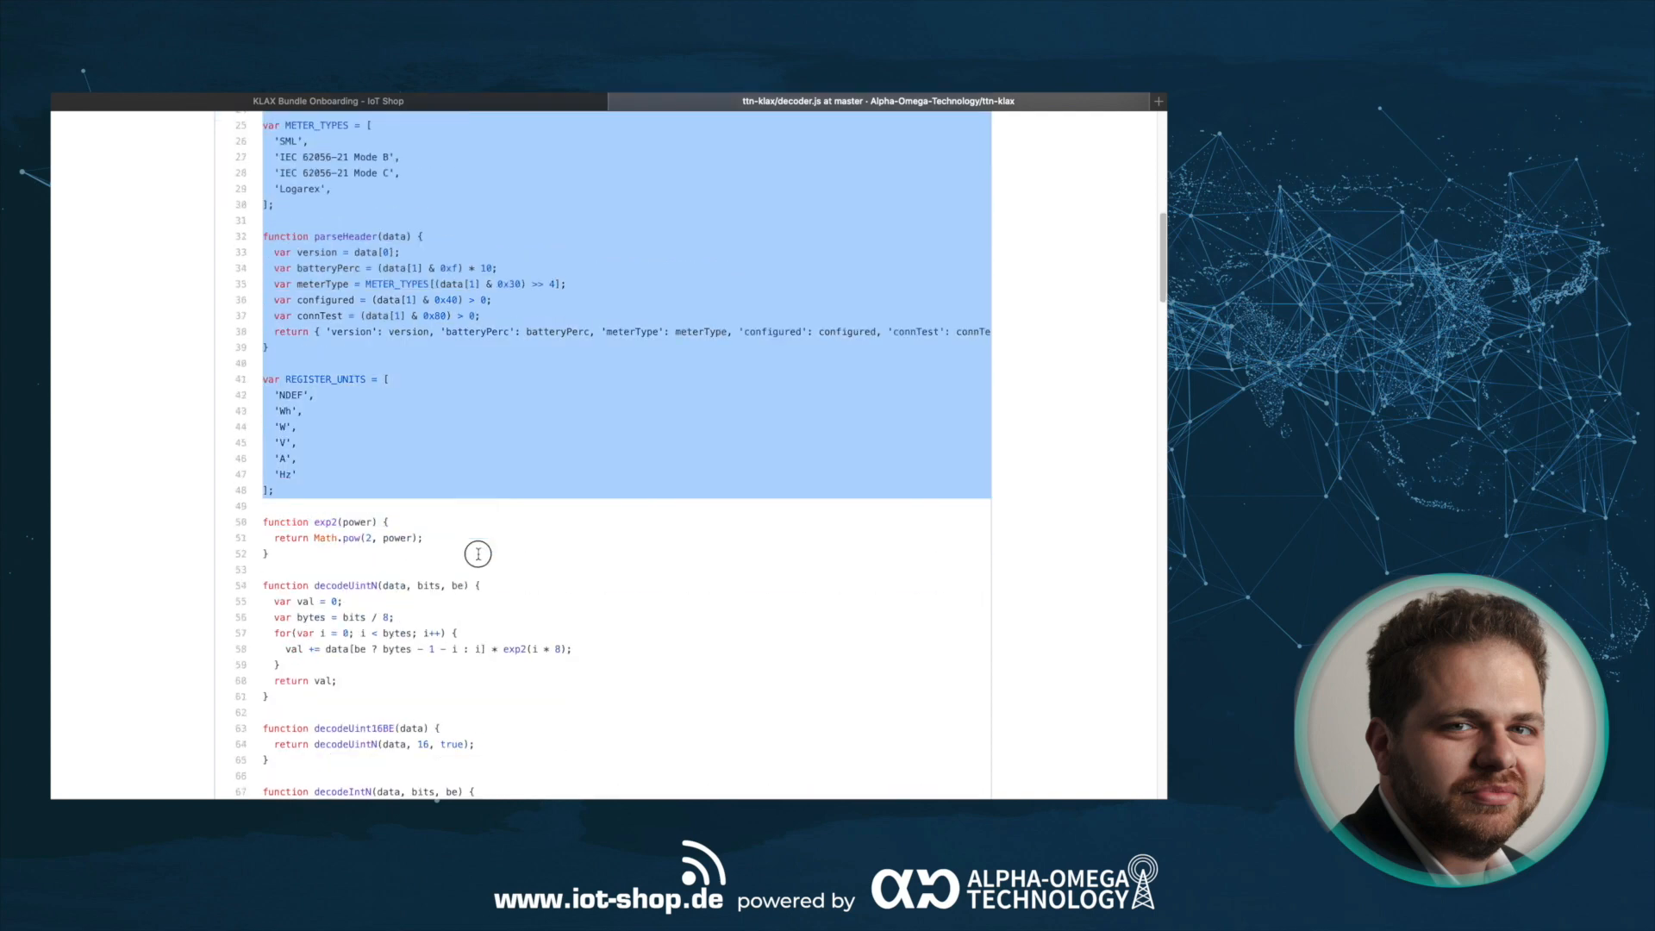
scroll(down, 3)
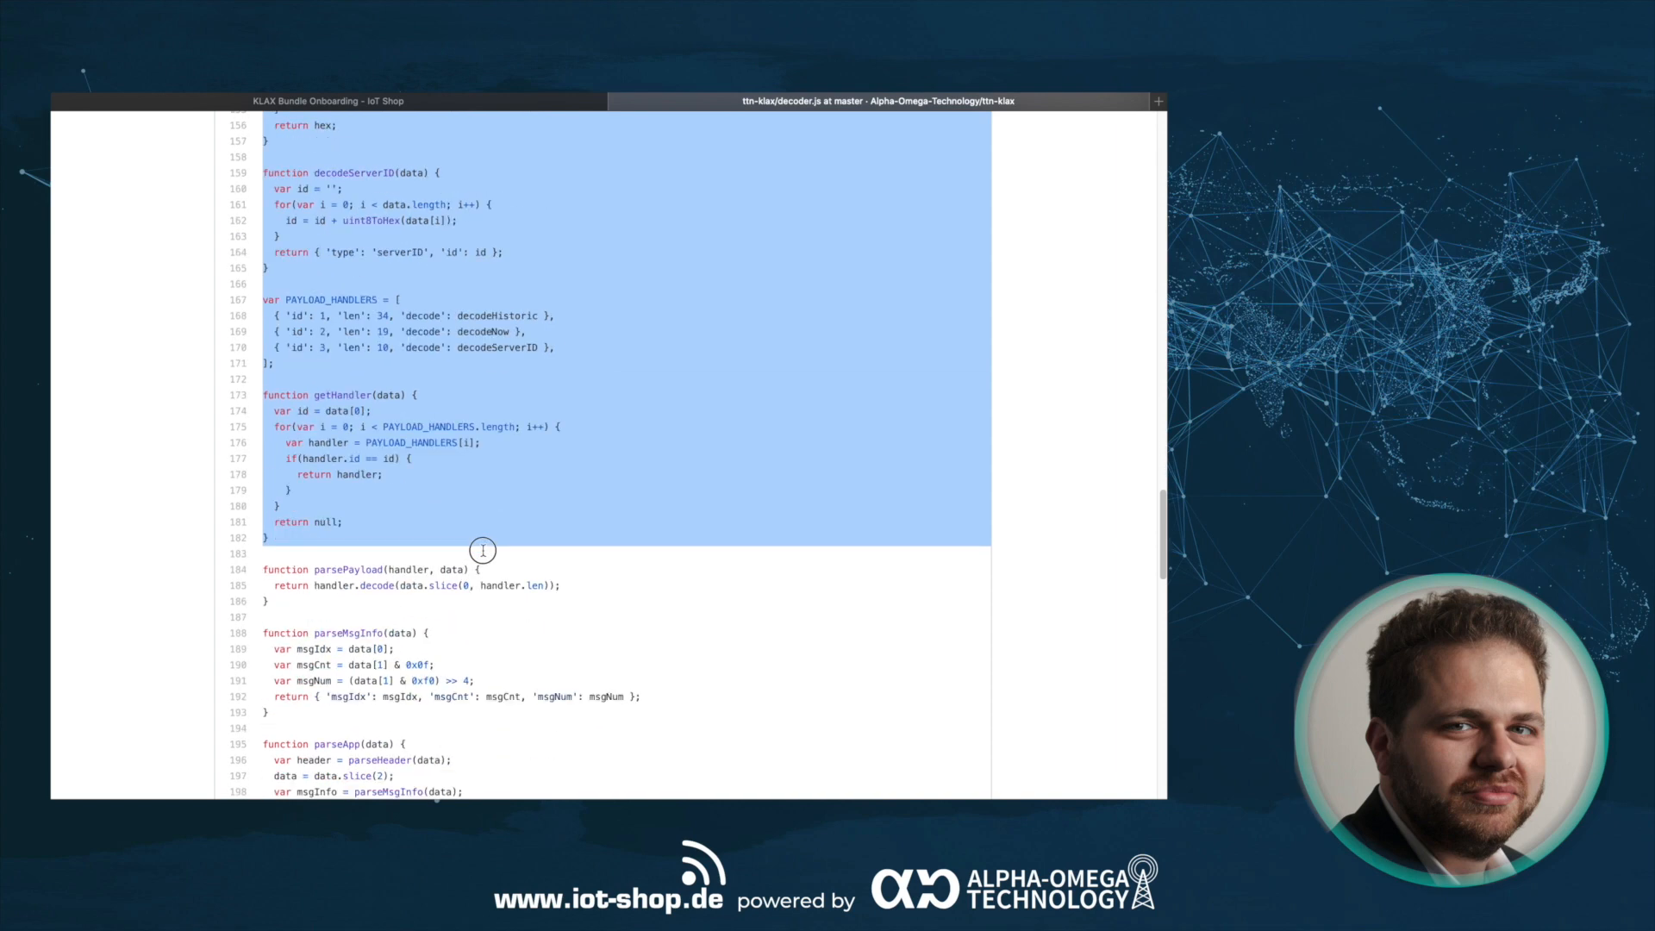
scroll(down, 3)
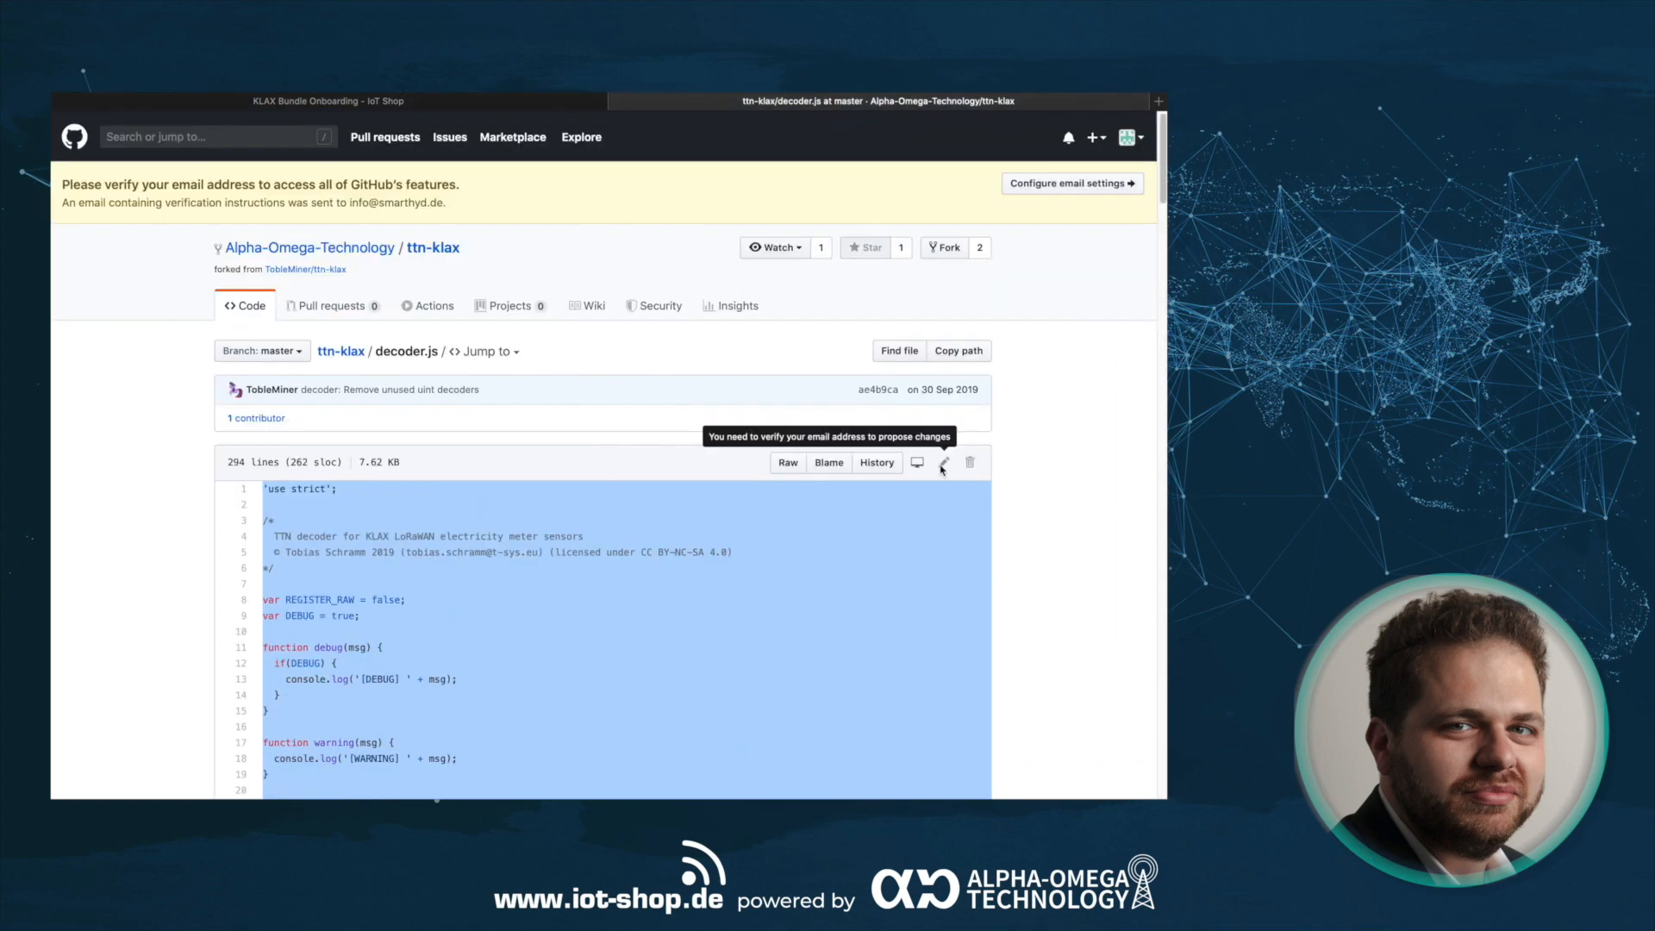
mouse_move(1033, 455)
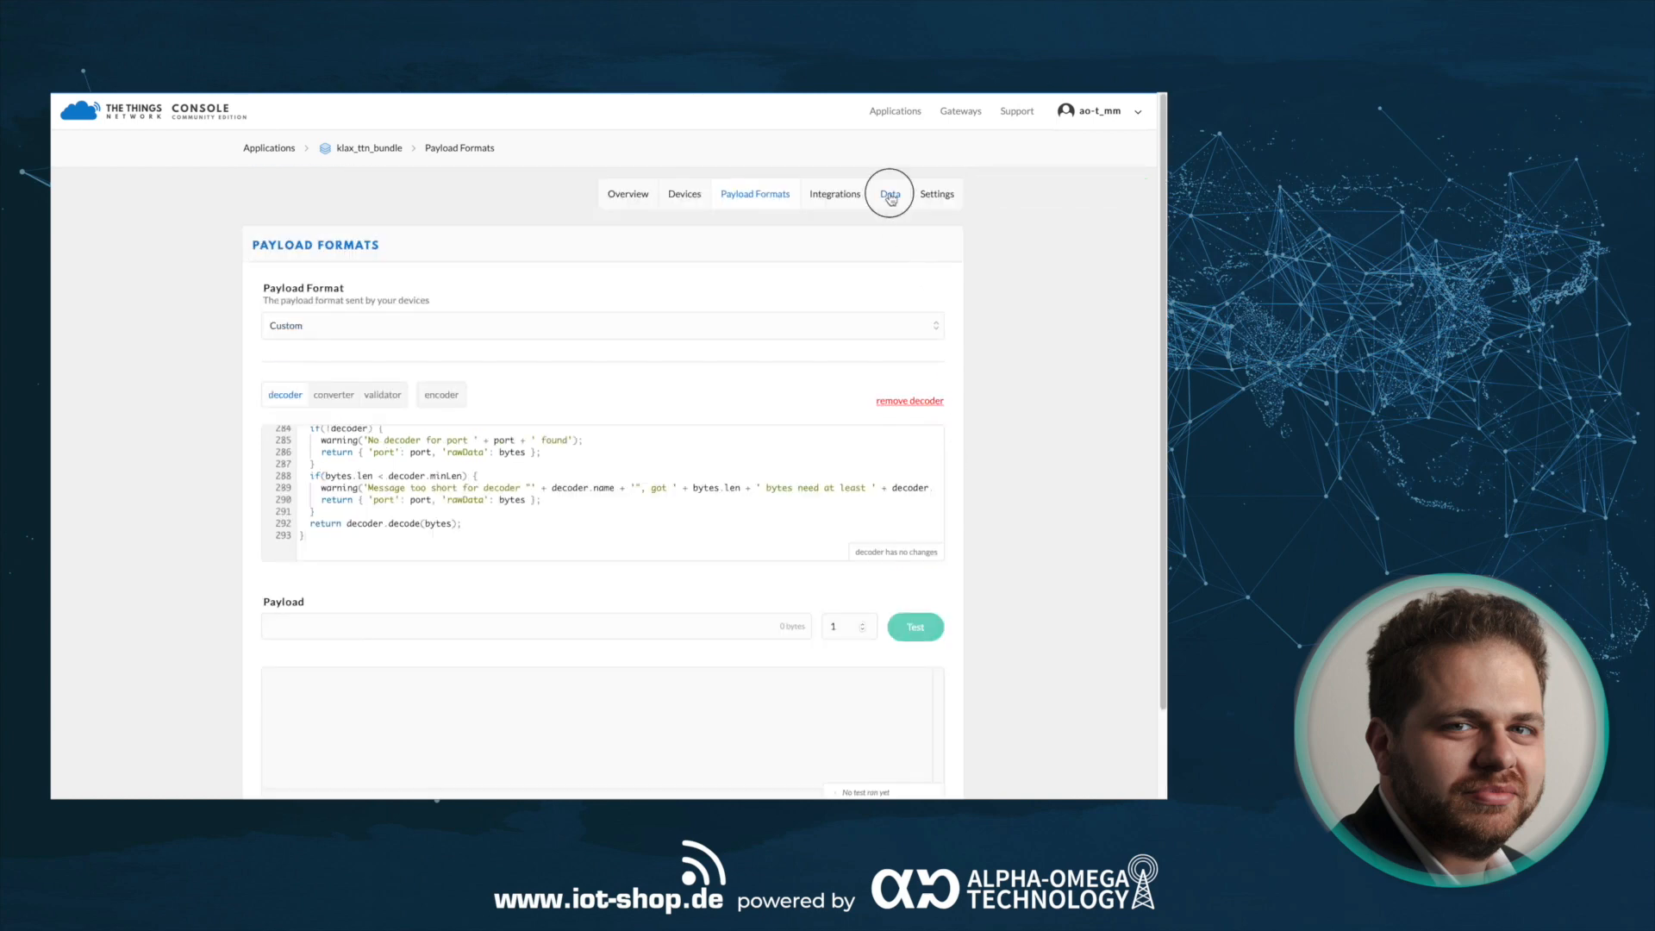
- View klax_ttn_bundle's data feed with decoded uplinks from klax_001896
click(890, 193)
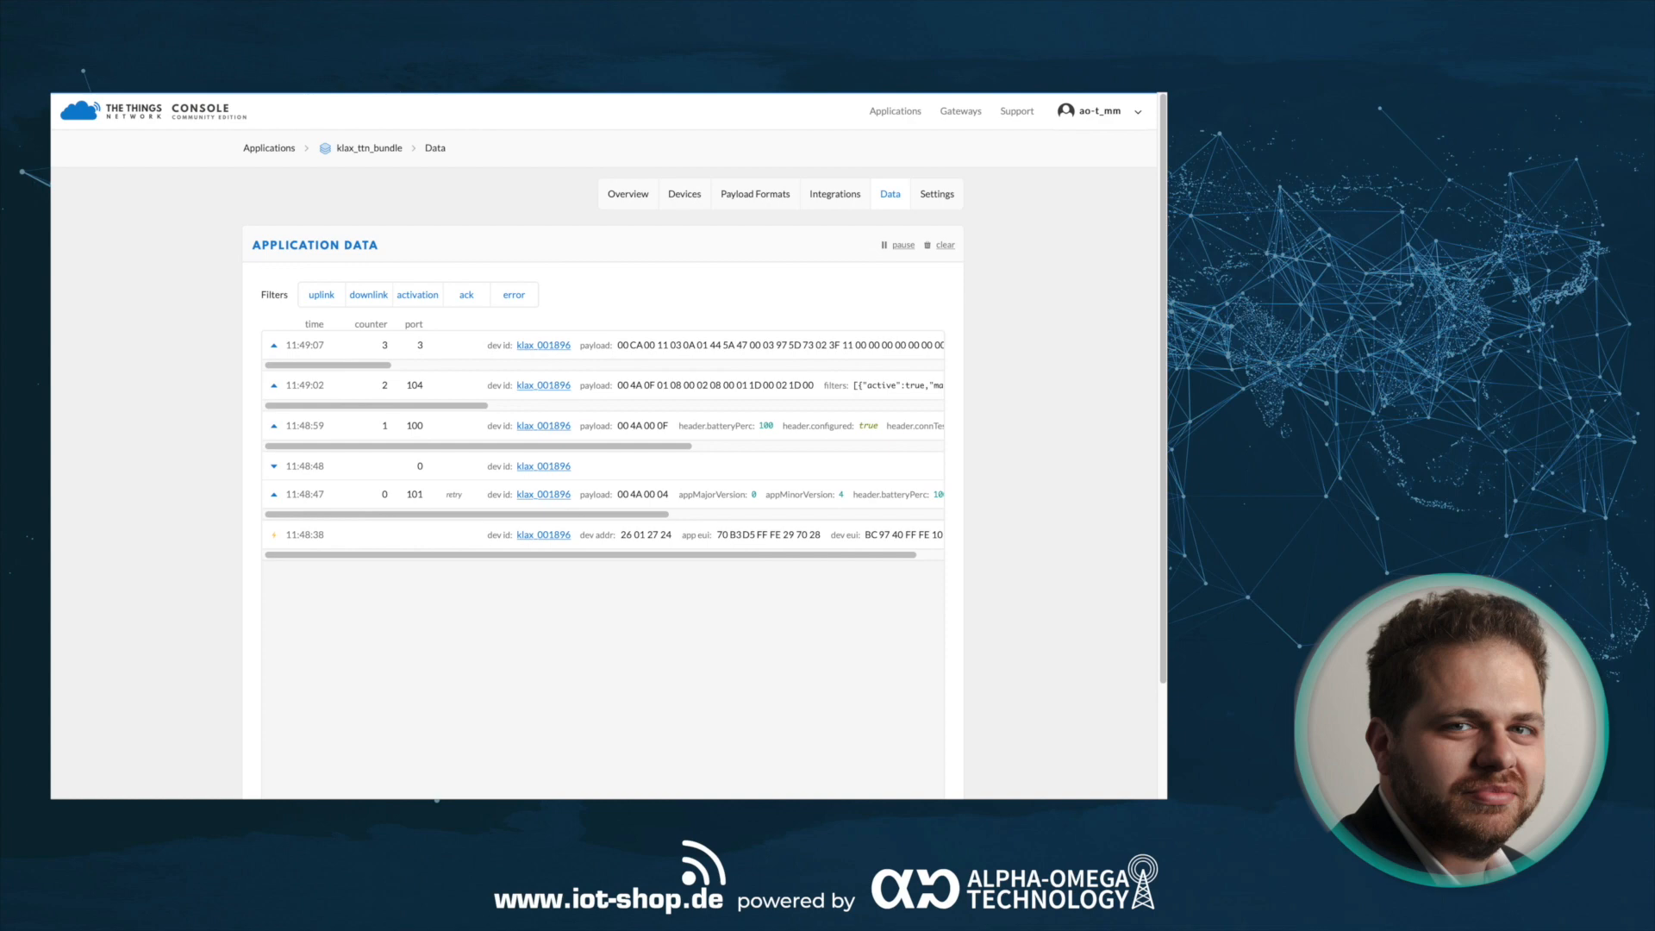
mouse_move(1022, 598)
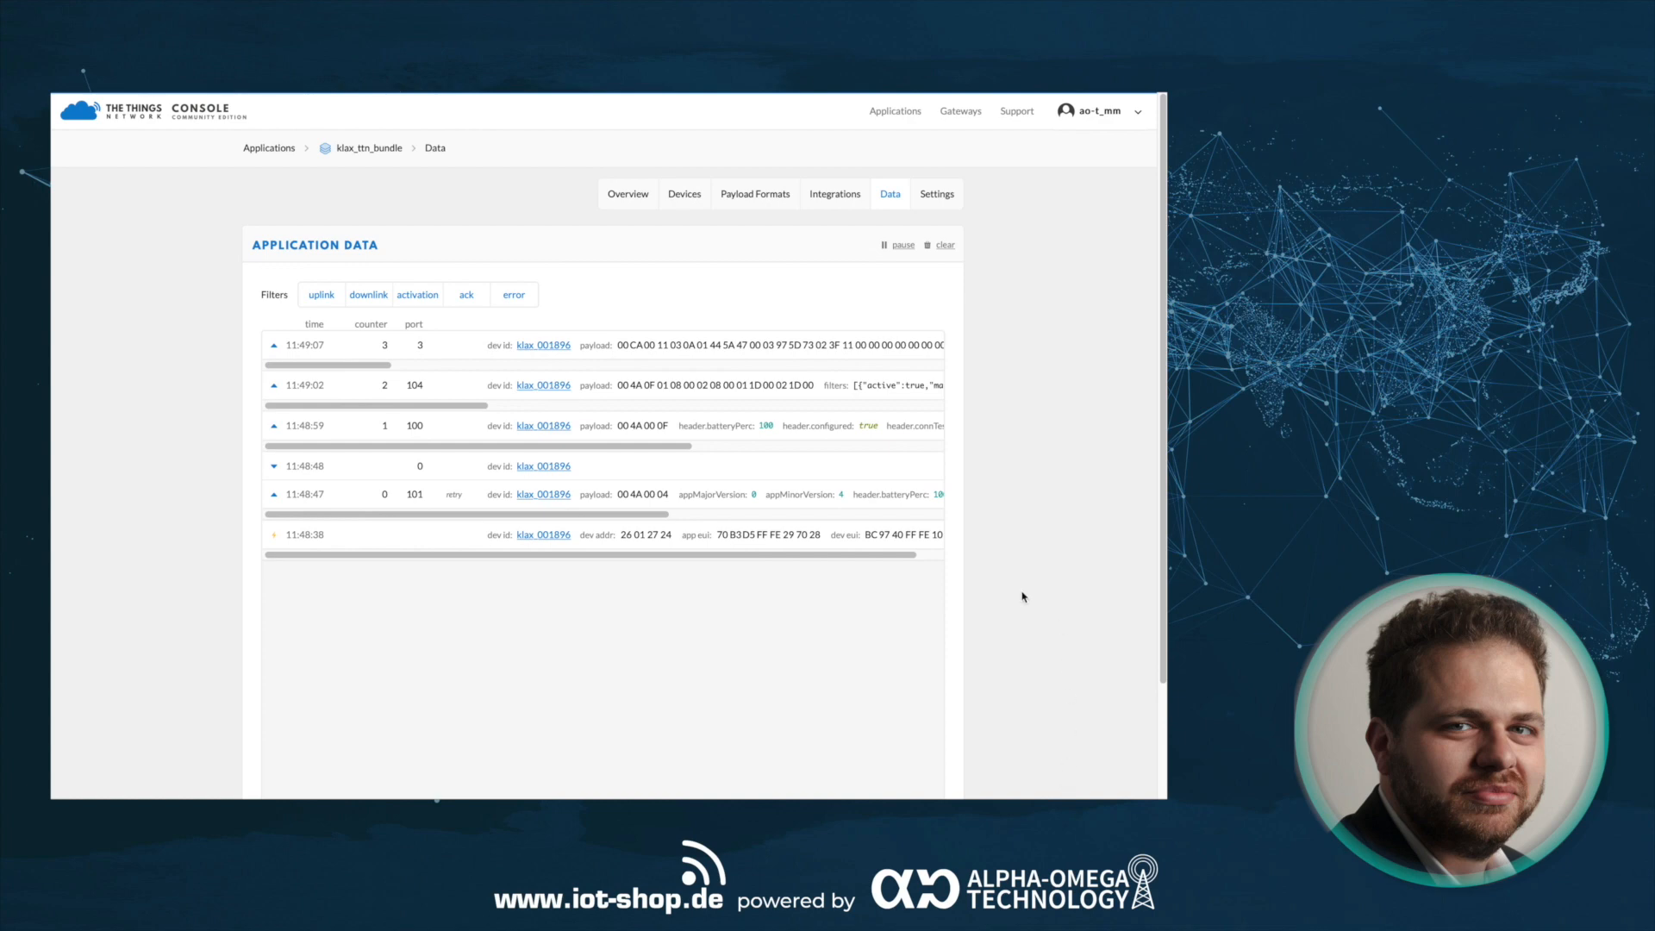
mouse_move(1043, 571)
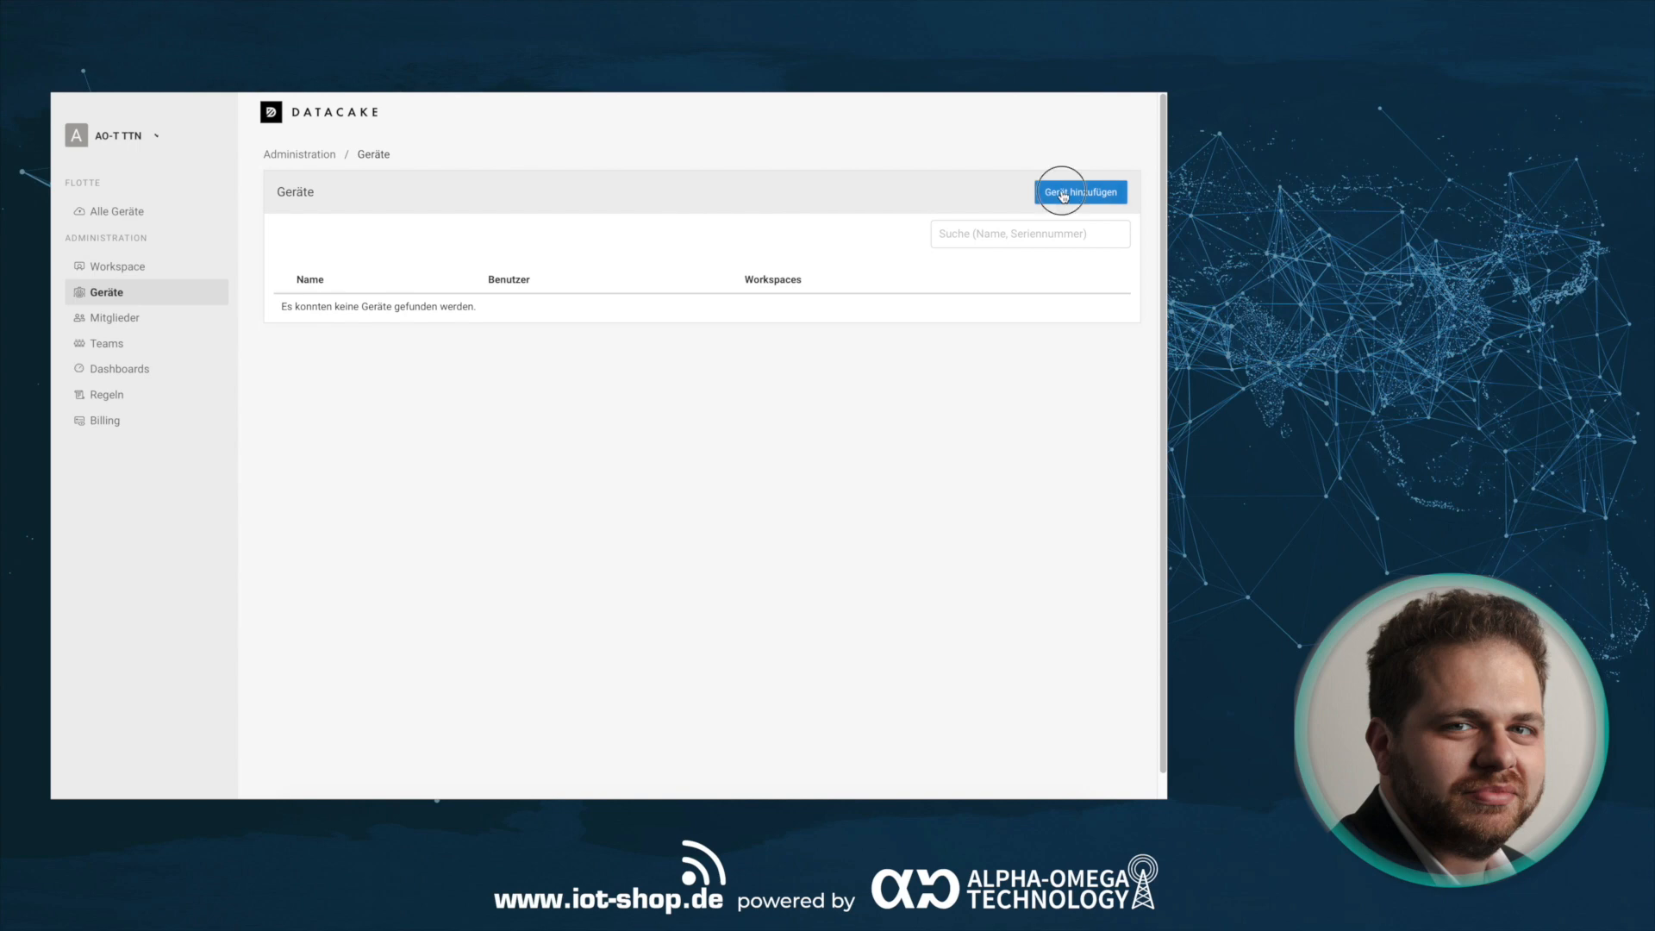
- Add an API device named Klax_1896 and continue to its configuration
click(1078, 192)
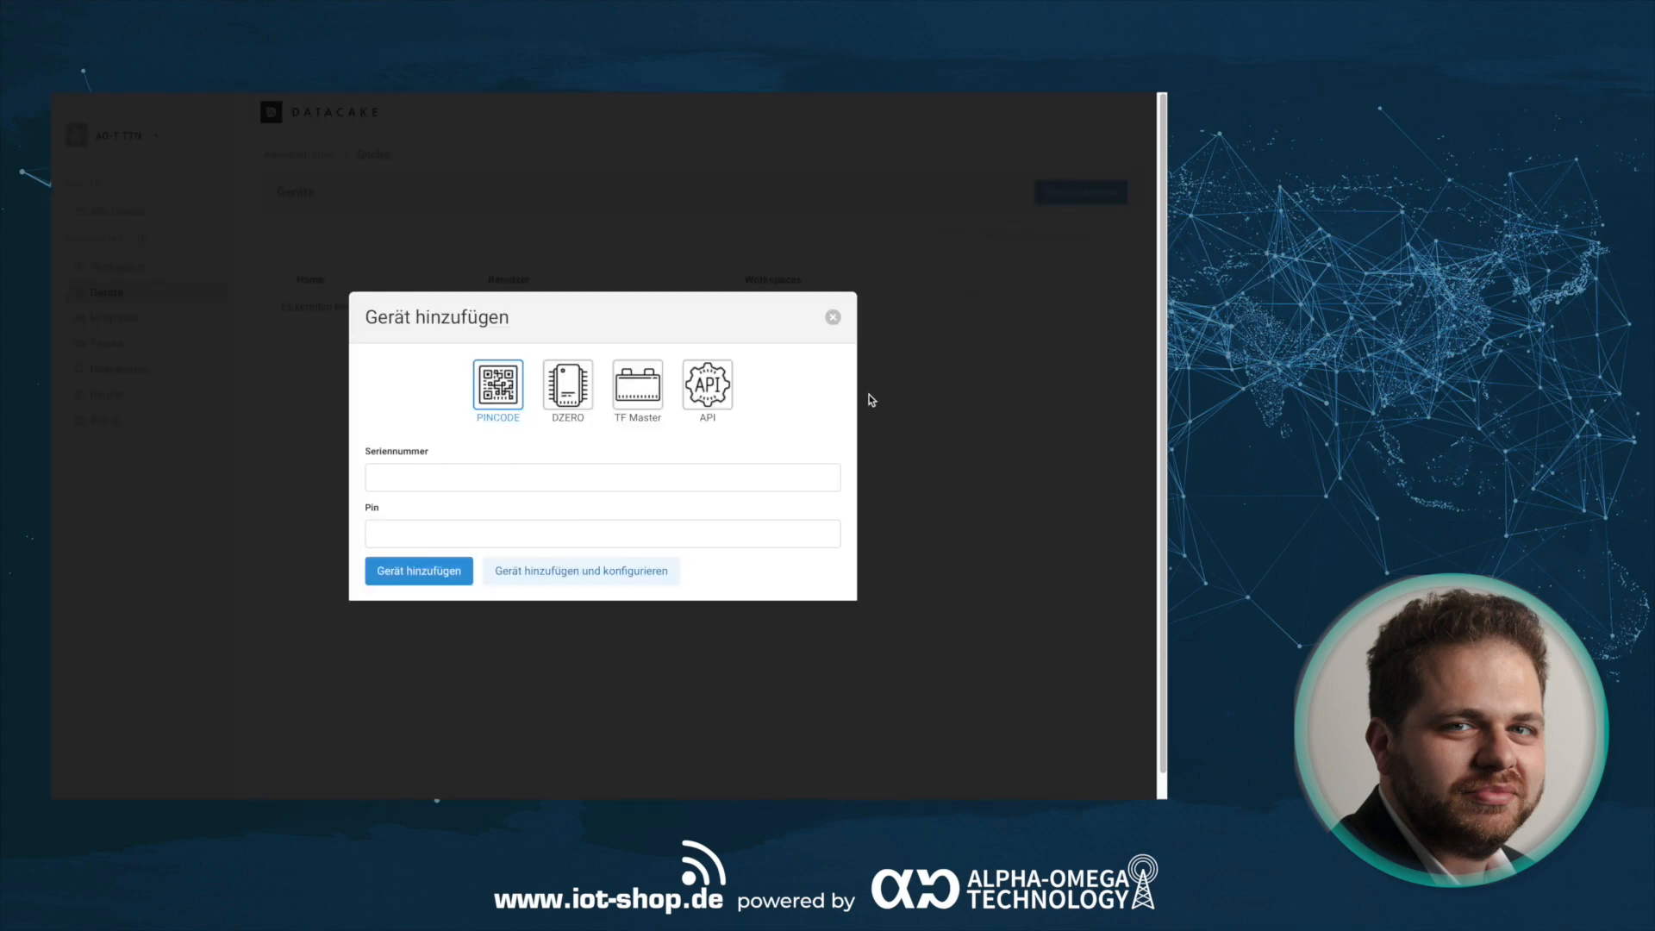
mouse_move(762, 367)
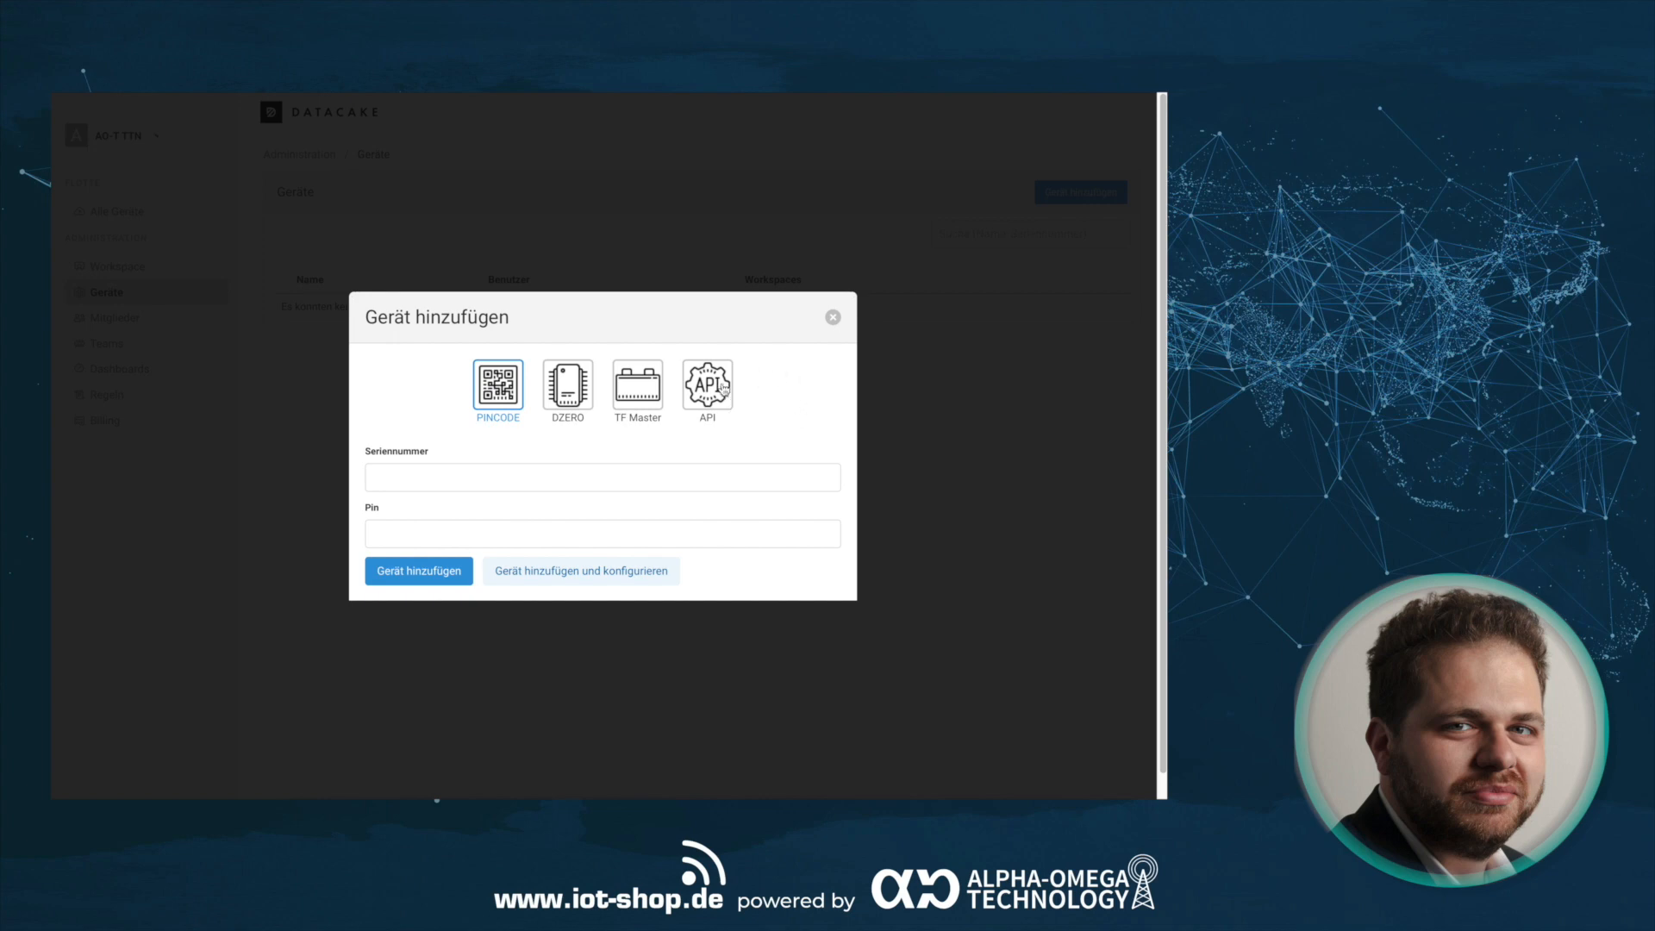
click(706, 385)
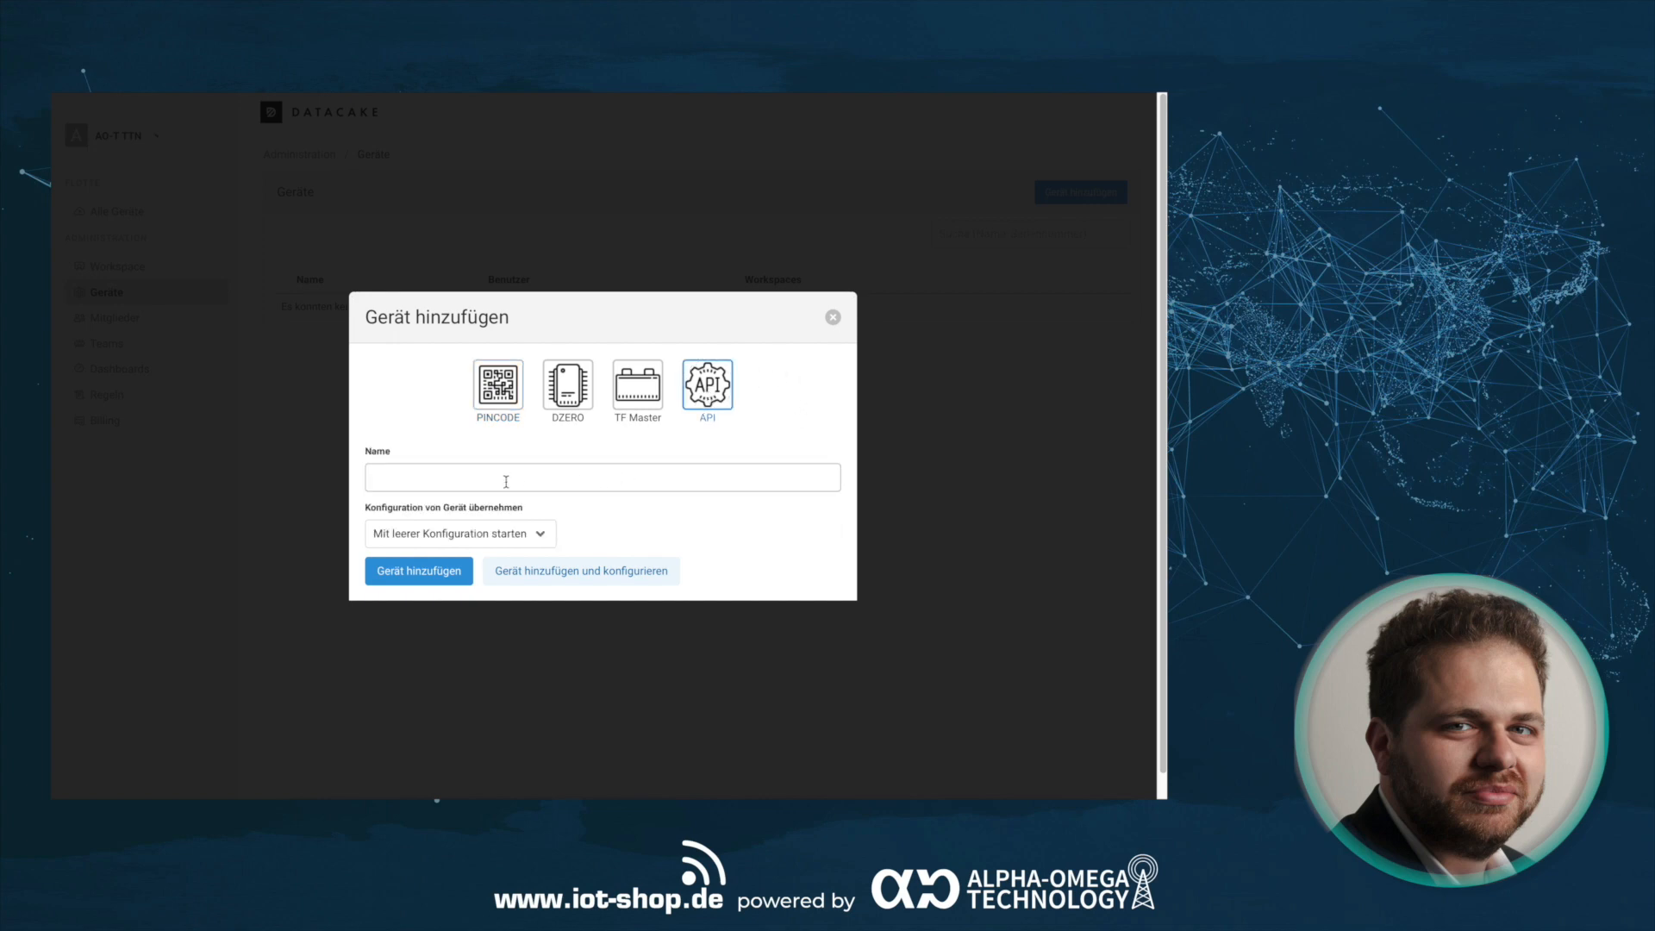
click(602, 477)
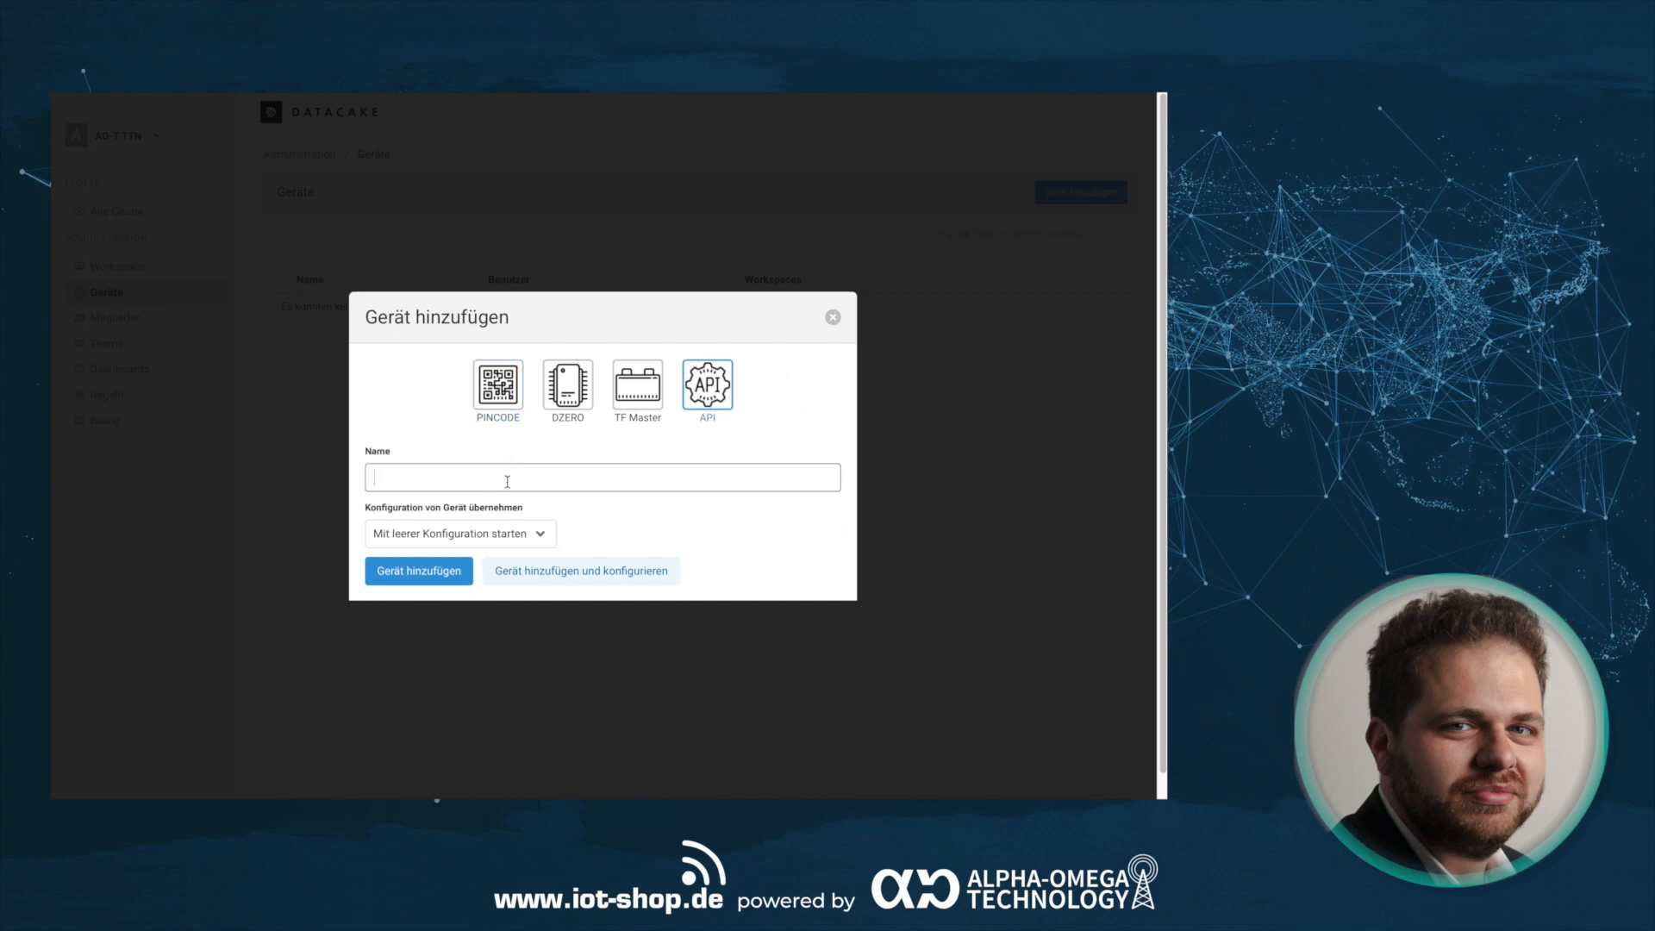
text(Klax_1)
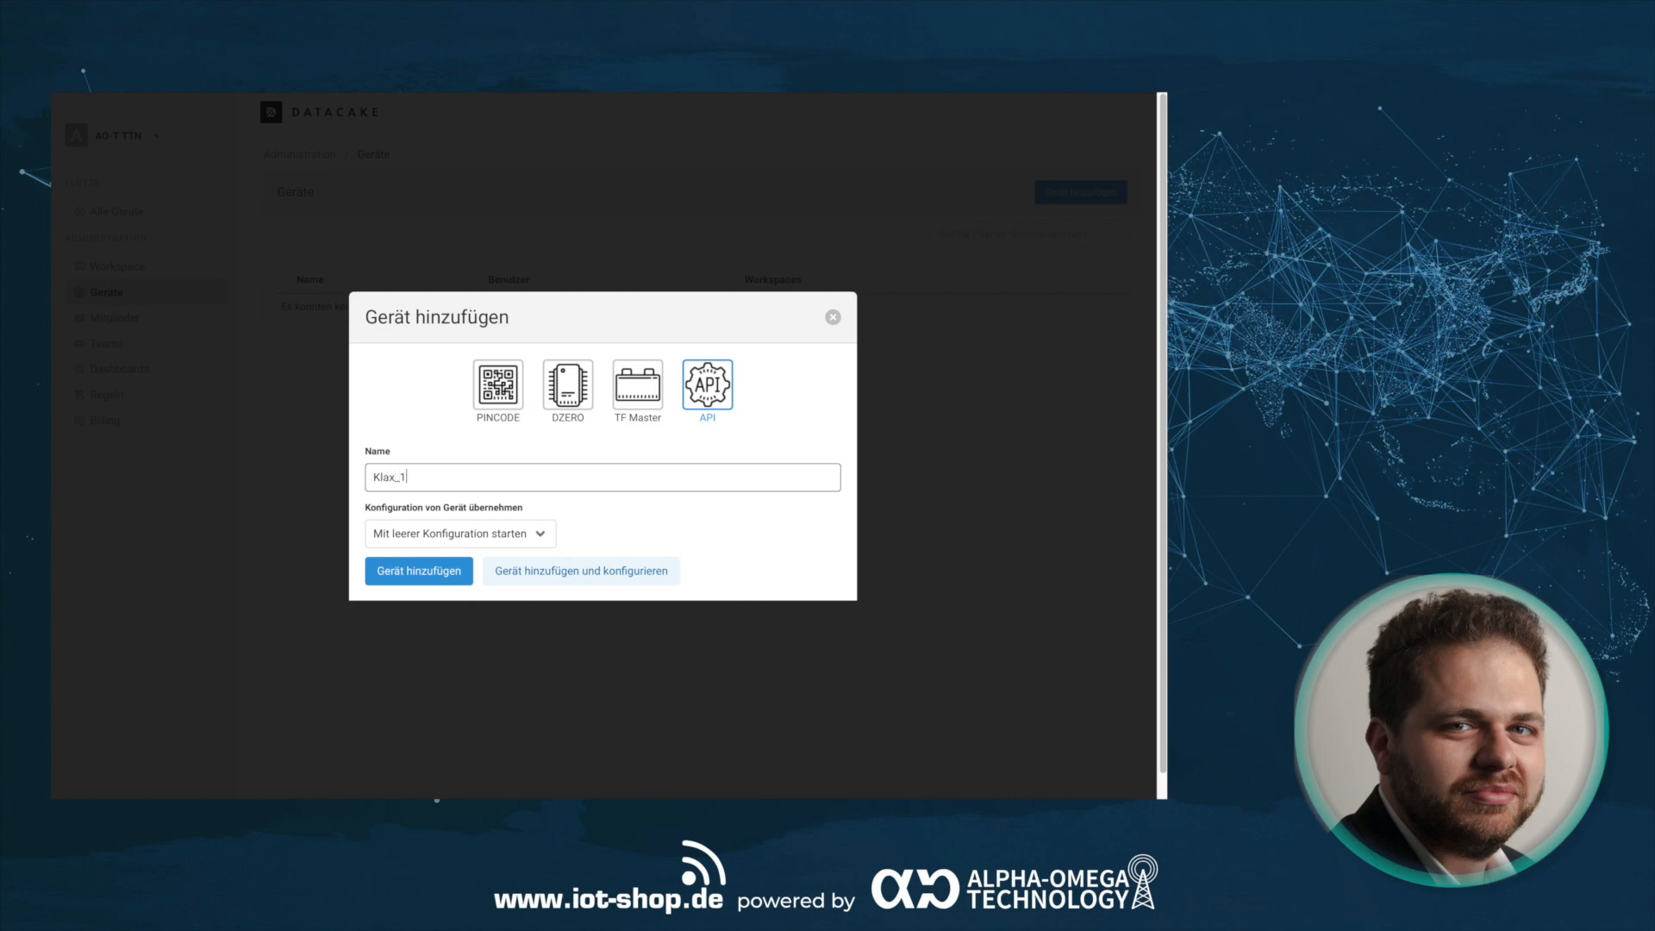
text(896)
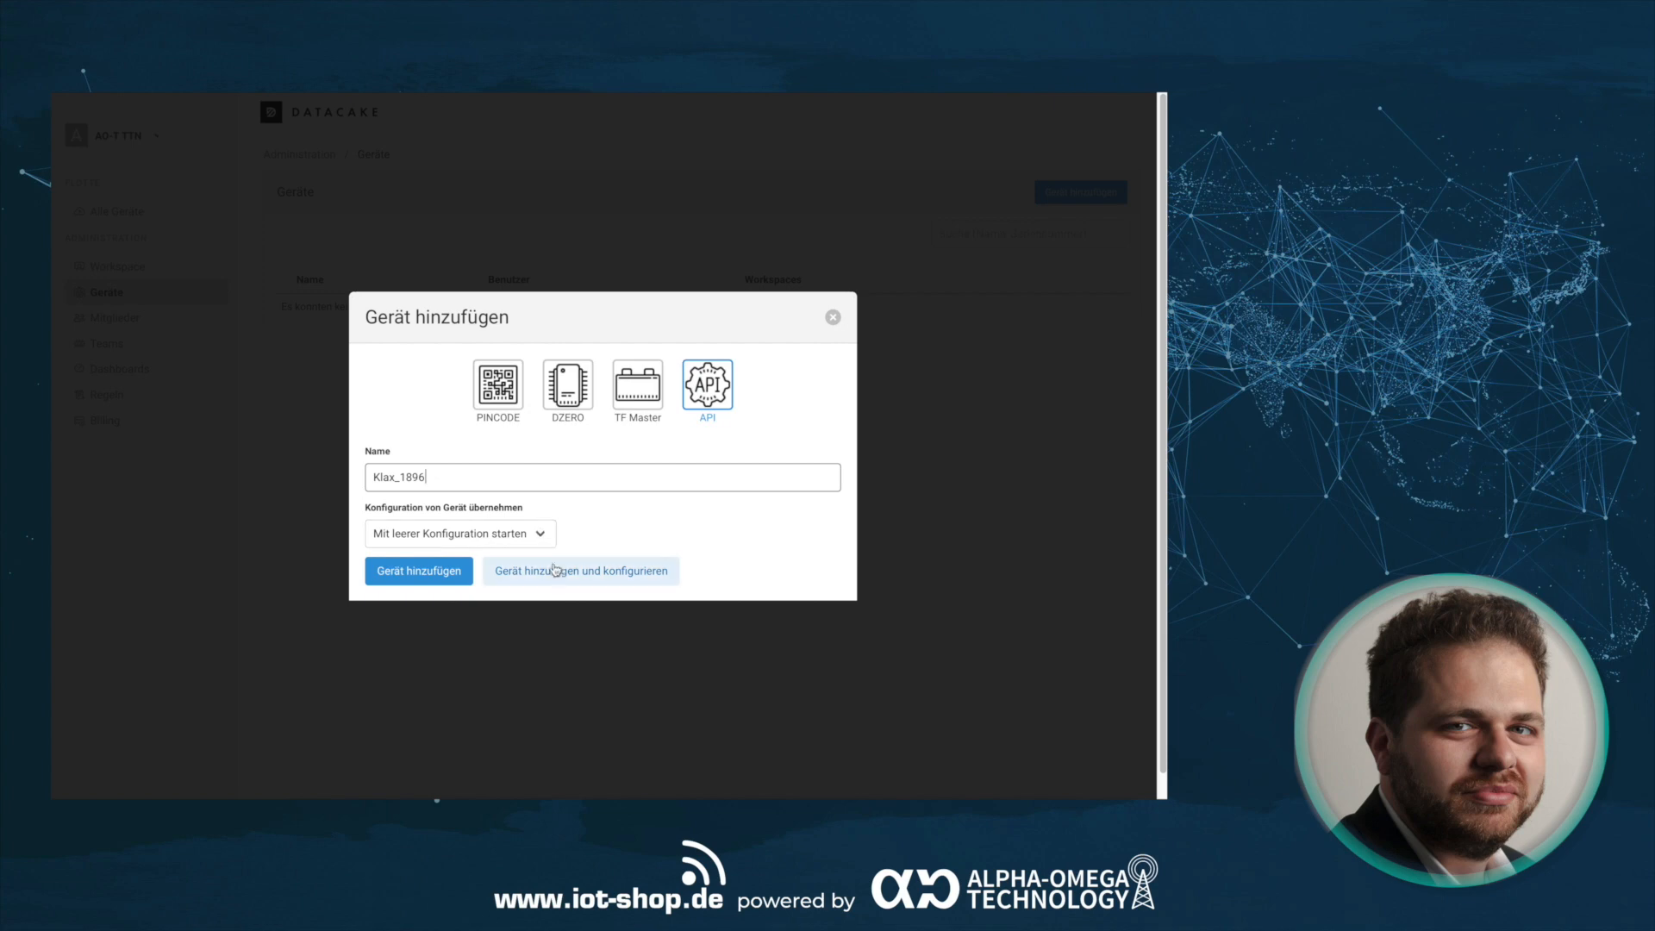
click(579, 570)
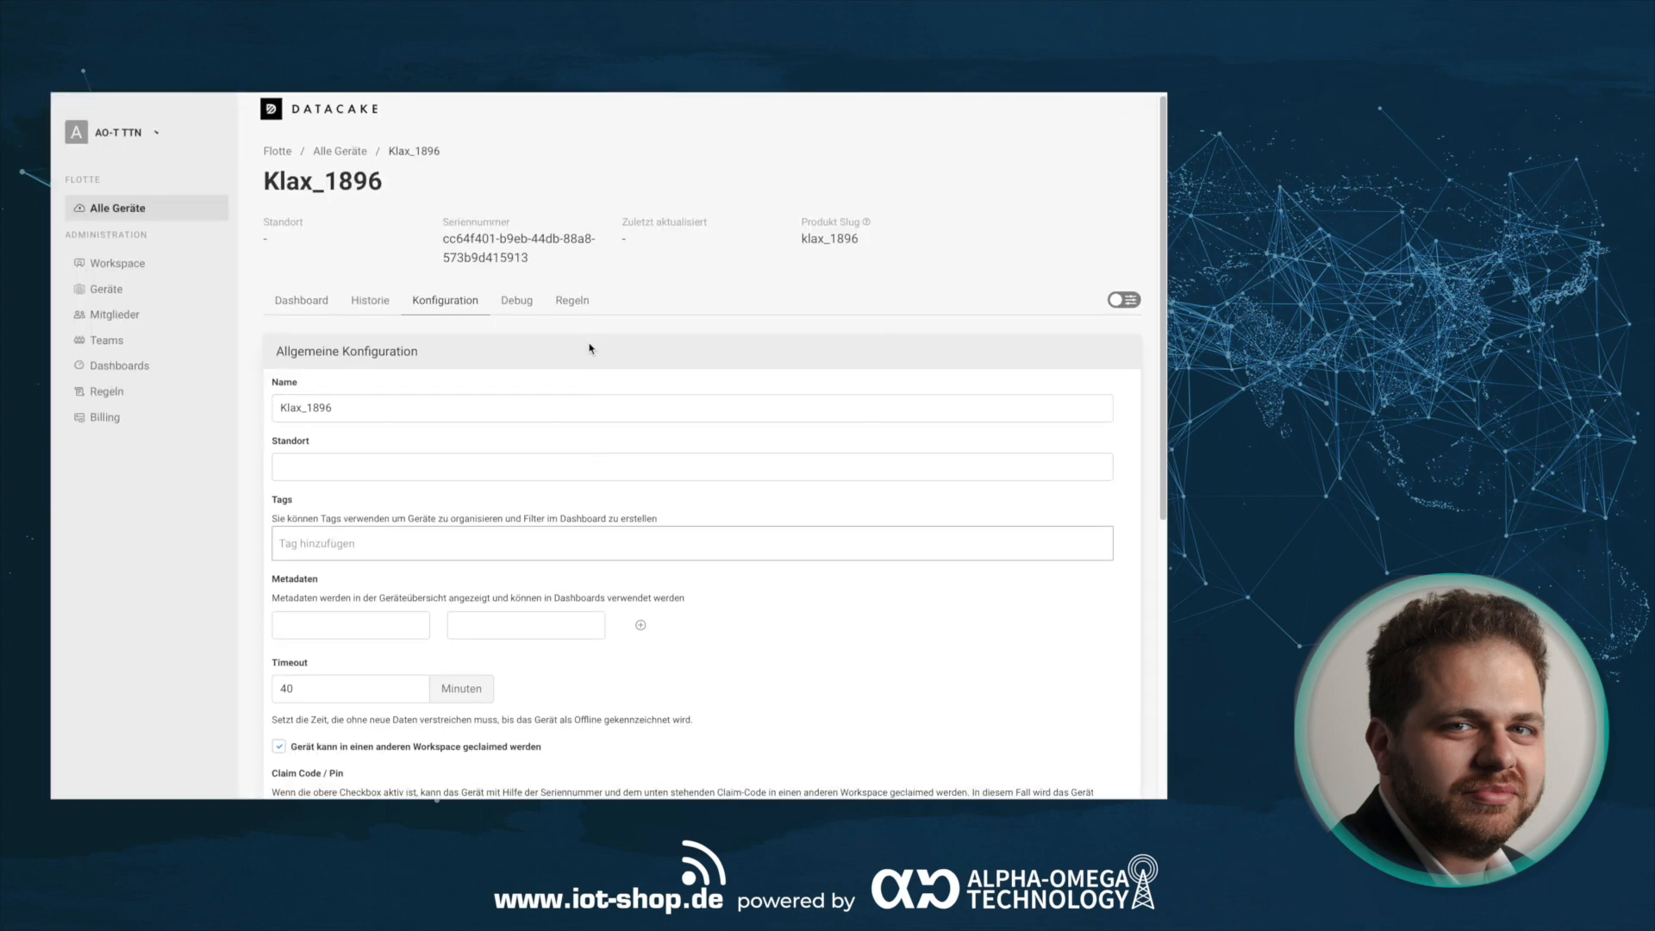
- Save The Things Network integration with device ID klax_001896 and field mapping 'data'
scroll(down, 3)
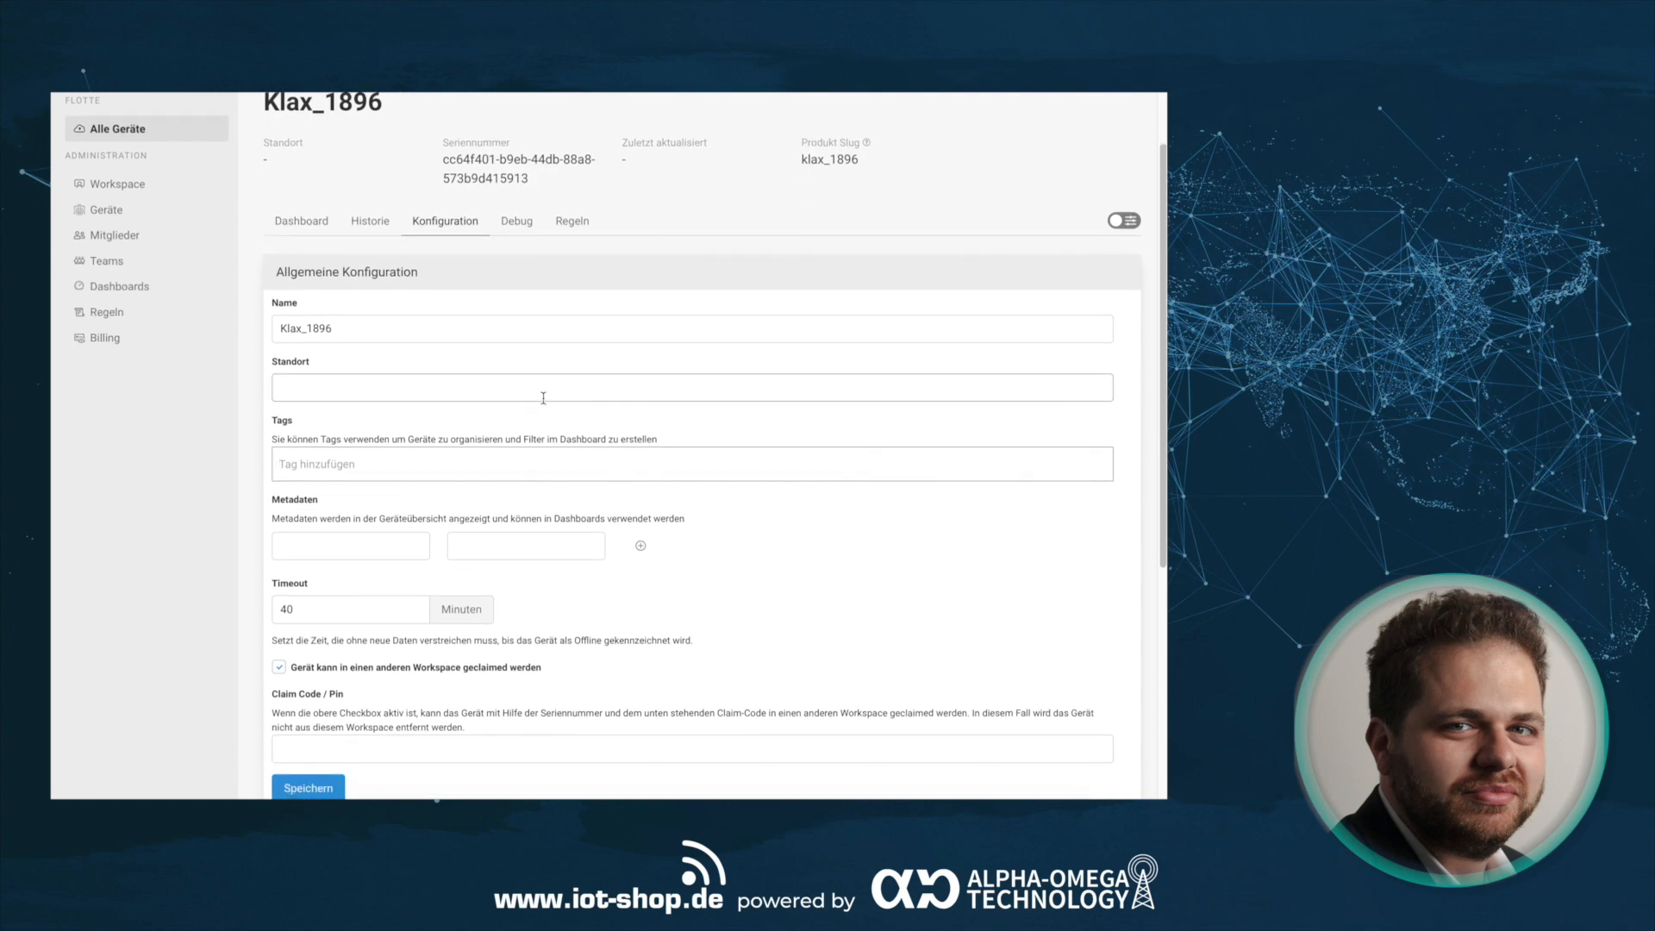
scroll(down, 3)
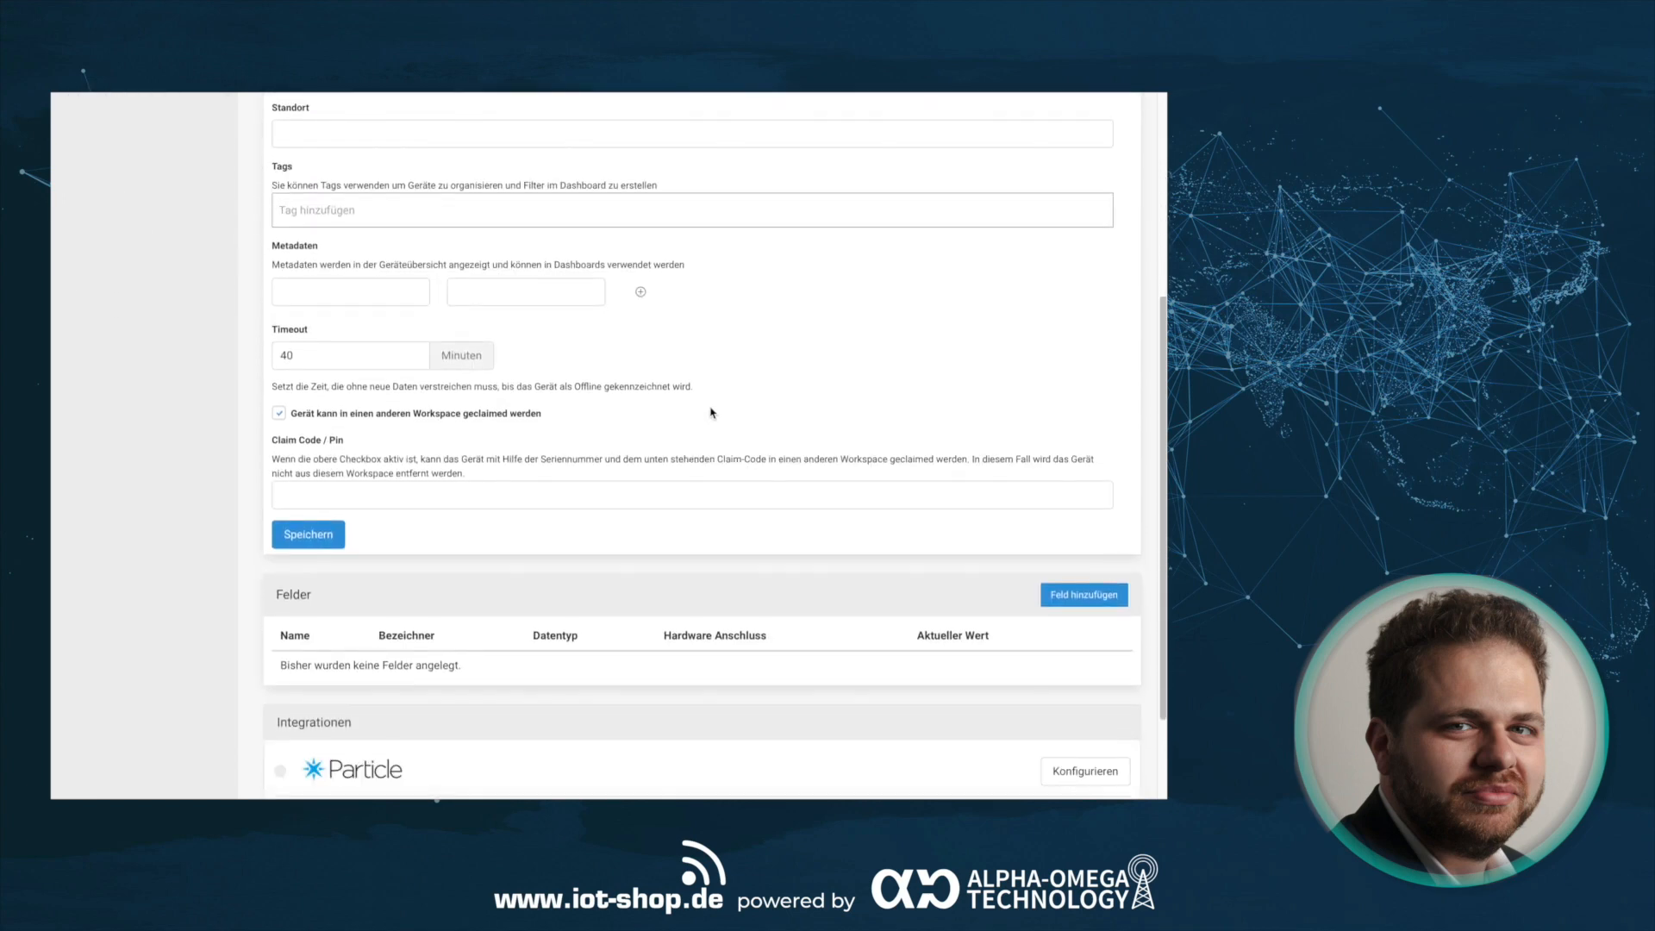
scroll(down, 3)
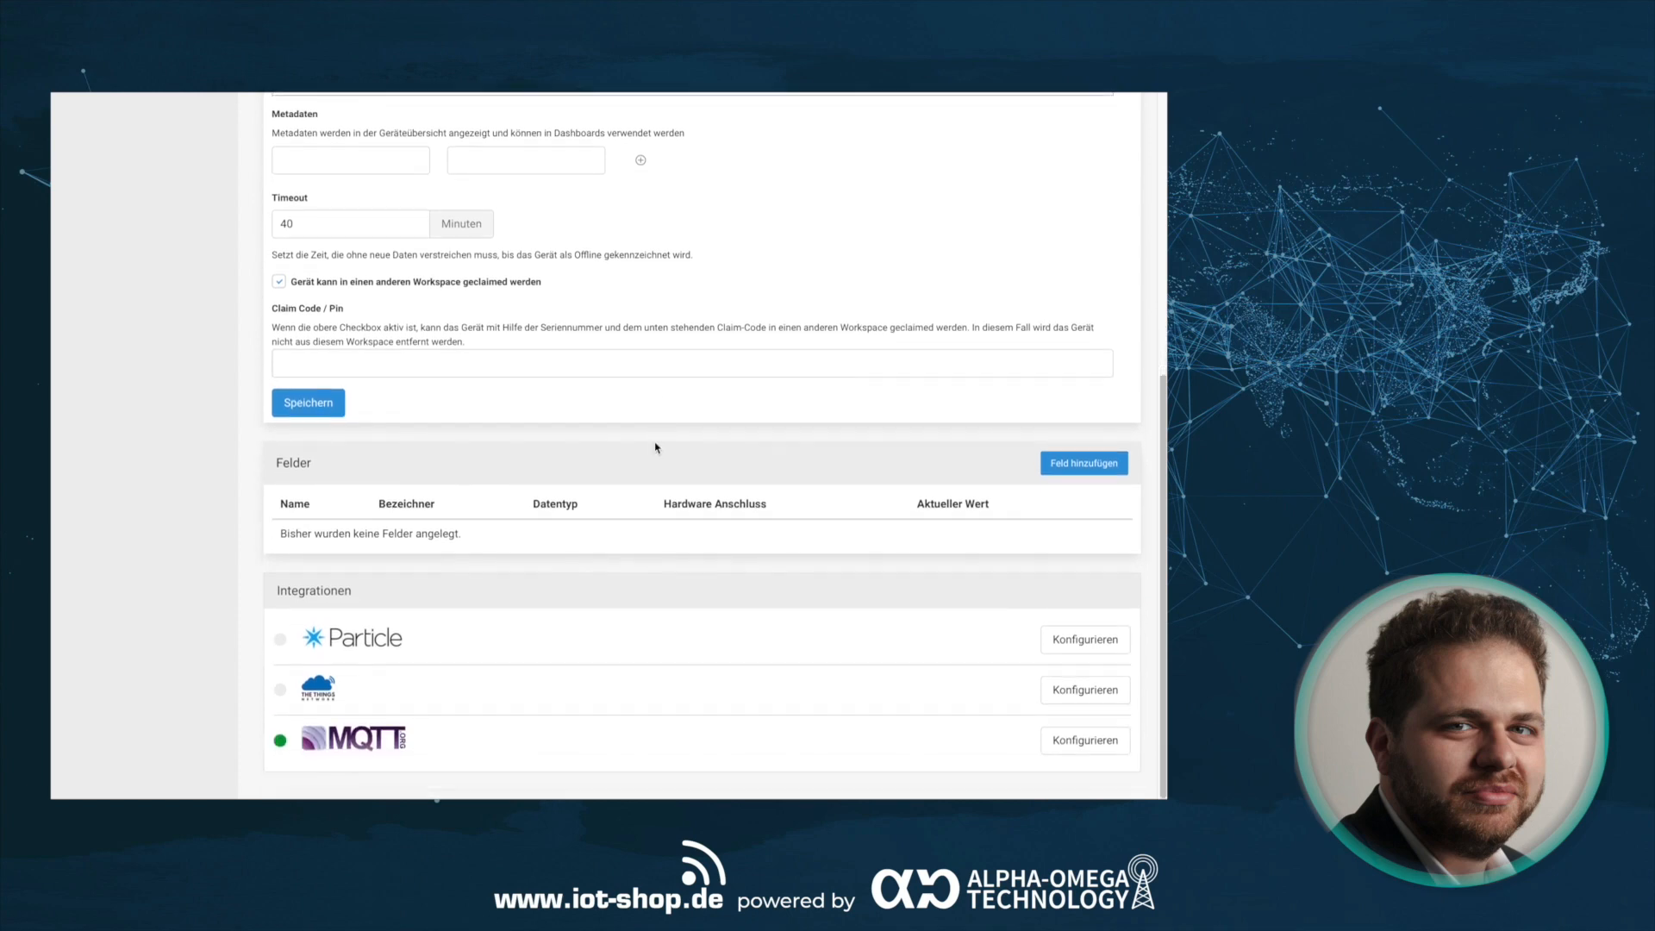
mouse_move(279, 697)
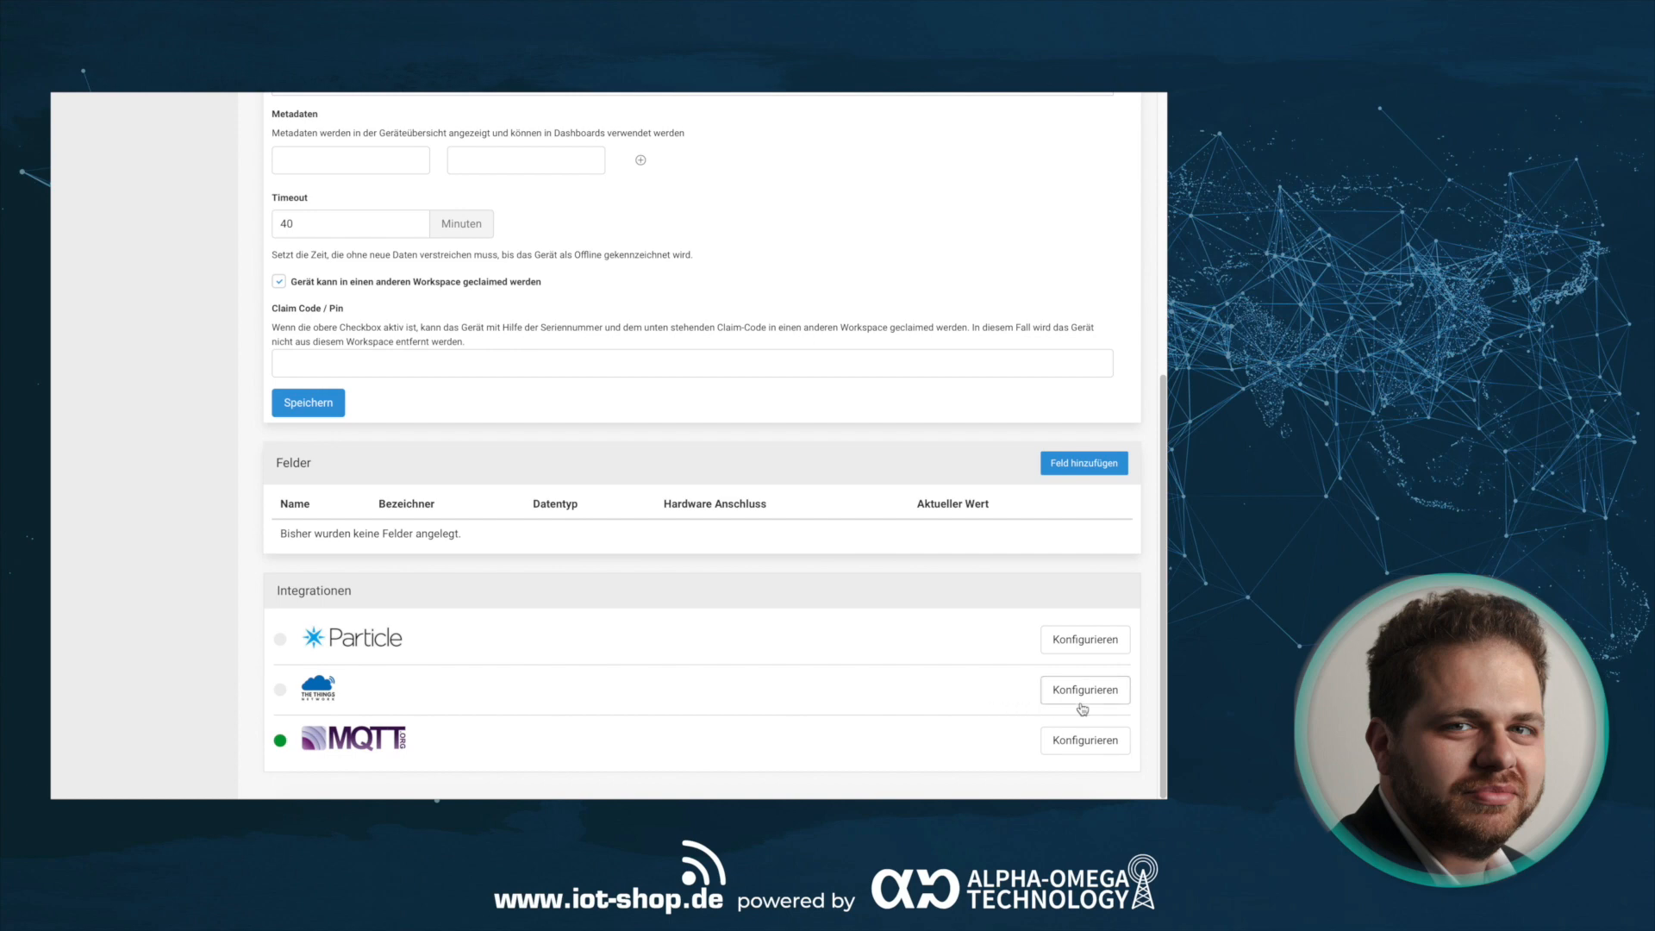
click(1085, 690)
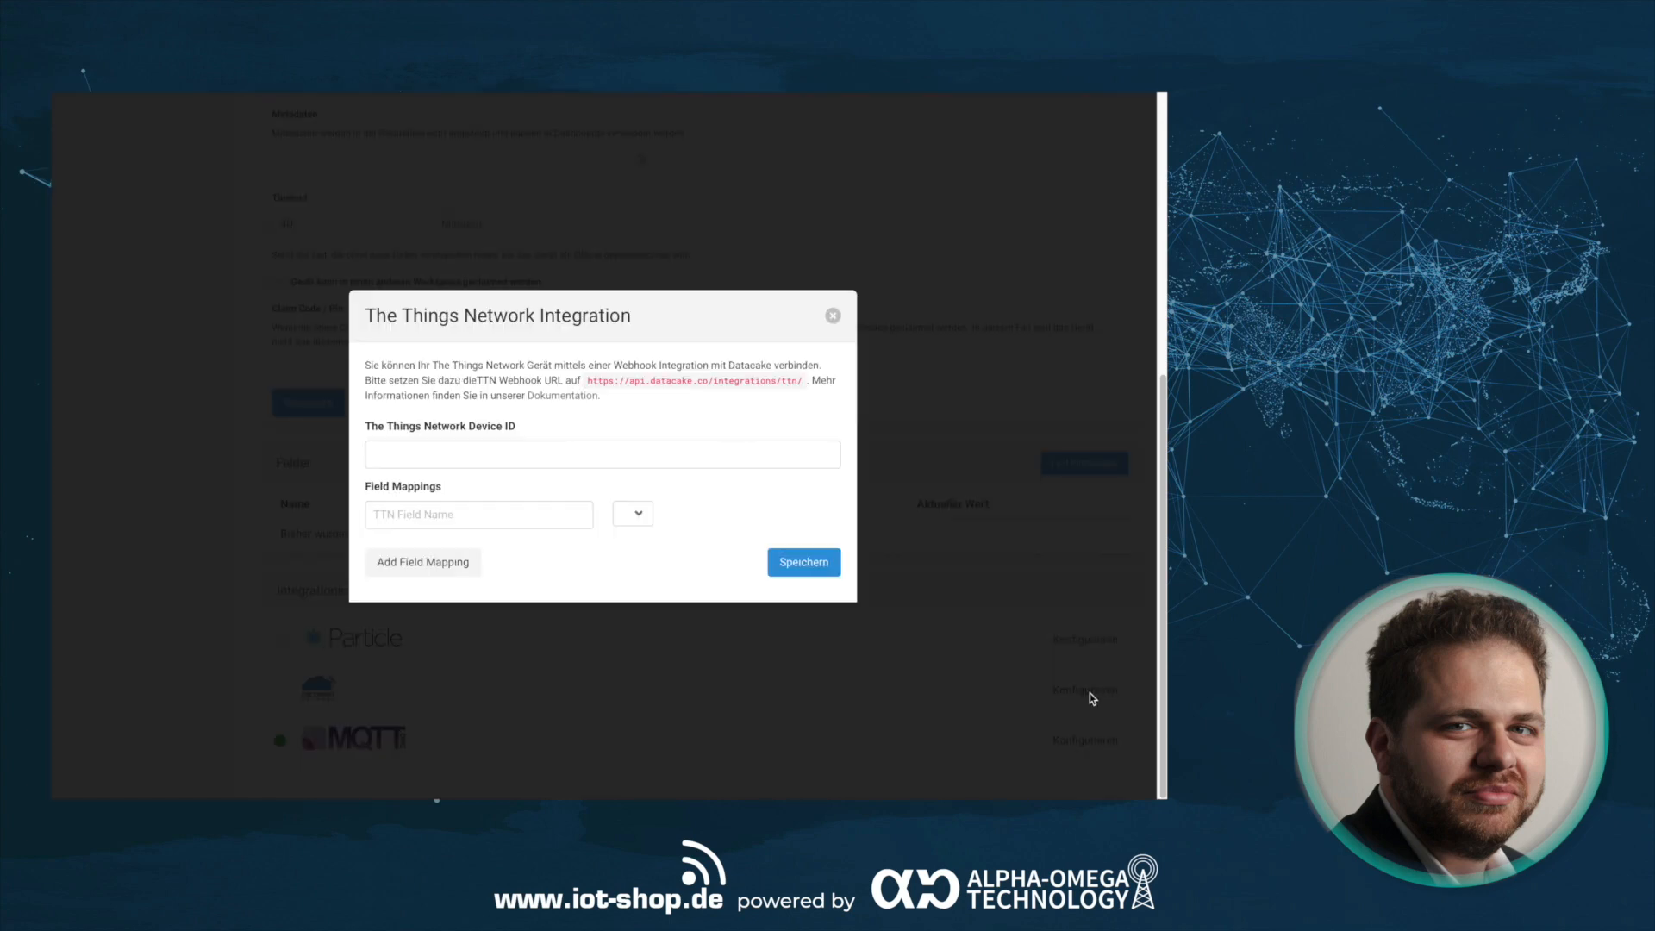
click(602, 454)
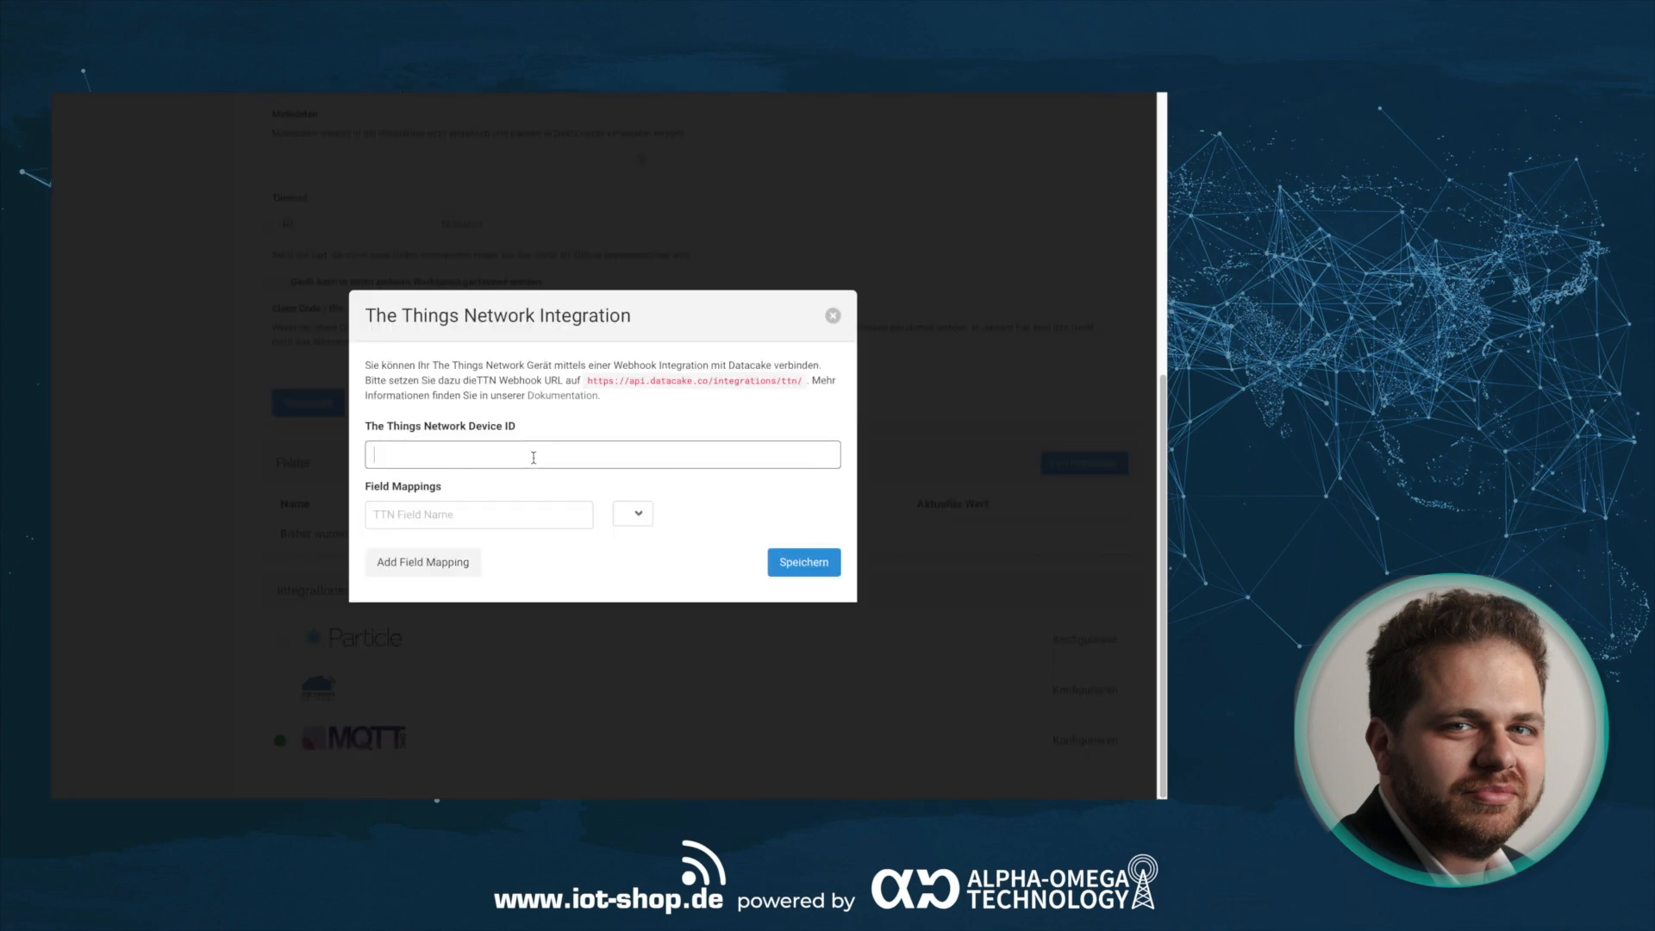
text(klax_00)
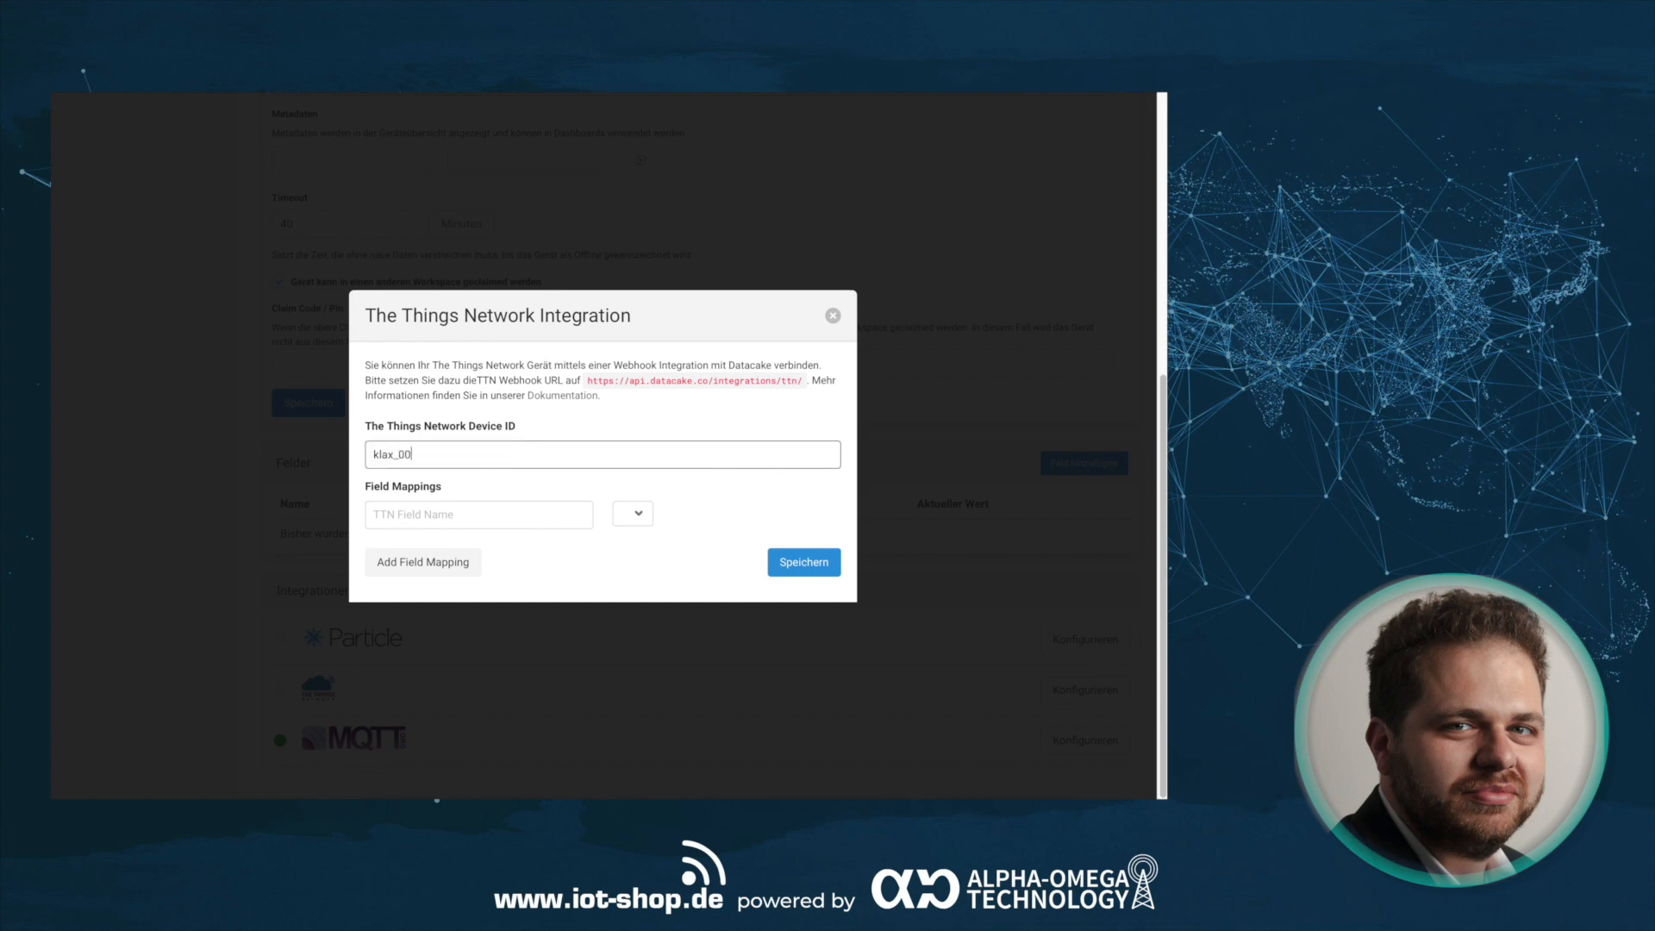
text(data)
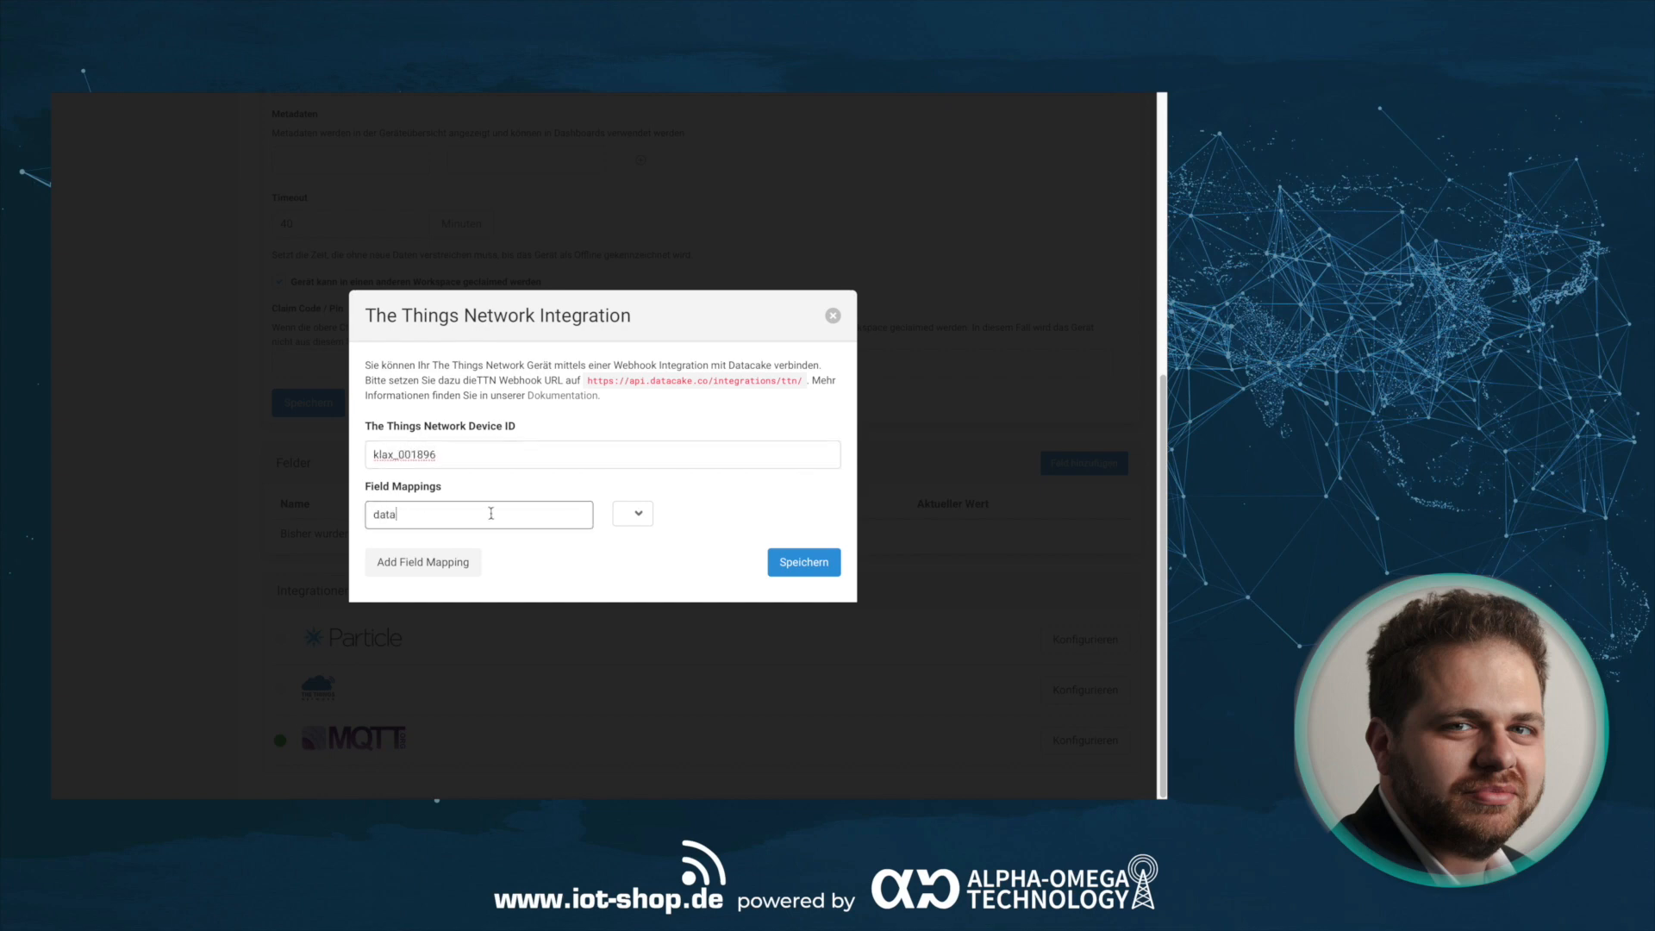
click(803, 562)
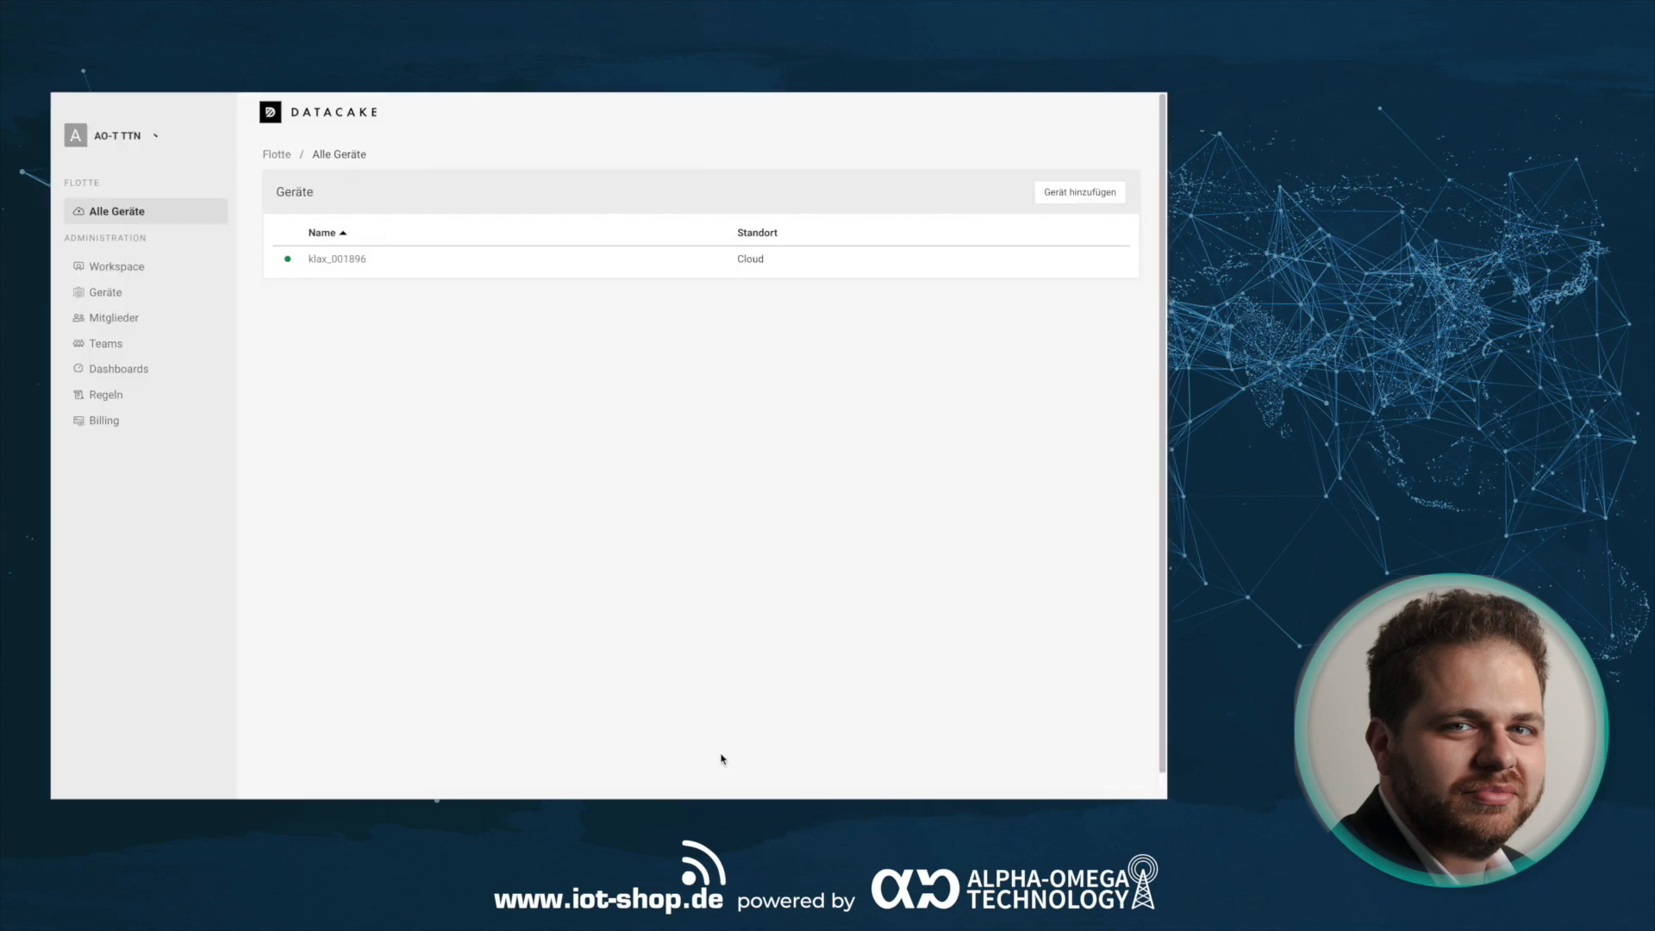
mouse_move(357, 272)
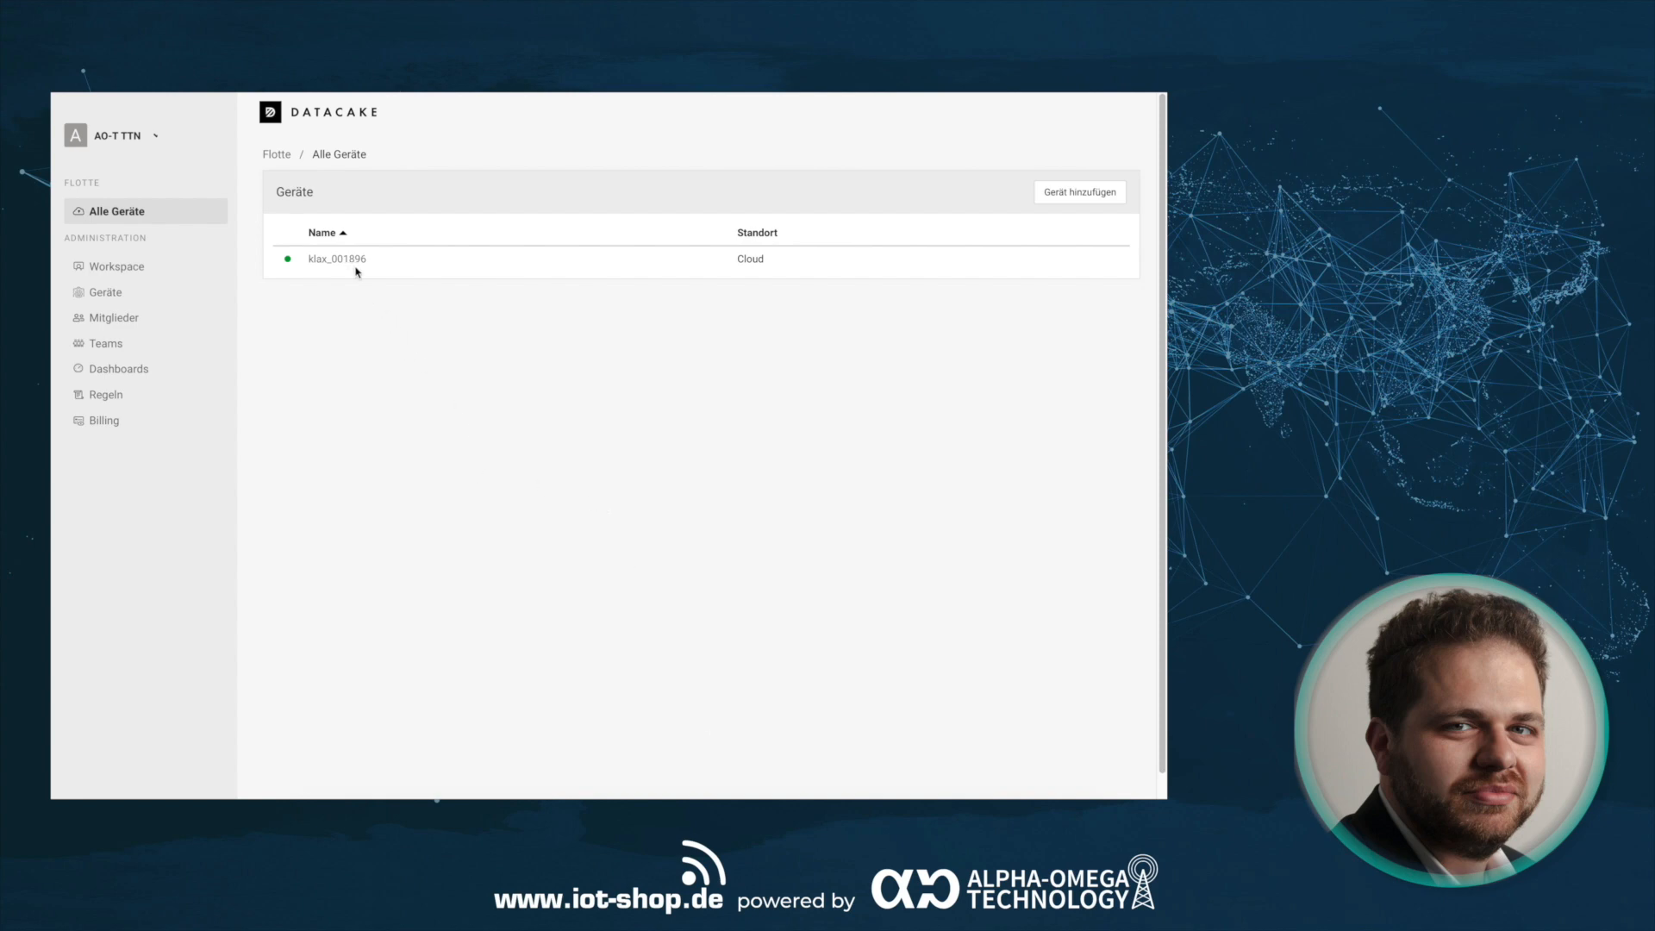
- Open klax_001896 from the Geräte list to see its Wh dashboard
click(335, 258)
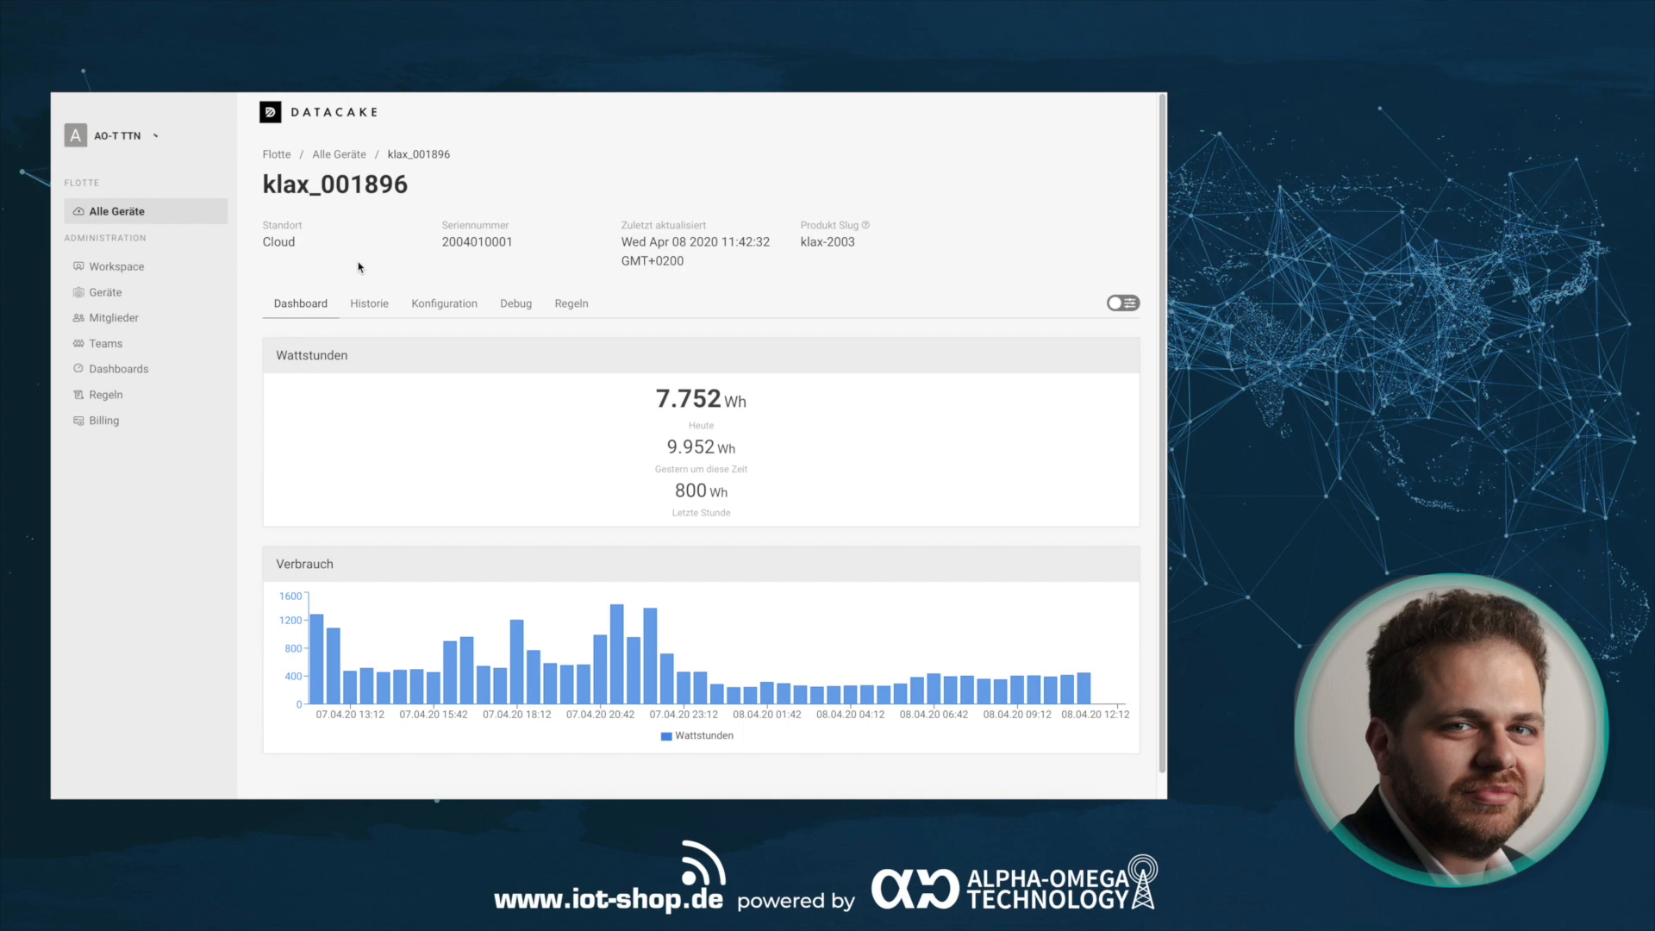
mouse_move(474, 281)
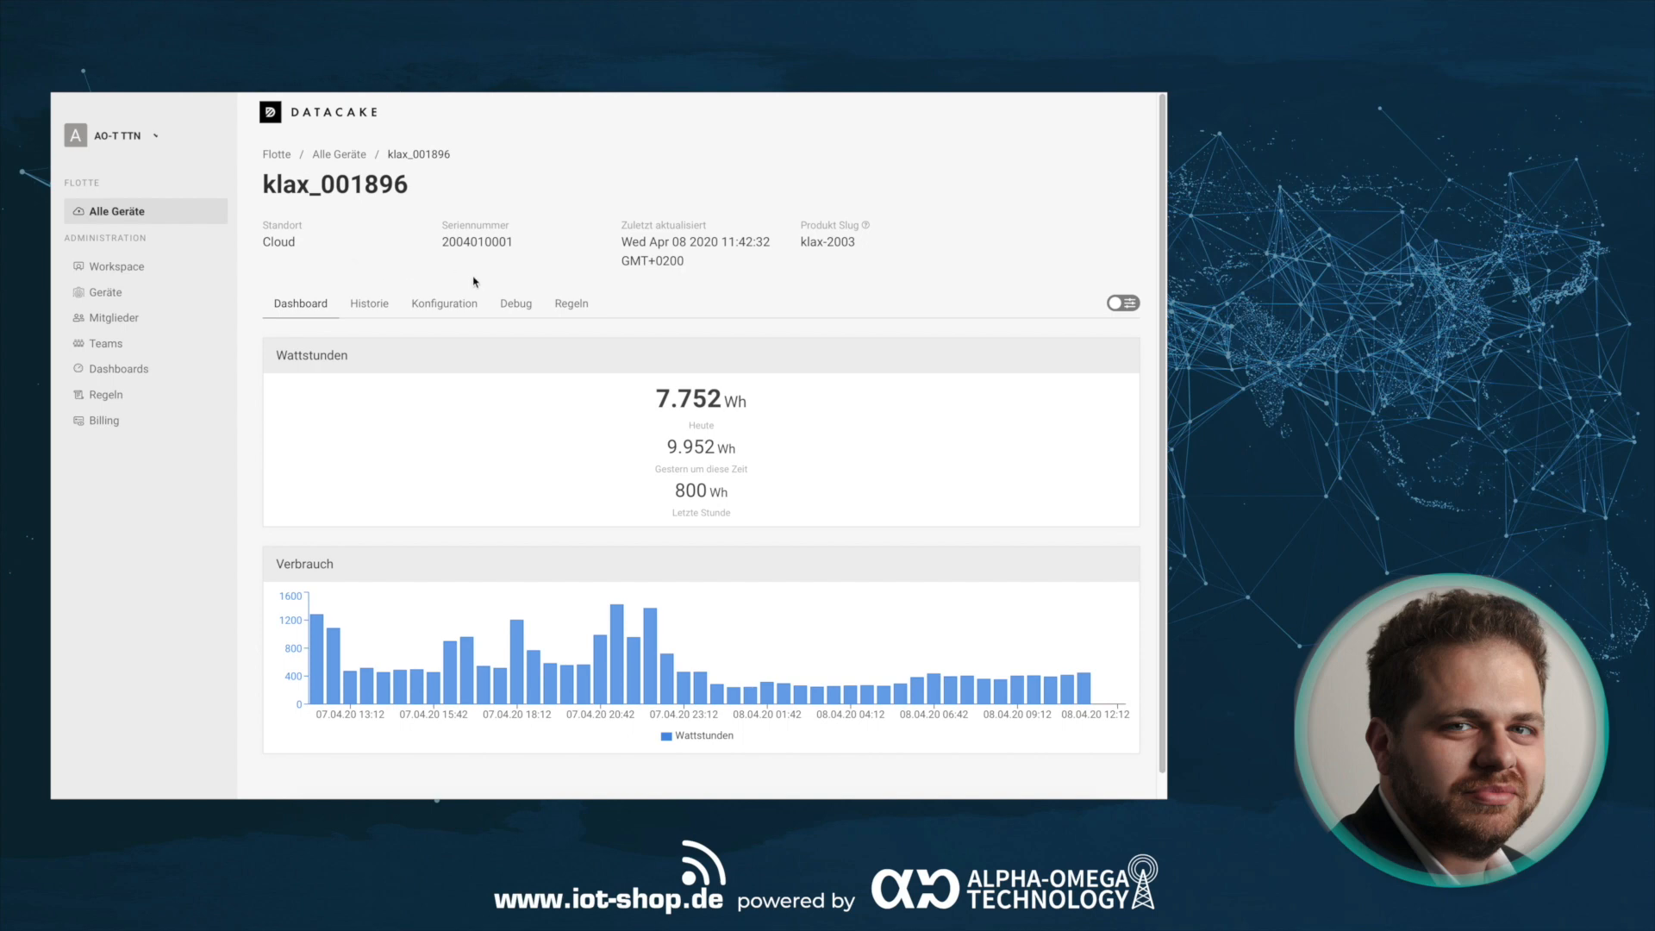
mouse_move(667, 305)
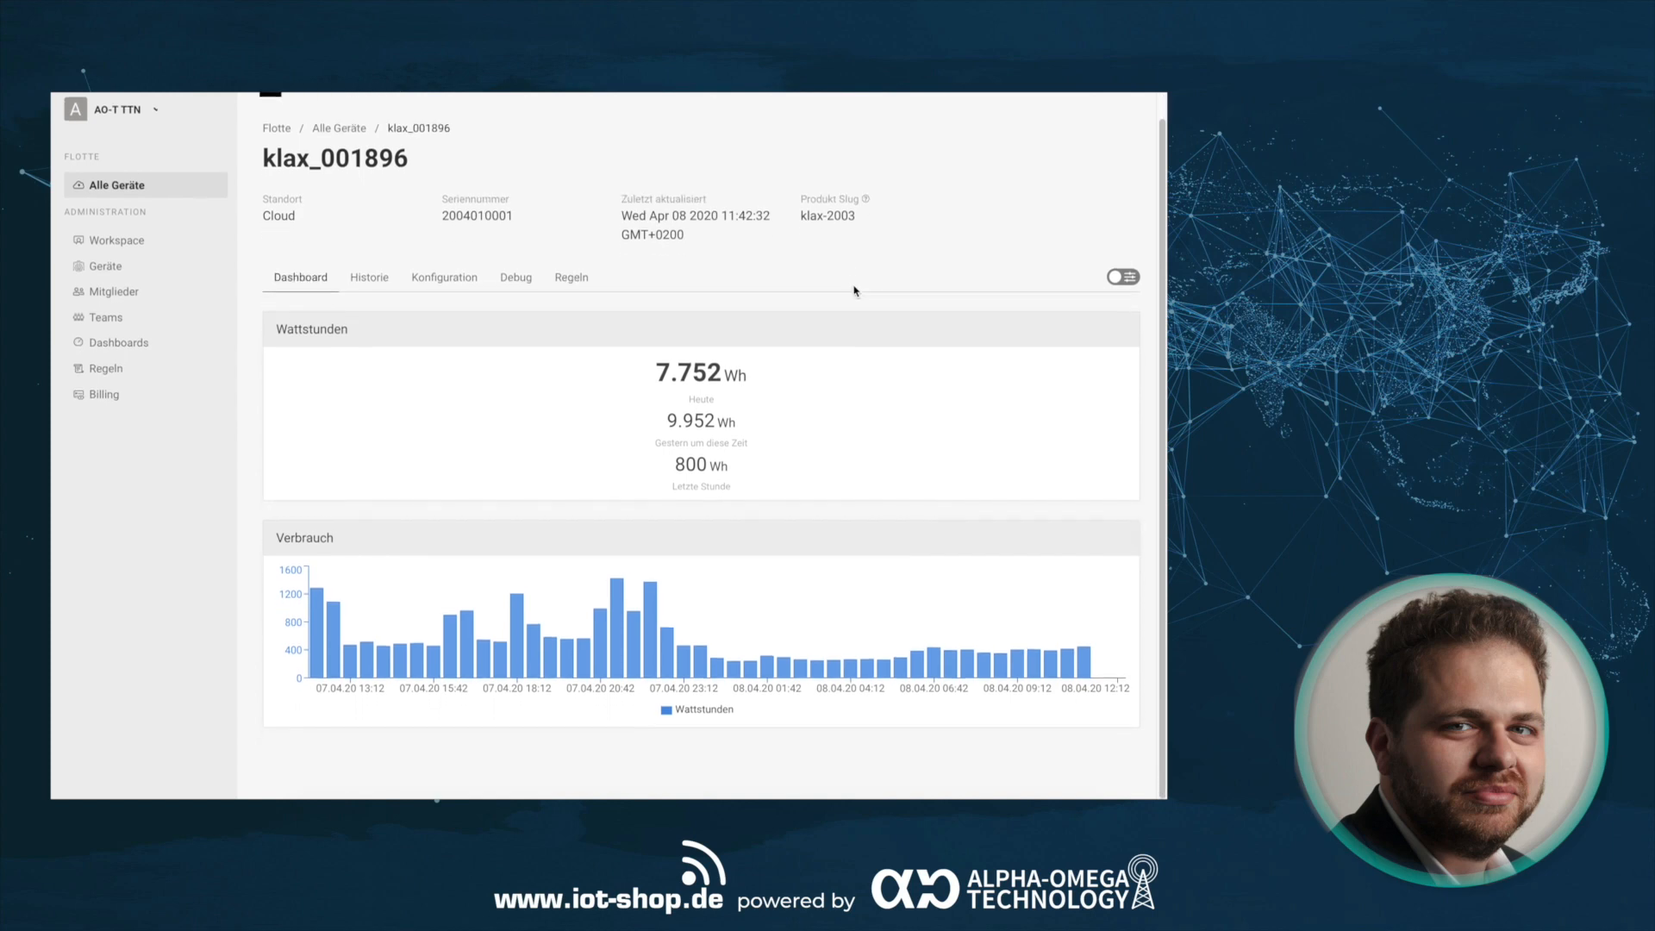
mouse_move(918, 462)
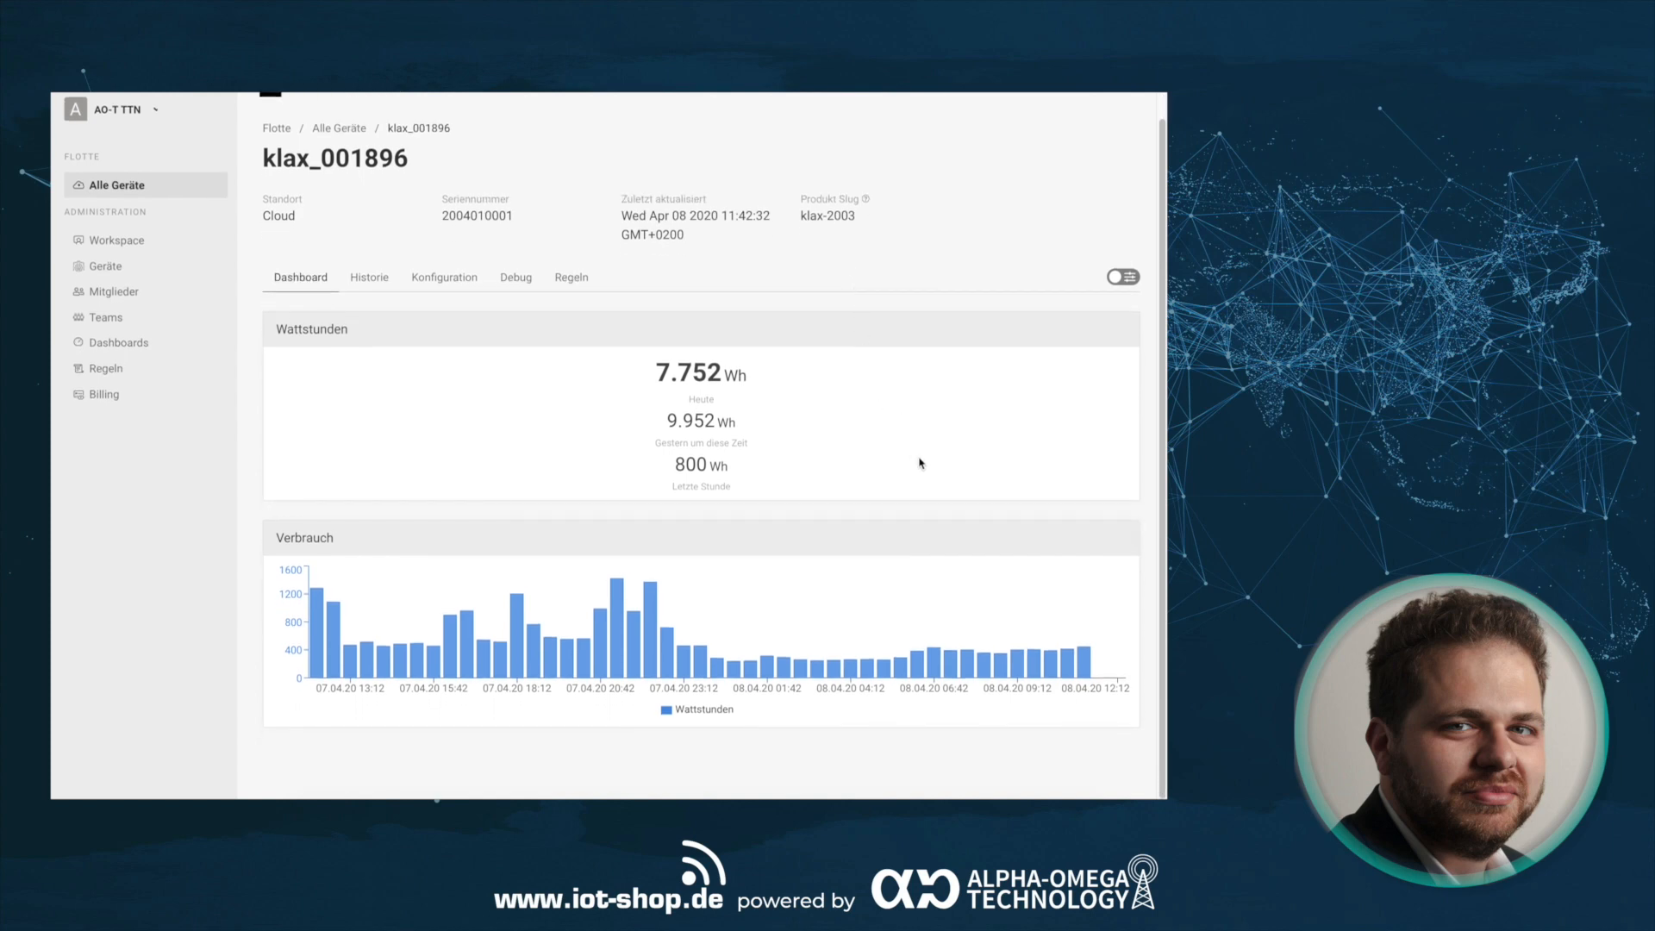
mouse_move(763, 385)
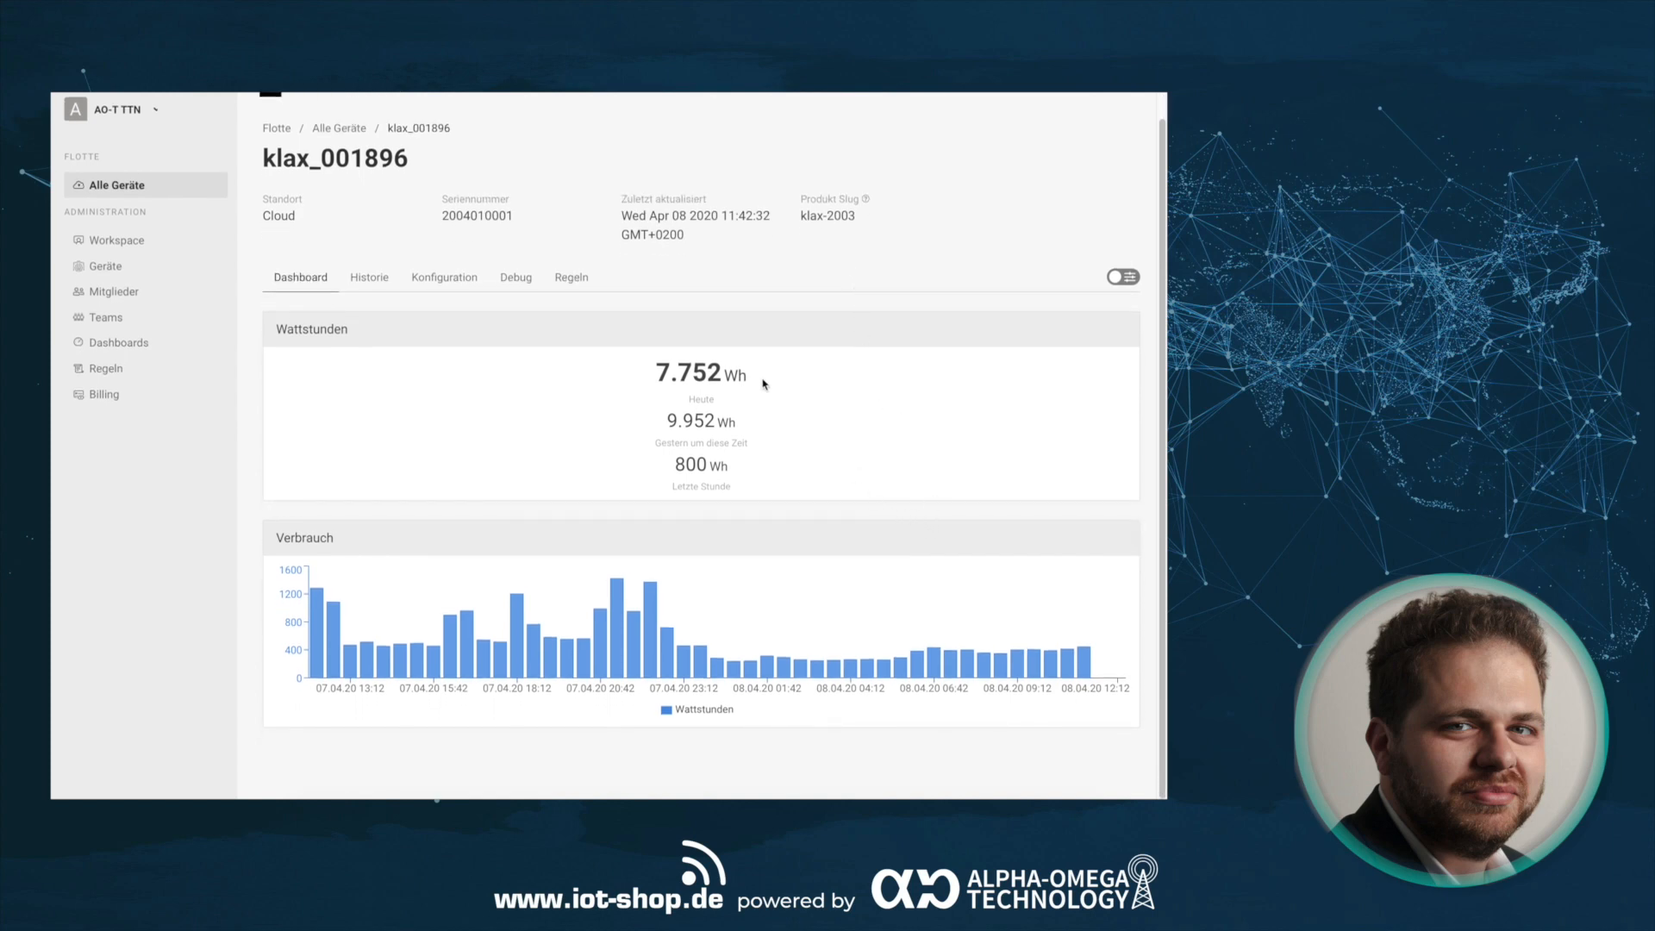
mouse_move(762, 437)
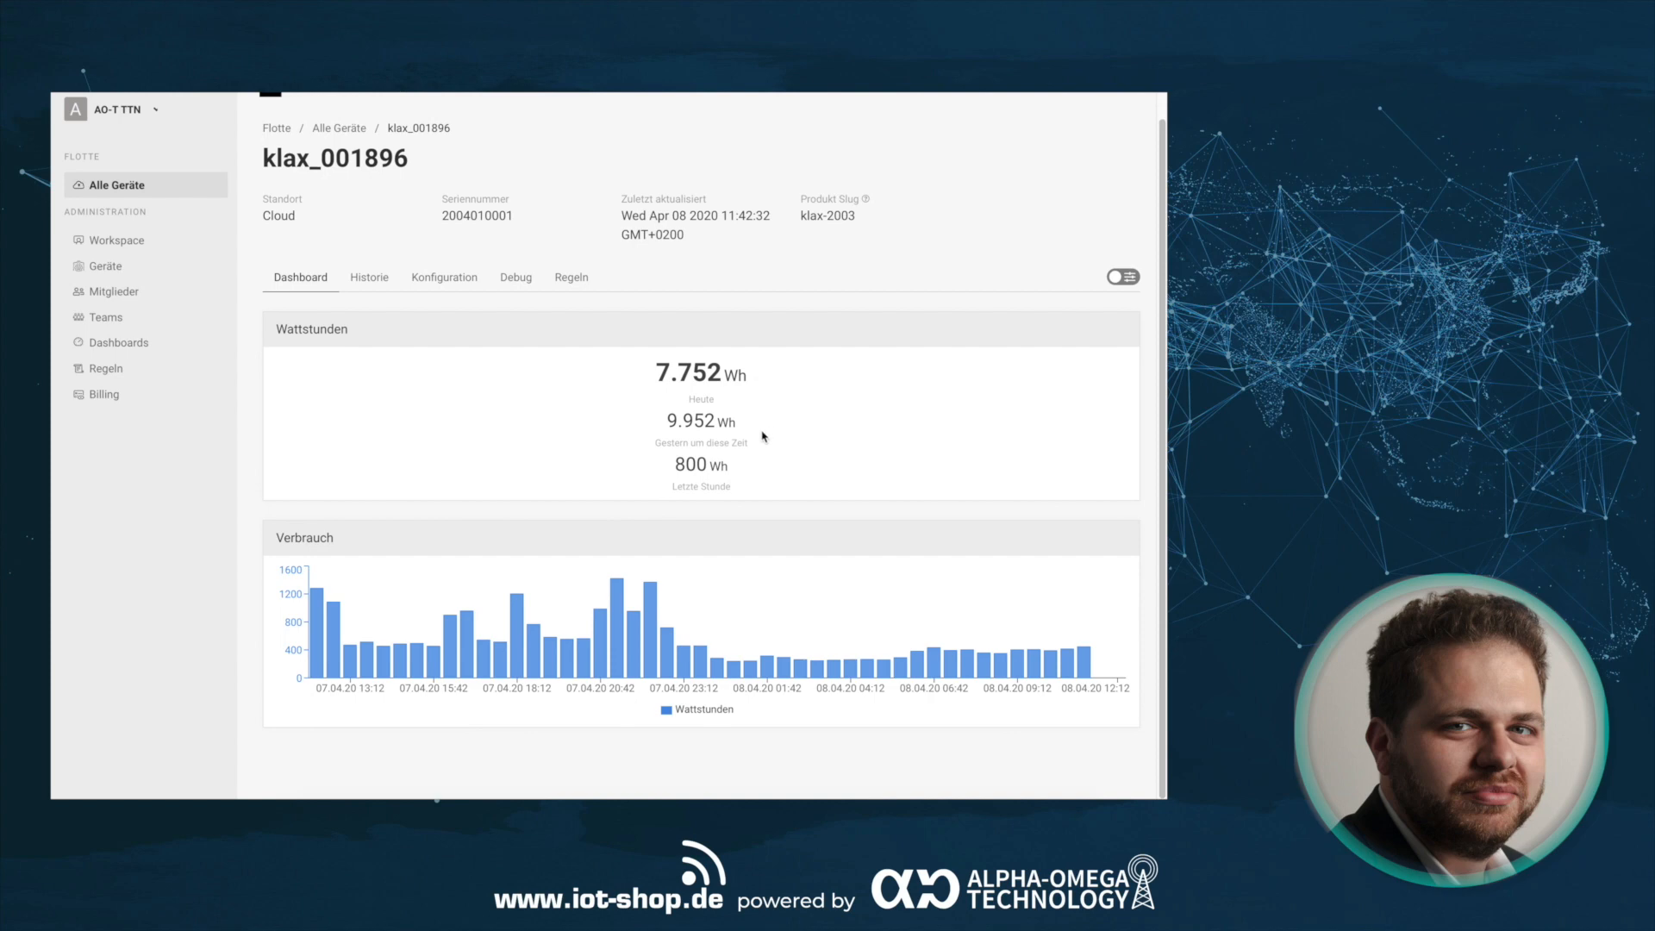
mouse_move(641, 605)
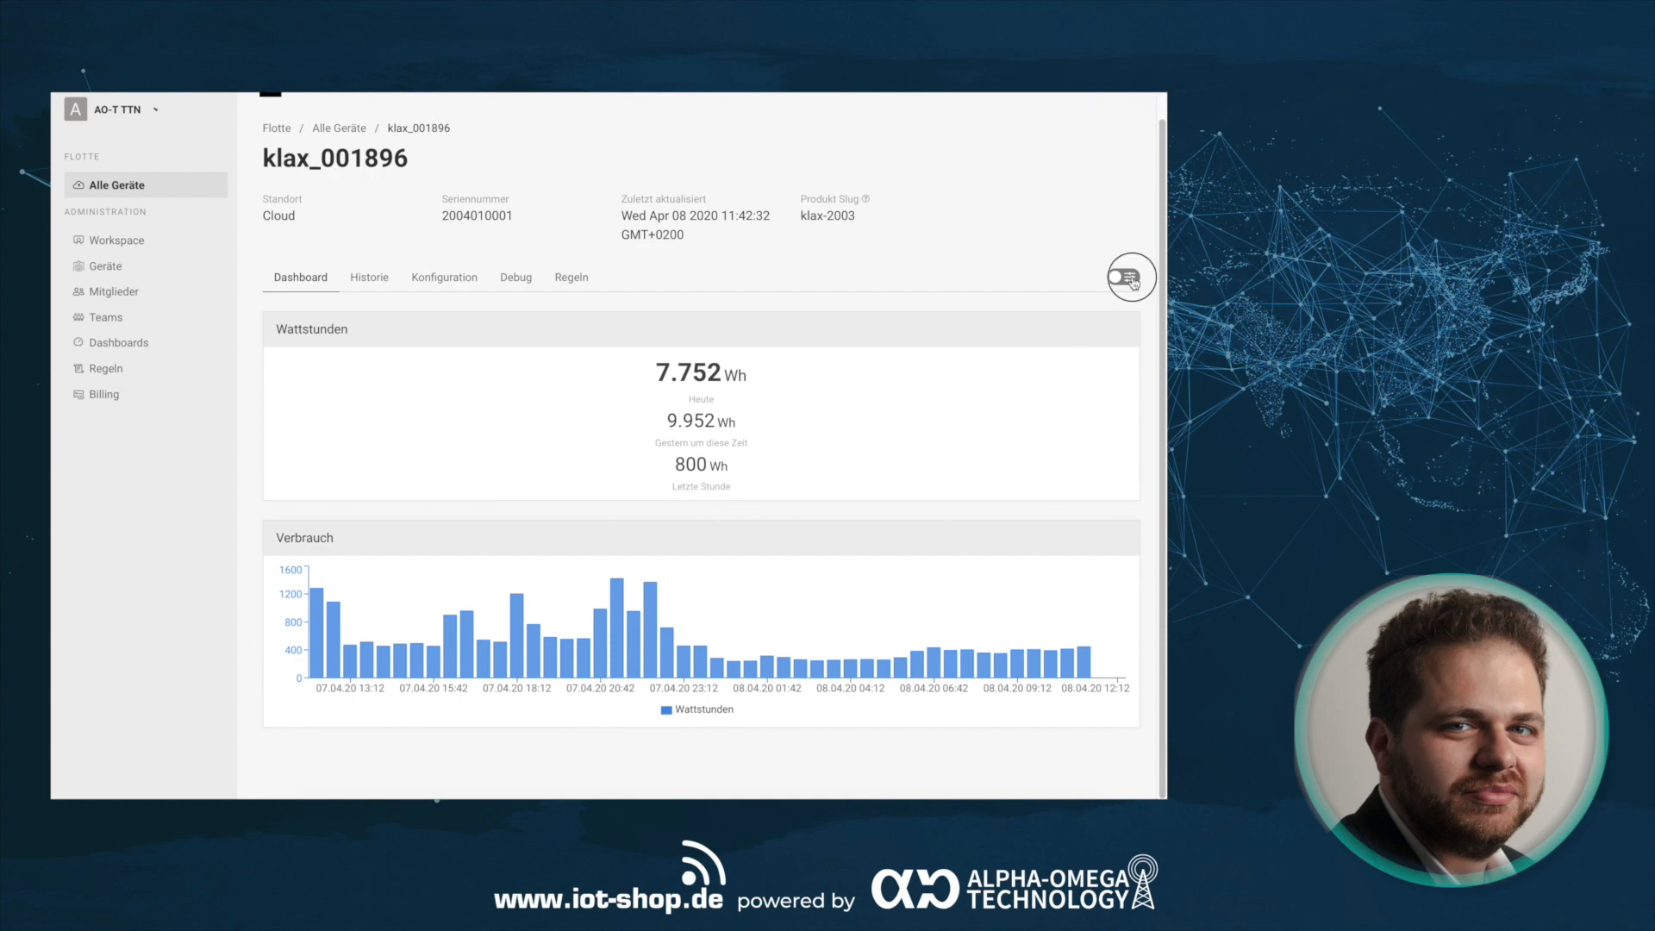
- Switch the klax_001896 dashboard into edit mode and scroll down through its widgets
click(1130, 277)
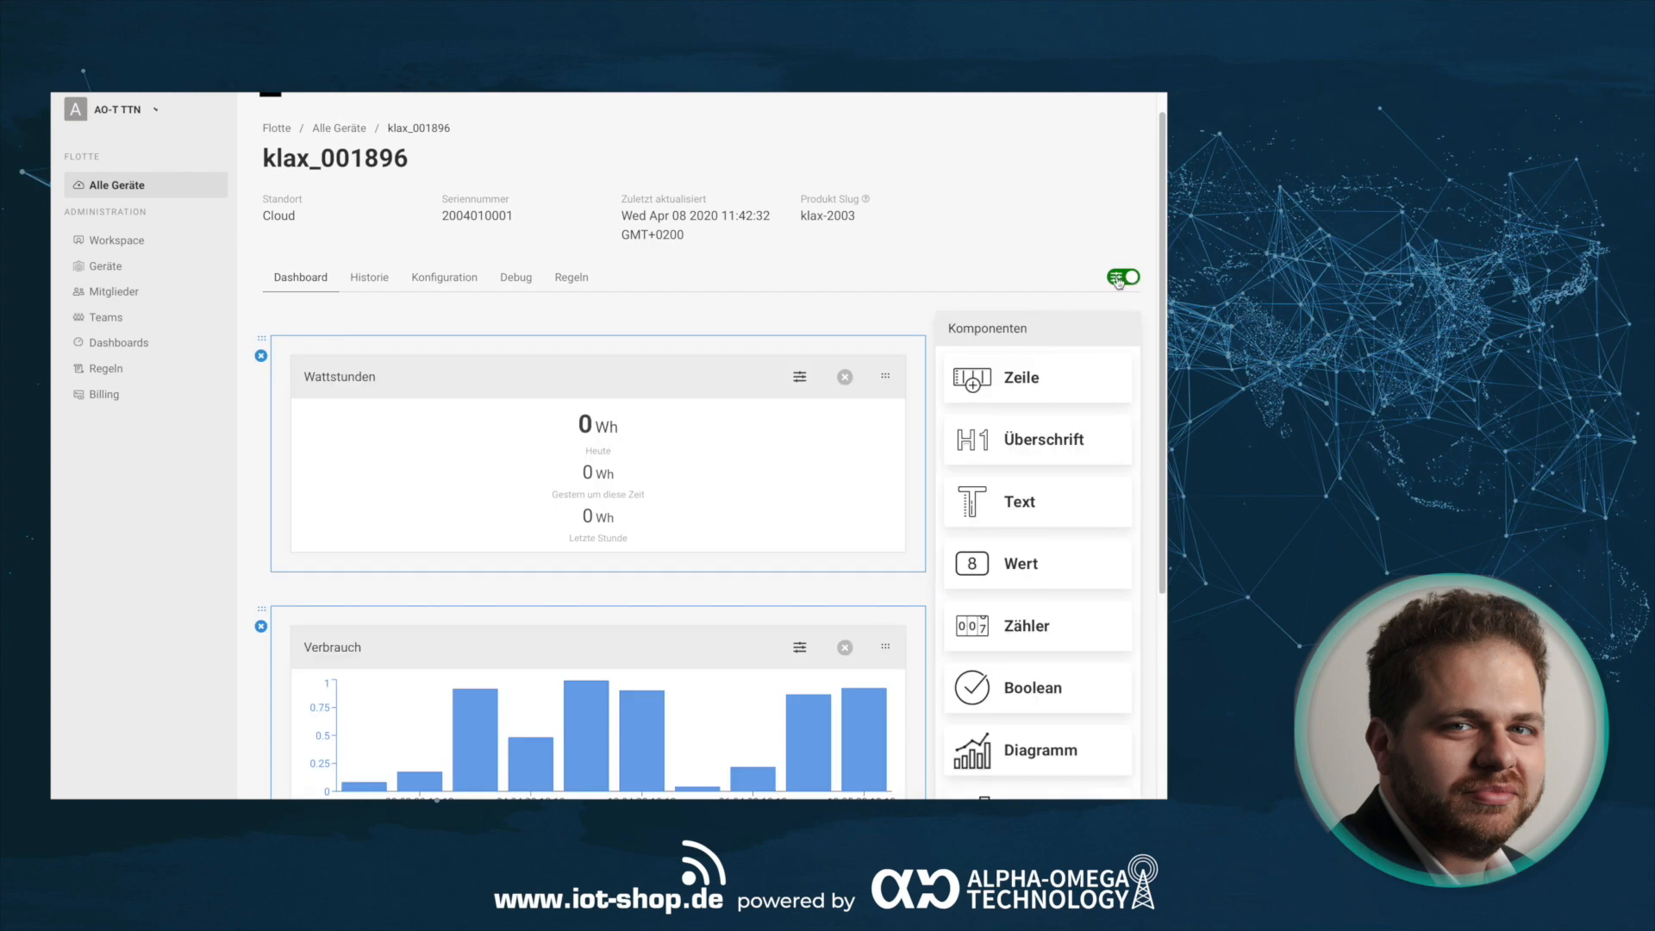
scroll(down, 3)
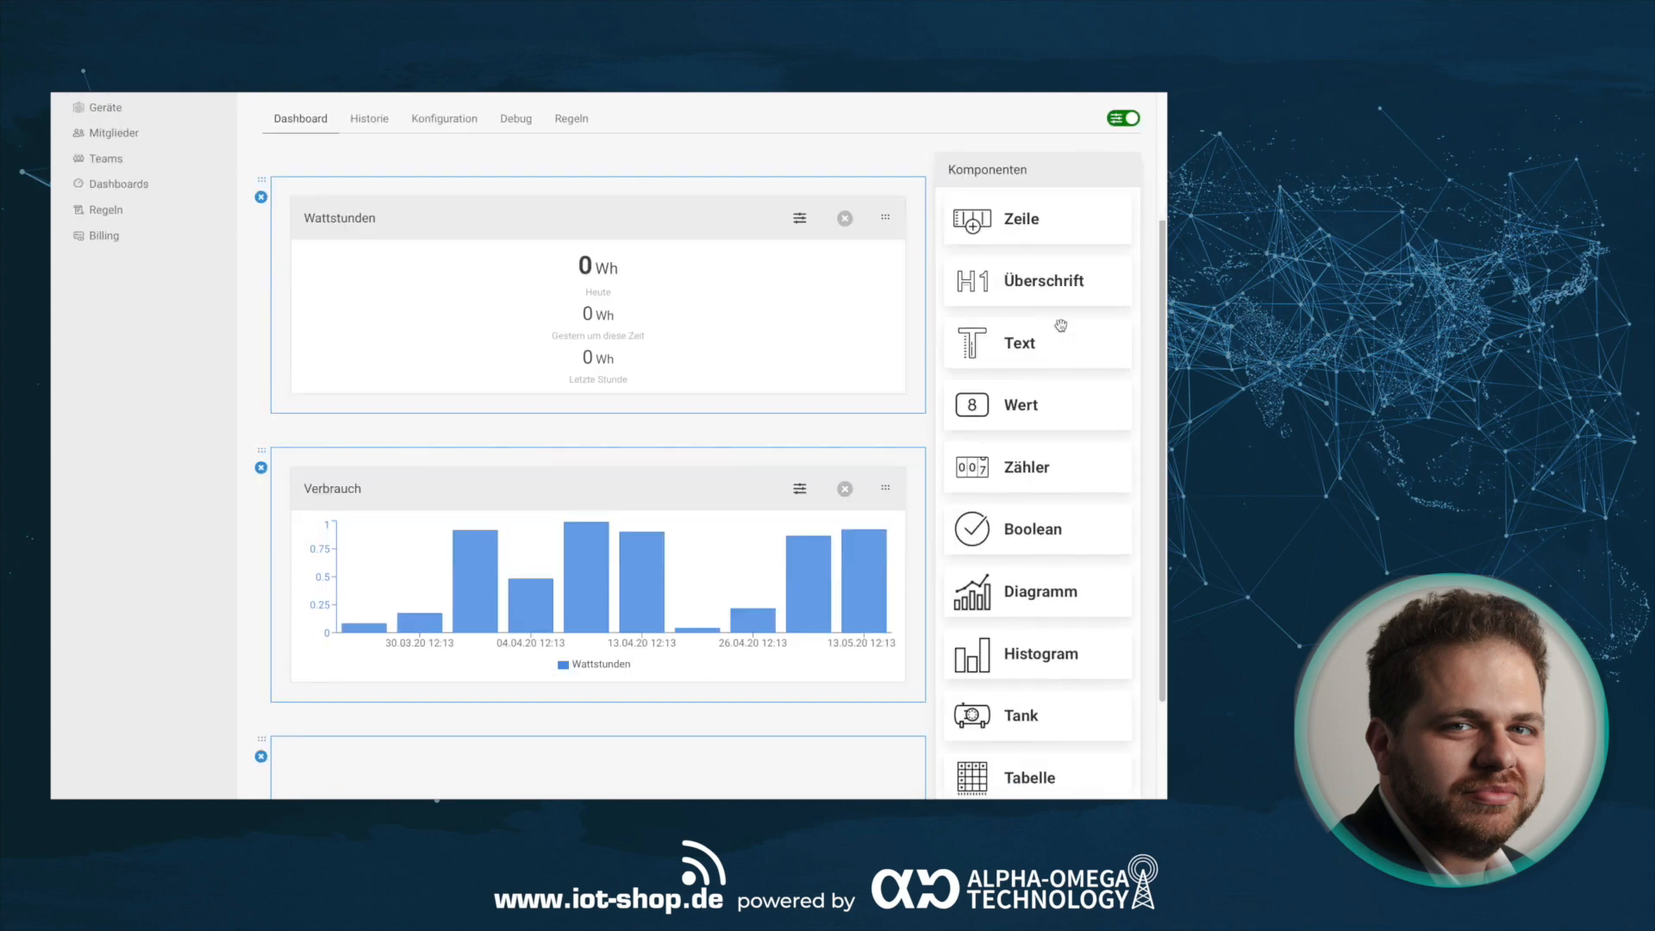
scroll(down, 3)
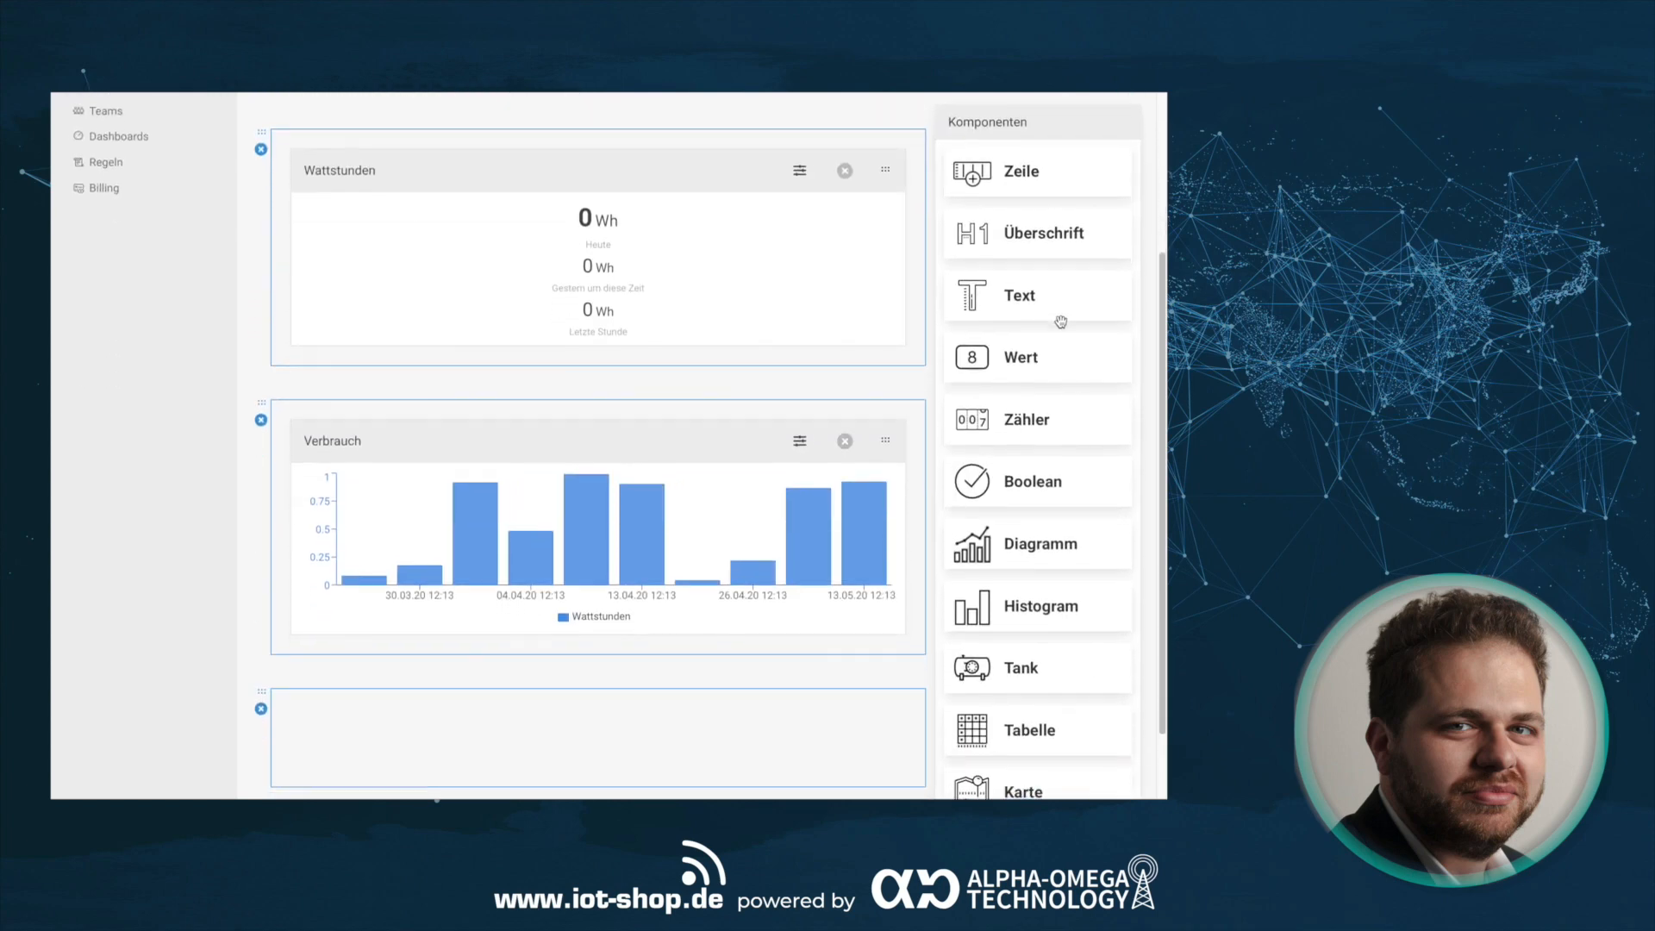
scroll(down, 3)
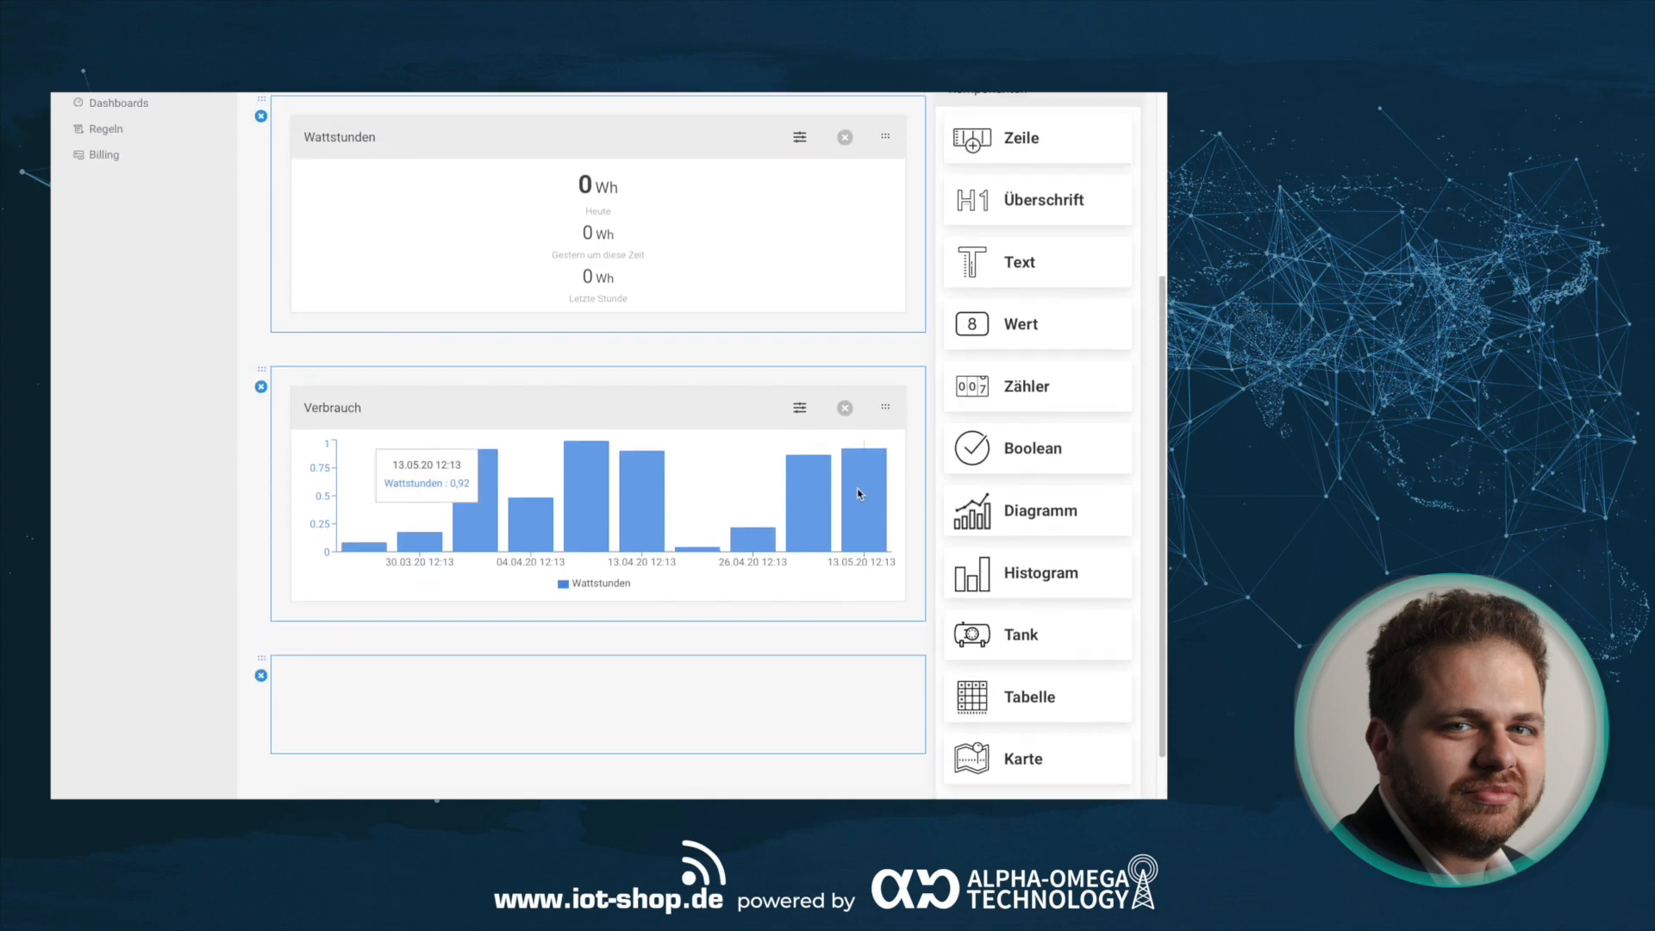
- Review the Verbrauch consumption chart's settings, then close them and scroll the component list
click(799, 407)
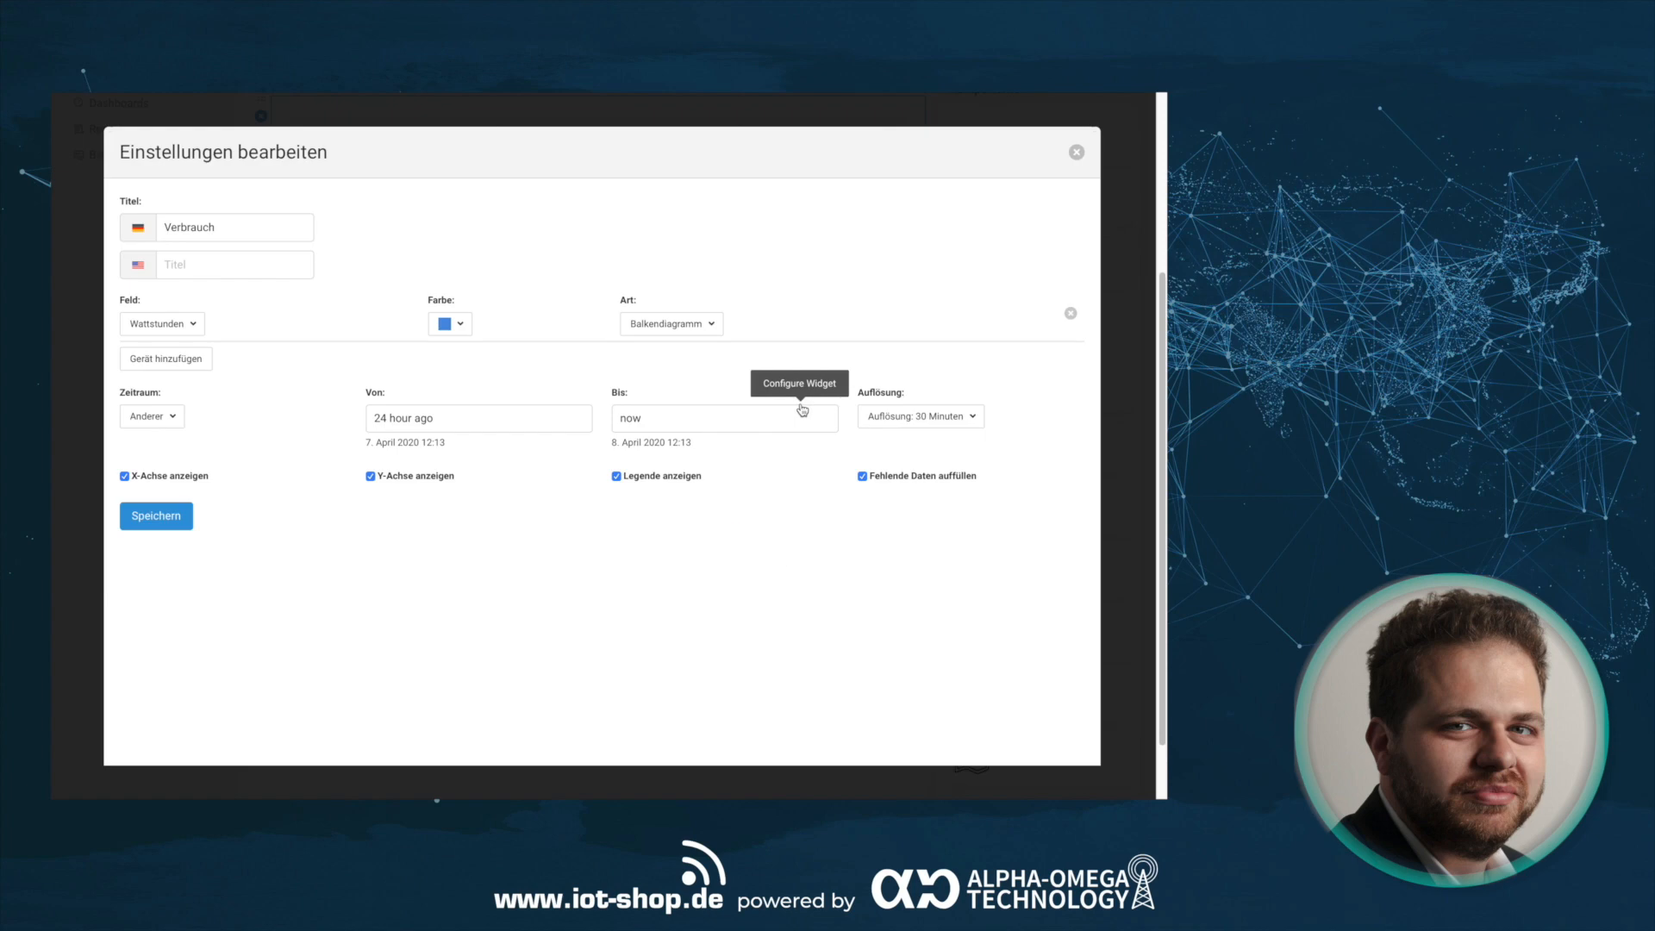
mouse_move(1025, 190)
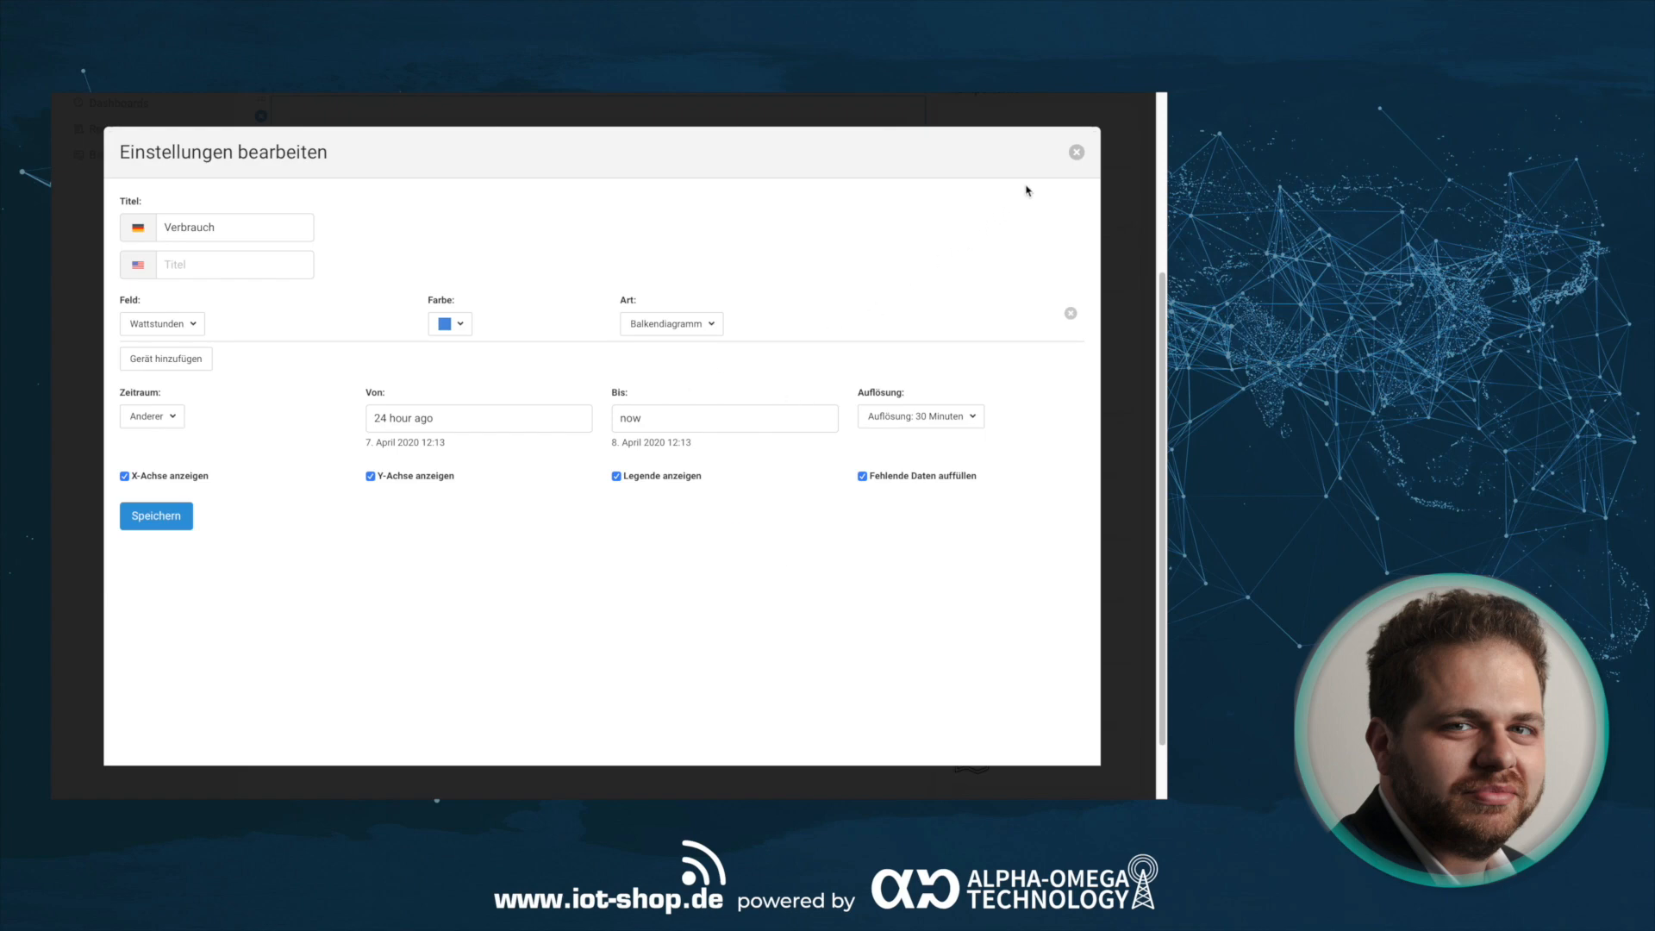
click(156, 517)
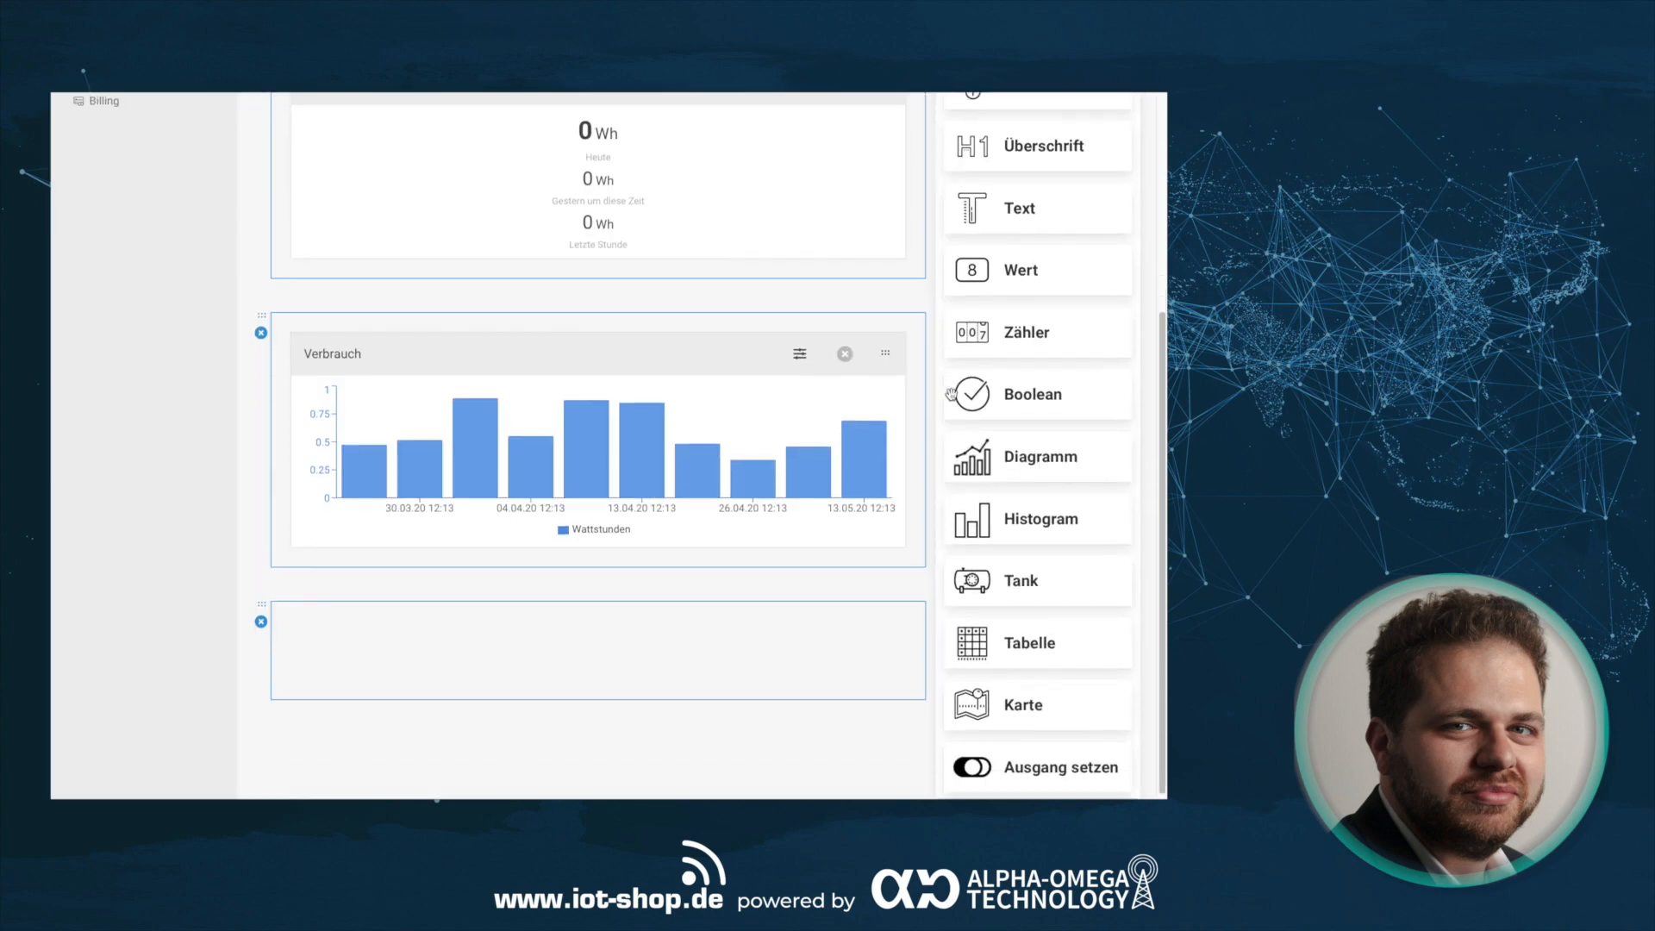
scroll(down, 3)
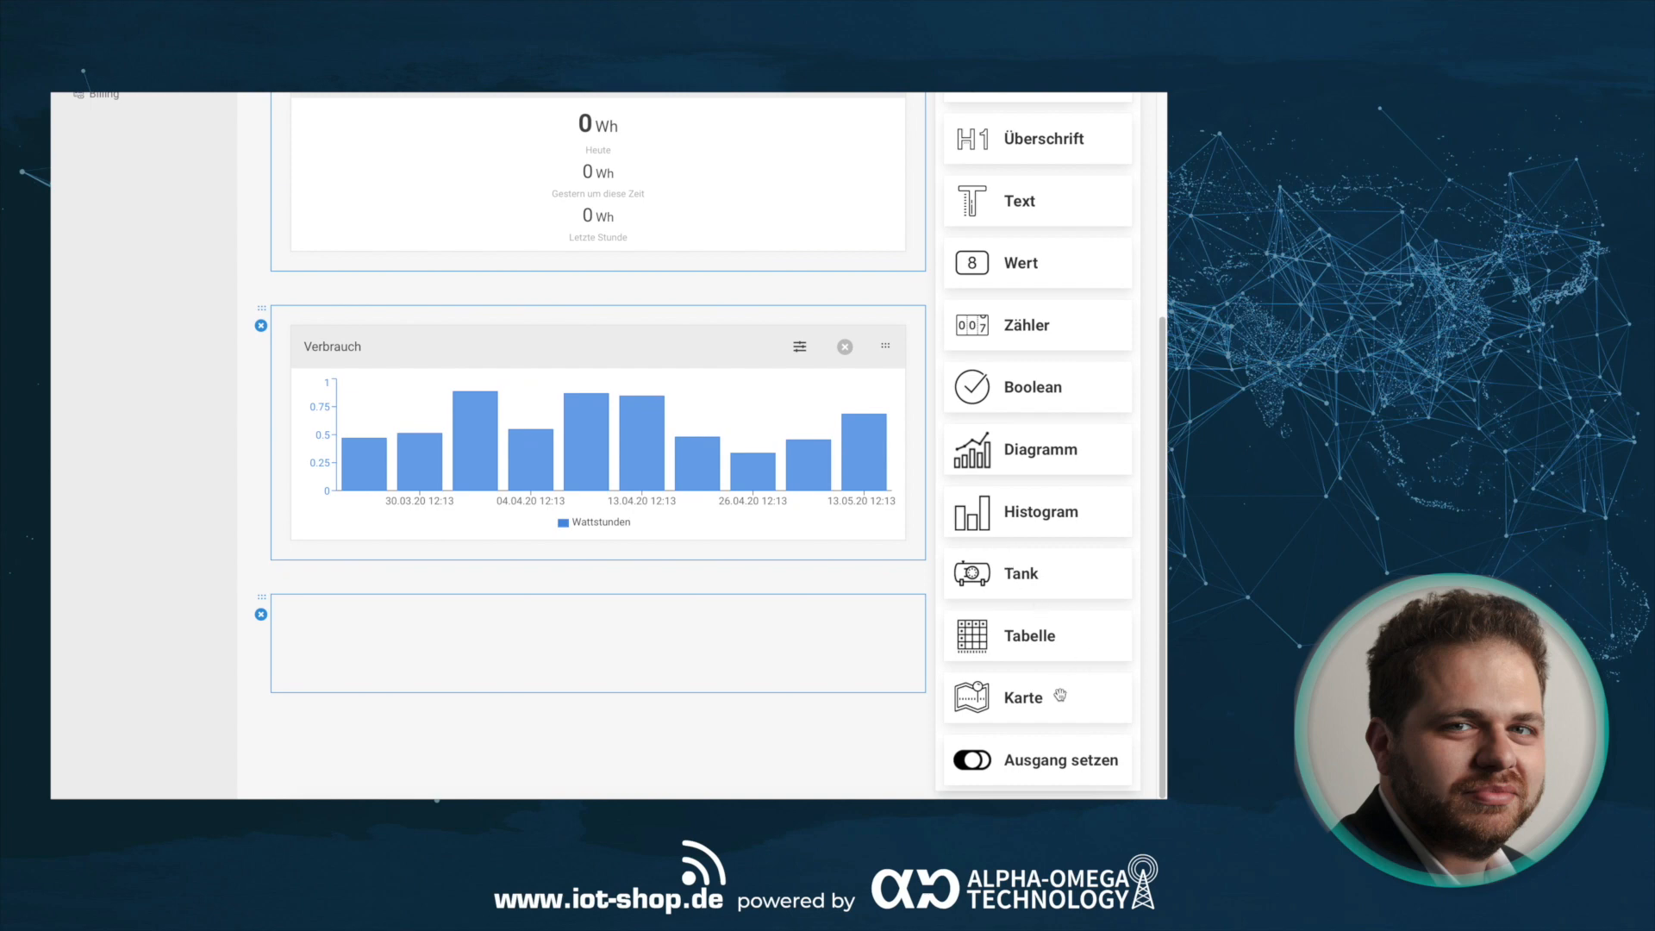